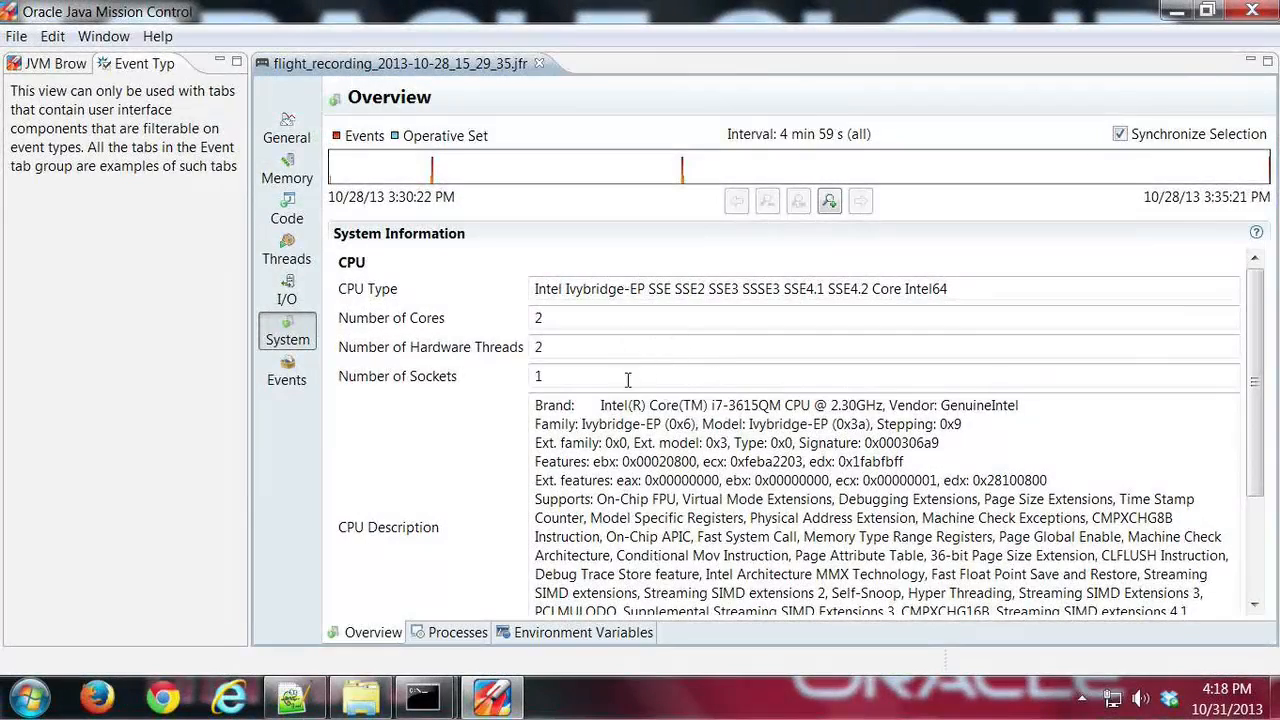
mouse_move(448, 368)
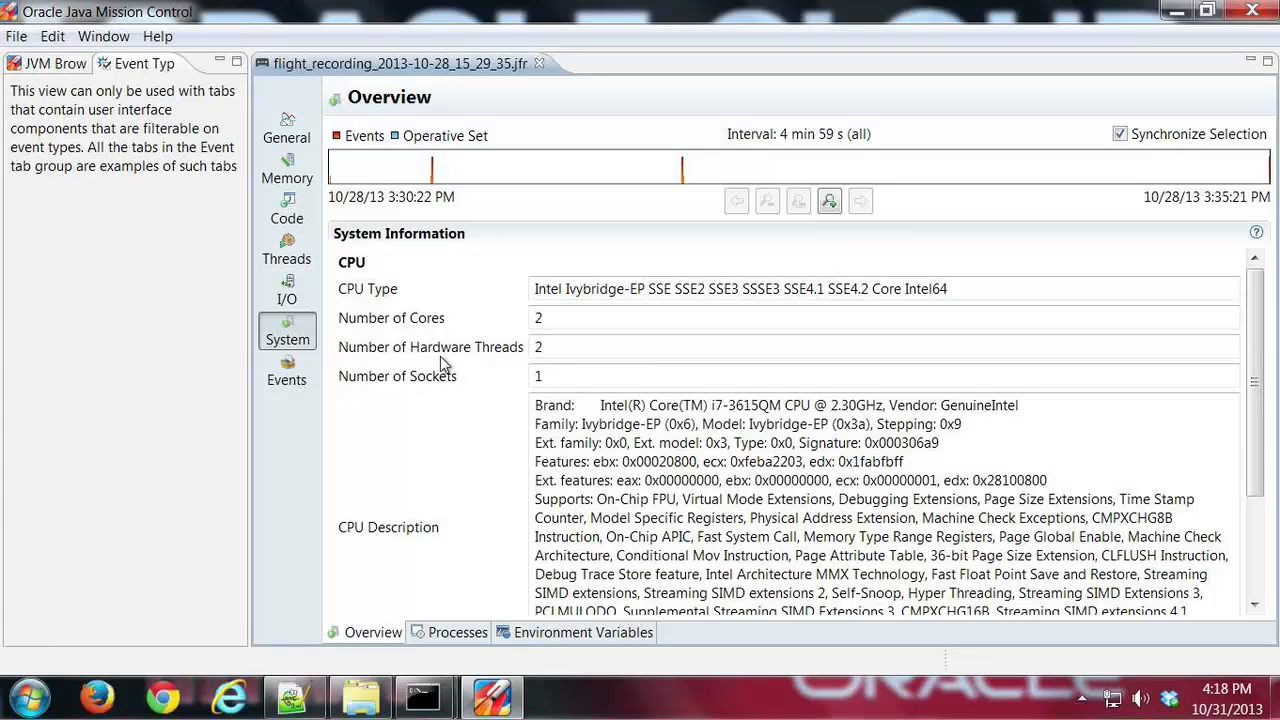
mouse_move(288, 380)
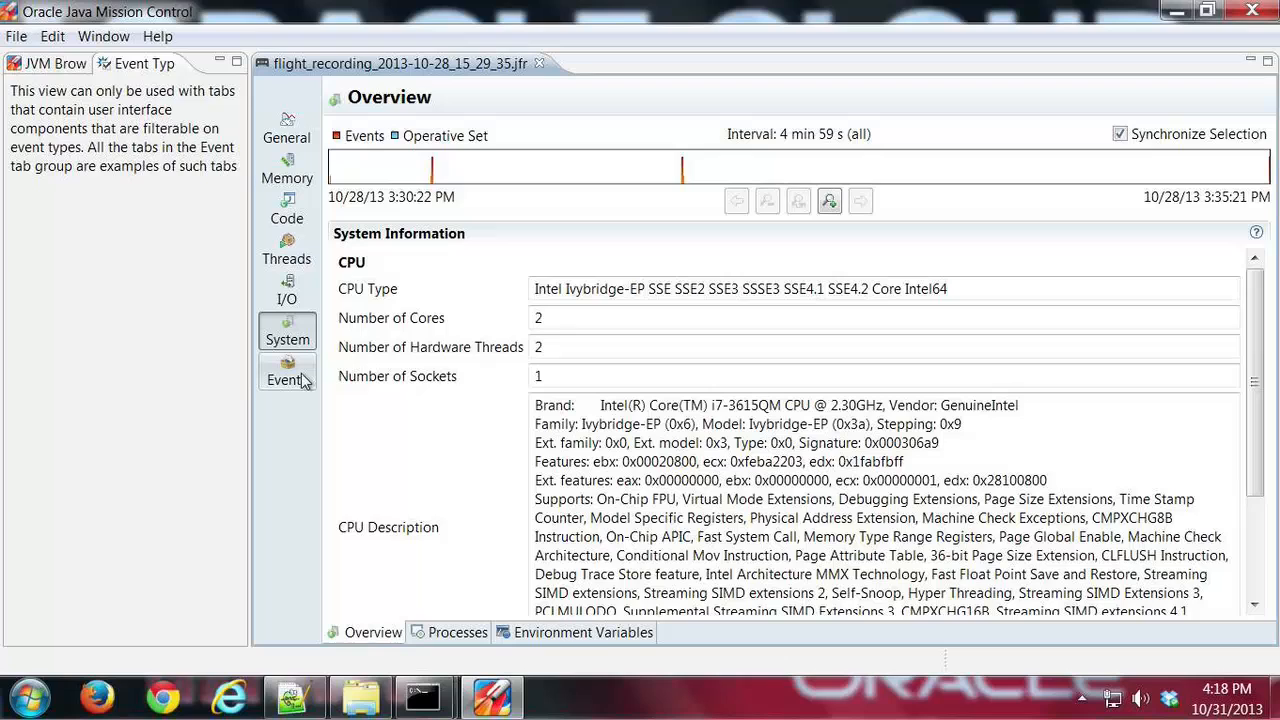
Show the Events Overview with the Producers and Event Types tables and pie charts.
click(286, 378)
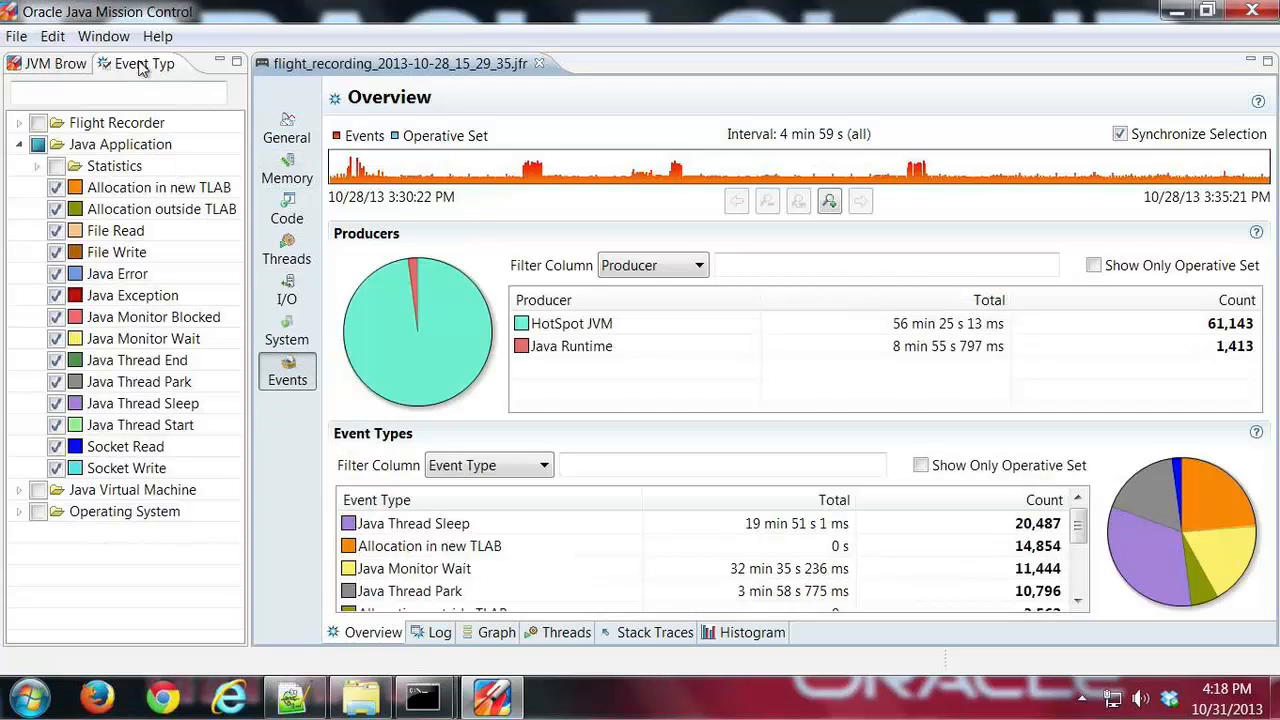
mouse_move(144, 62)
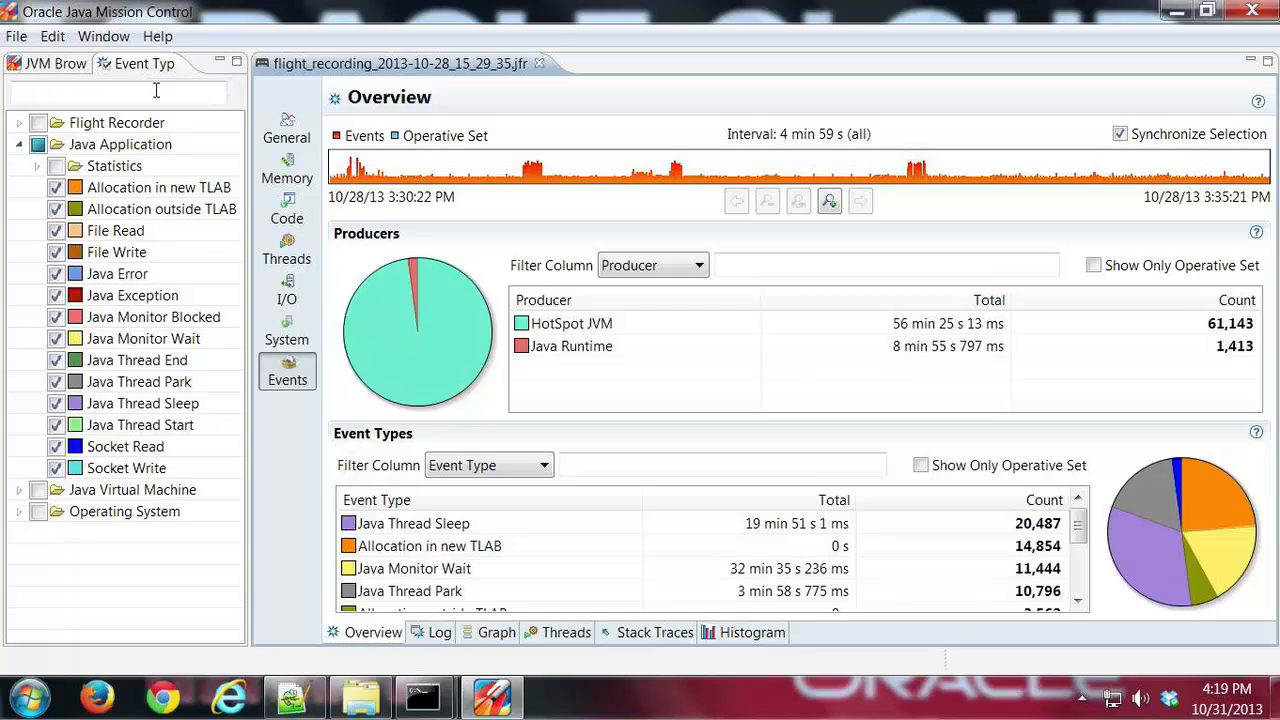
mouse_move(136, 360)
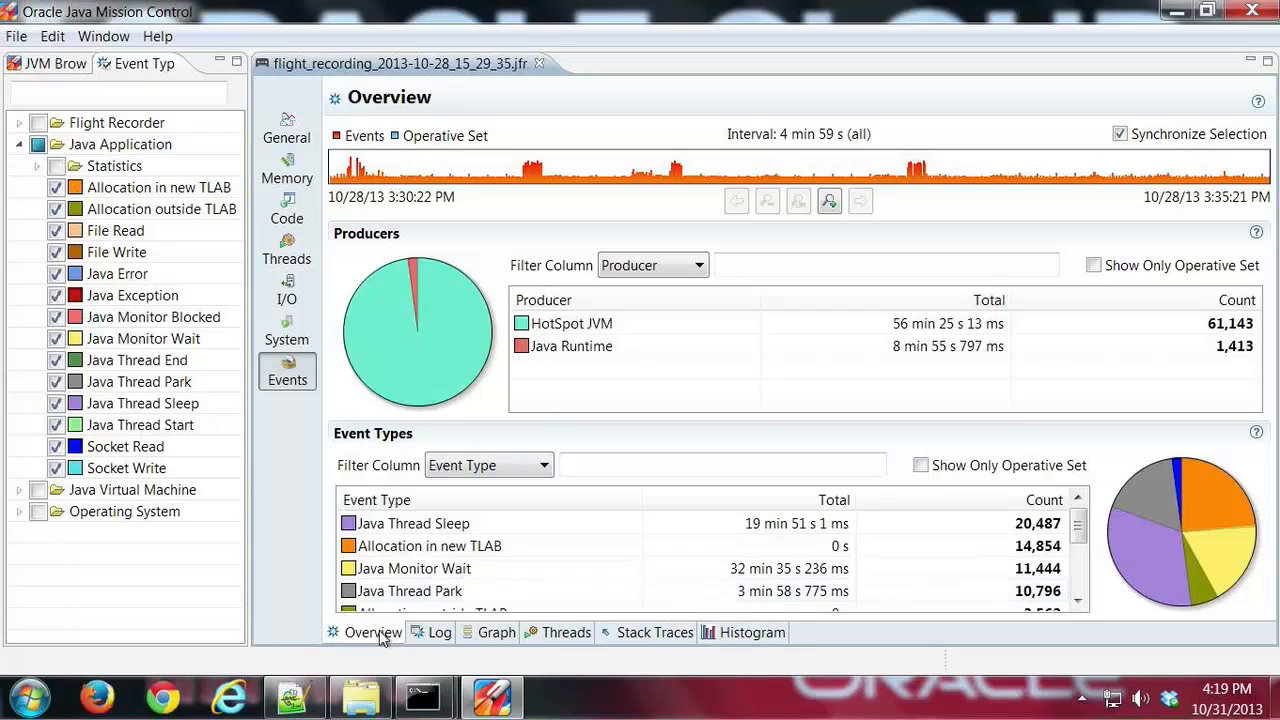
mouse_move(816, 656)
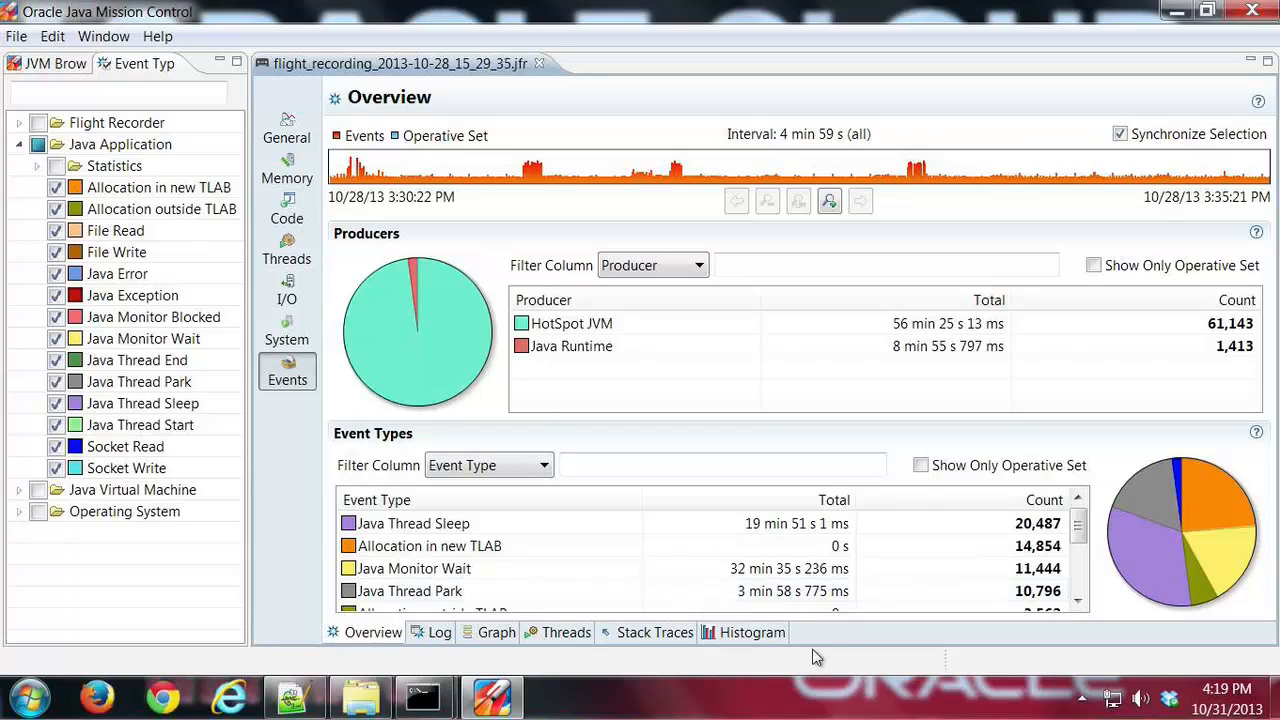
mouse_move(790, 592)
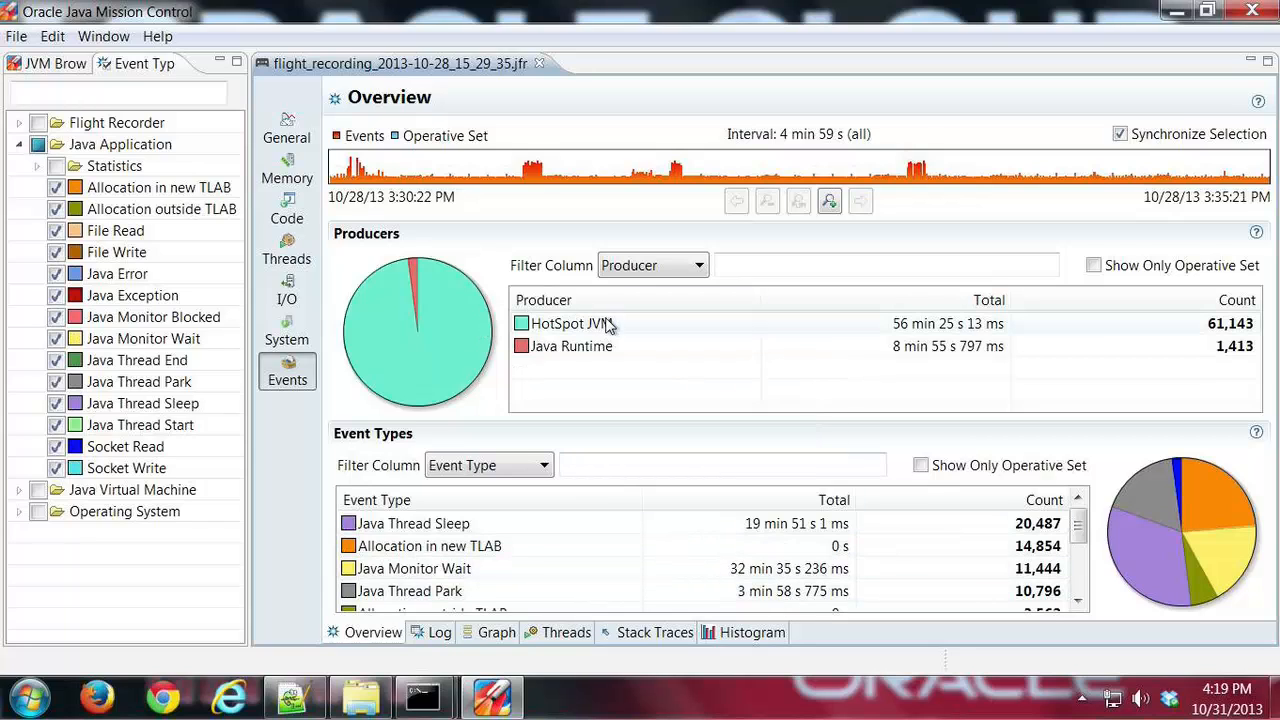
mouse_move(620, 346)
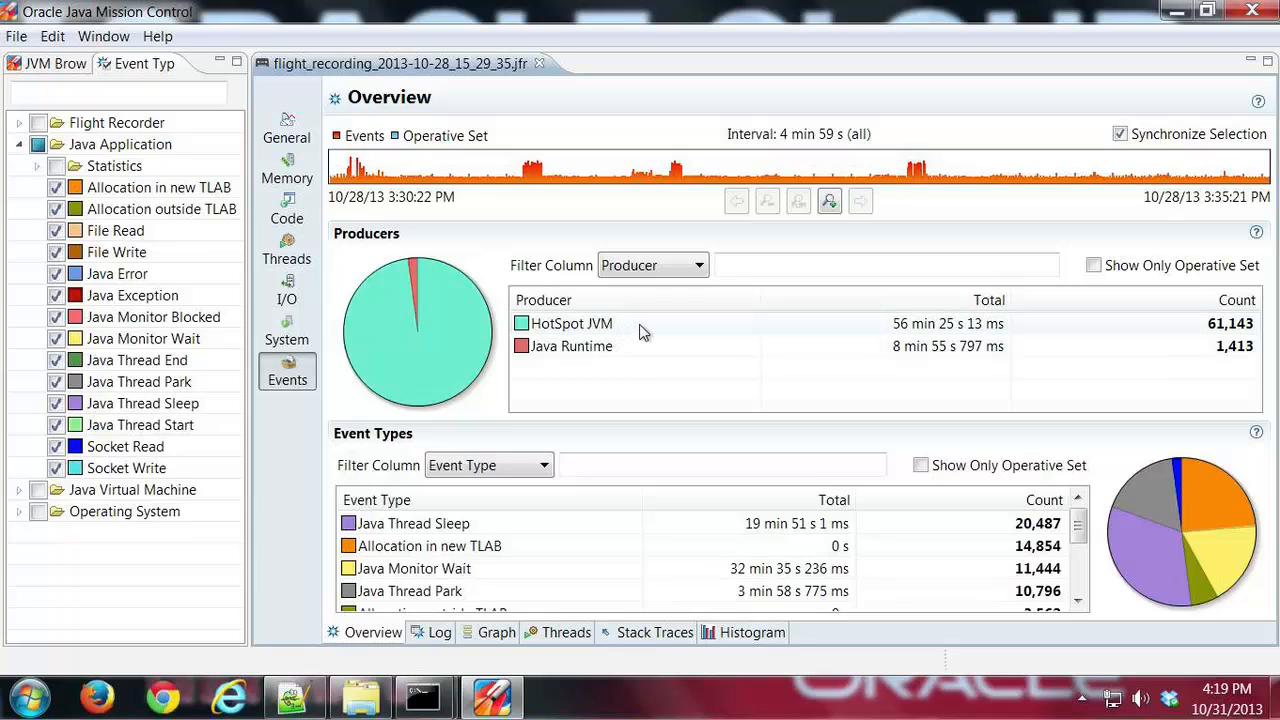
mouse_move(1176, 336)
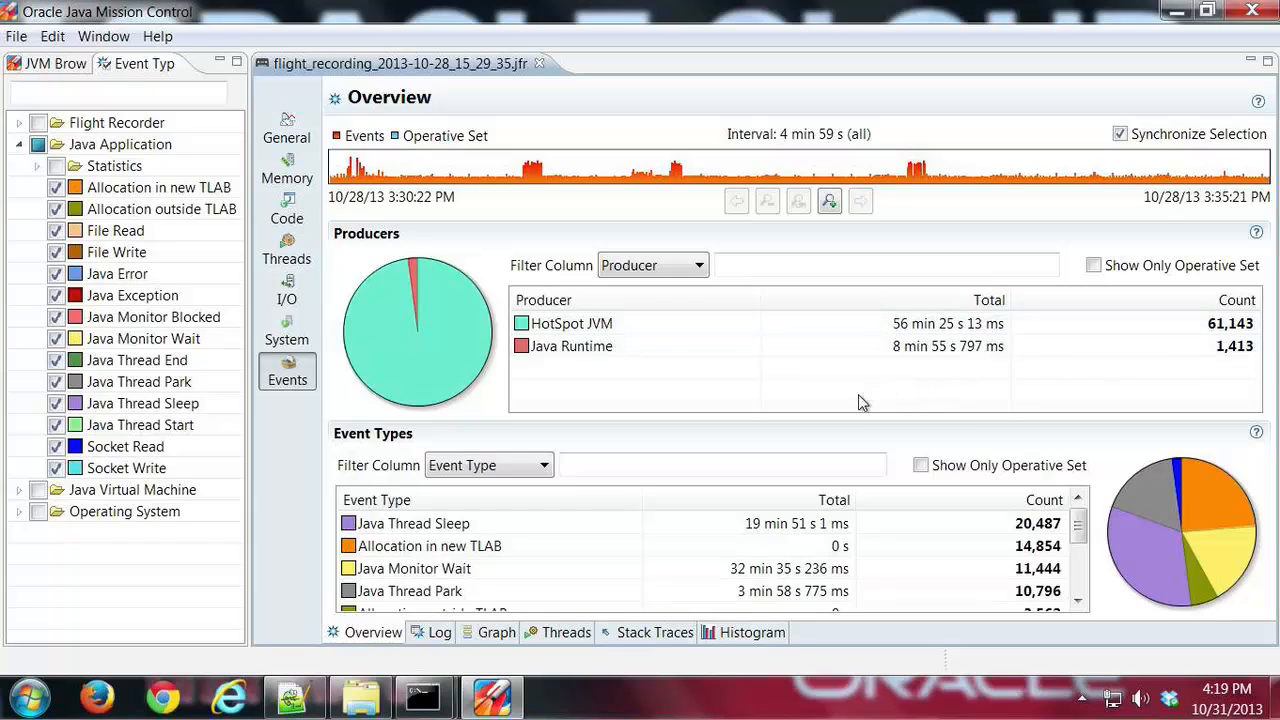
mouse_move(810, 392)
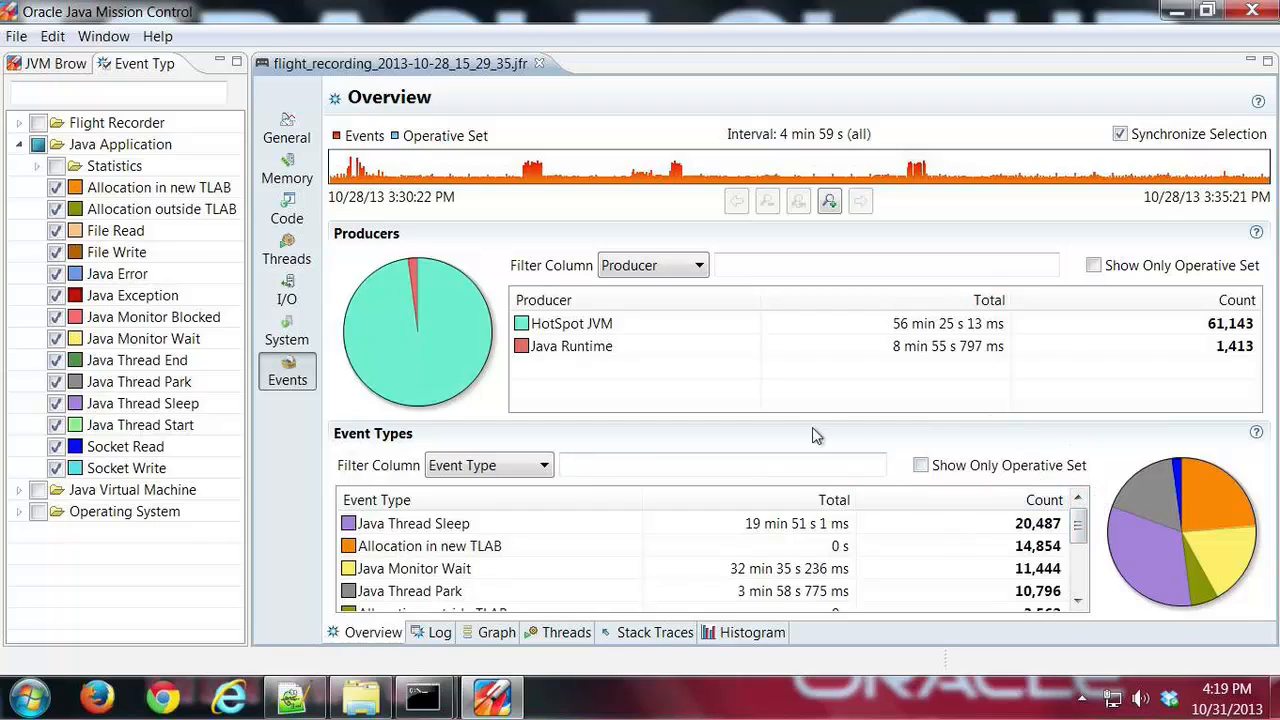
mouse_move(762, 390)
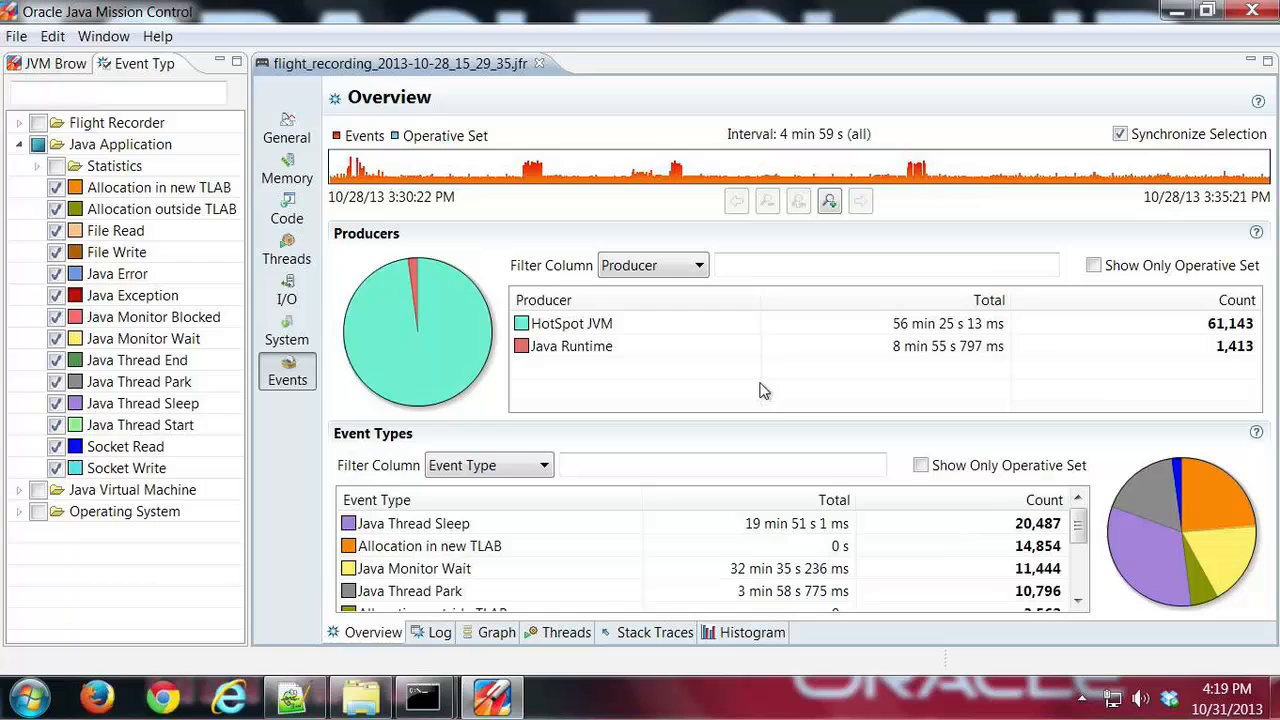
mouse_move(440, 632)
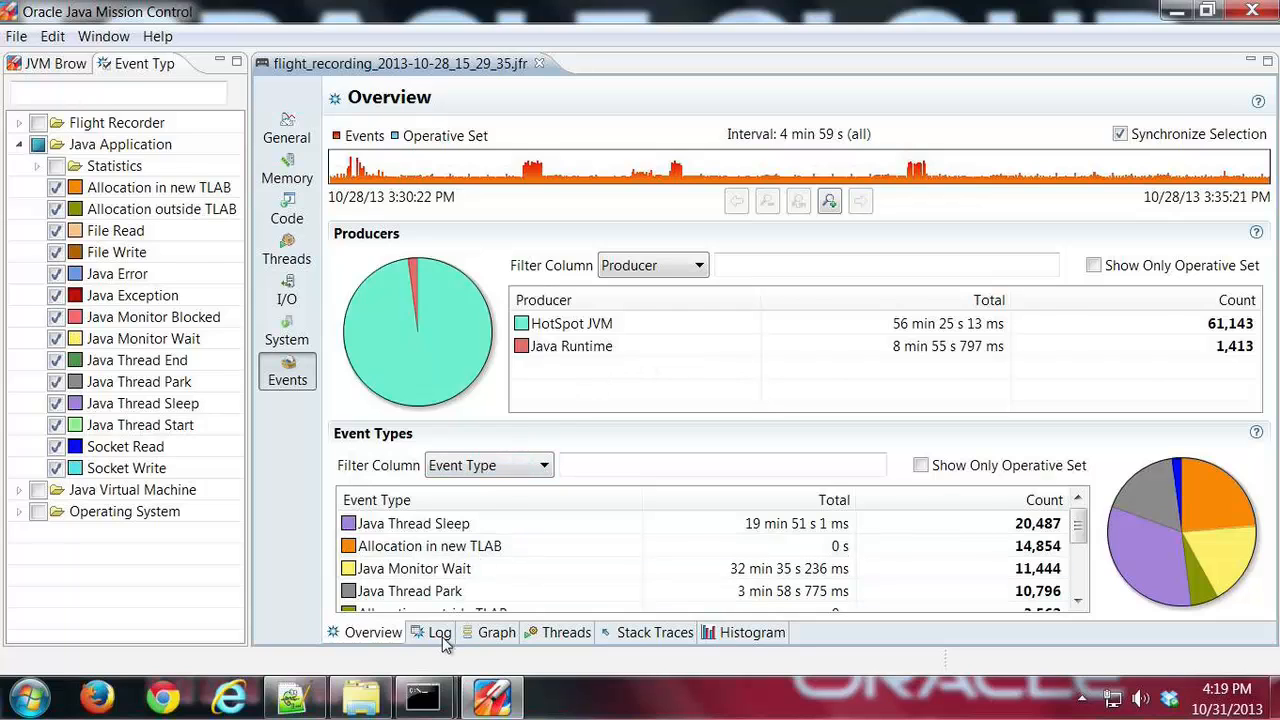
Show the Event Log and browse its rows of start/end times, durations and threads.
click(440, 632)
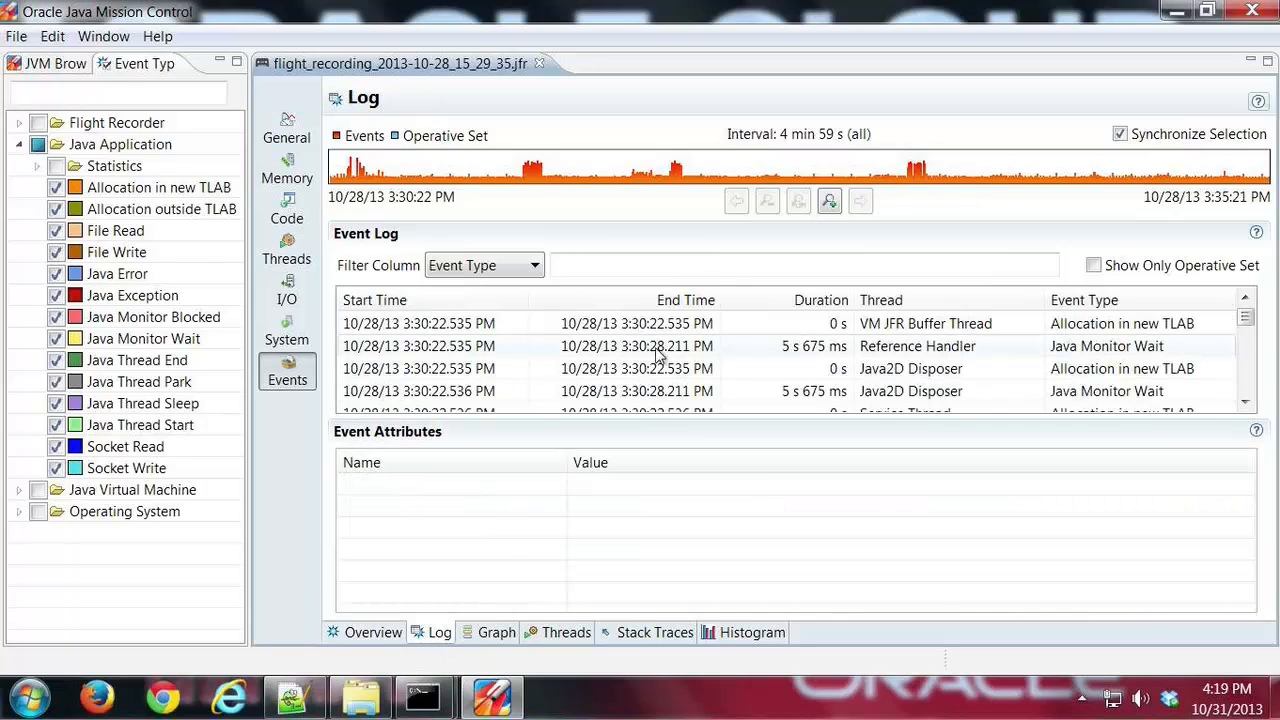
mouse_move(722, 356)
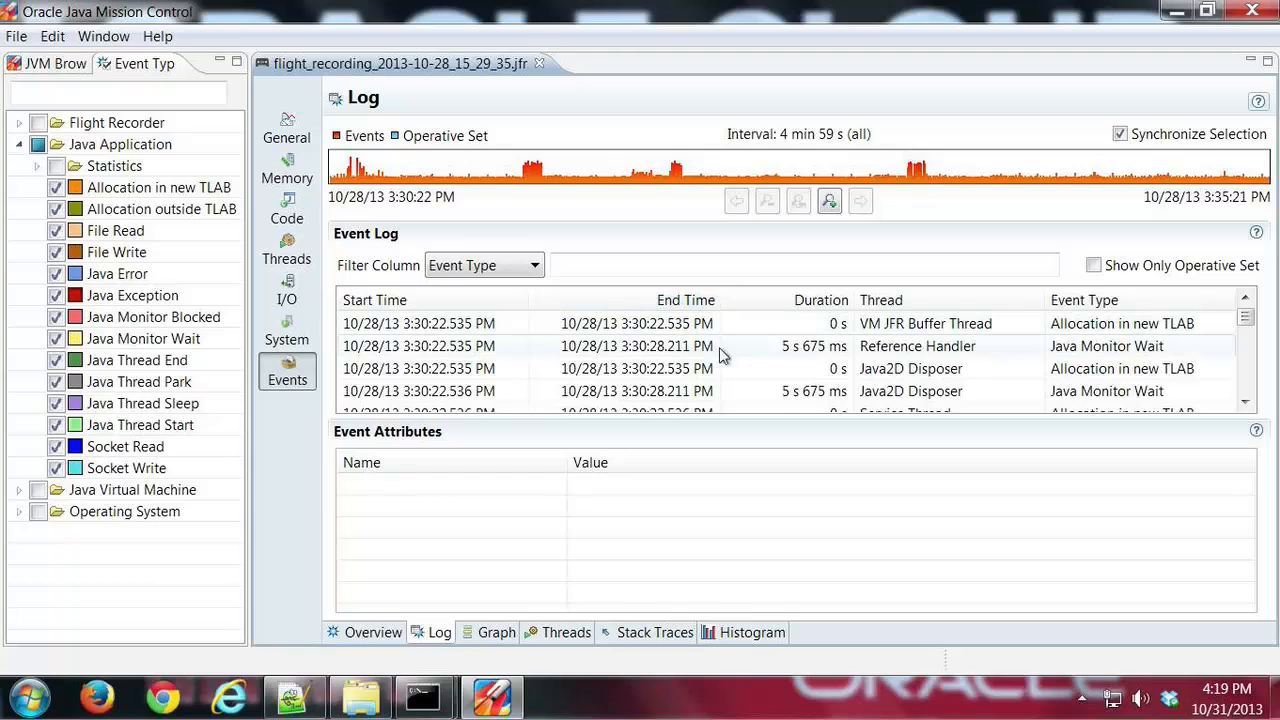
mouse_move(1170, 390)
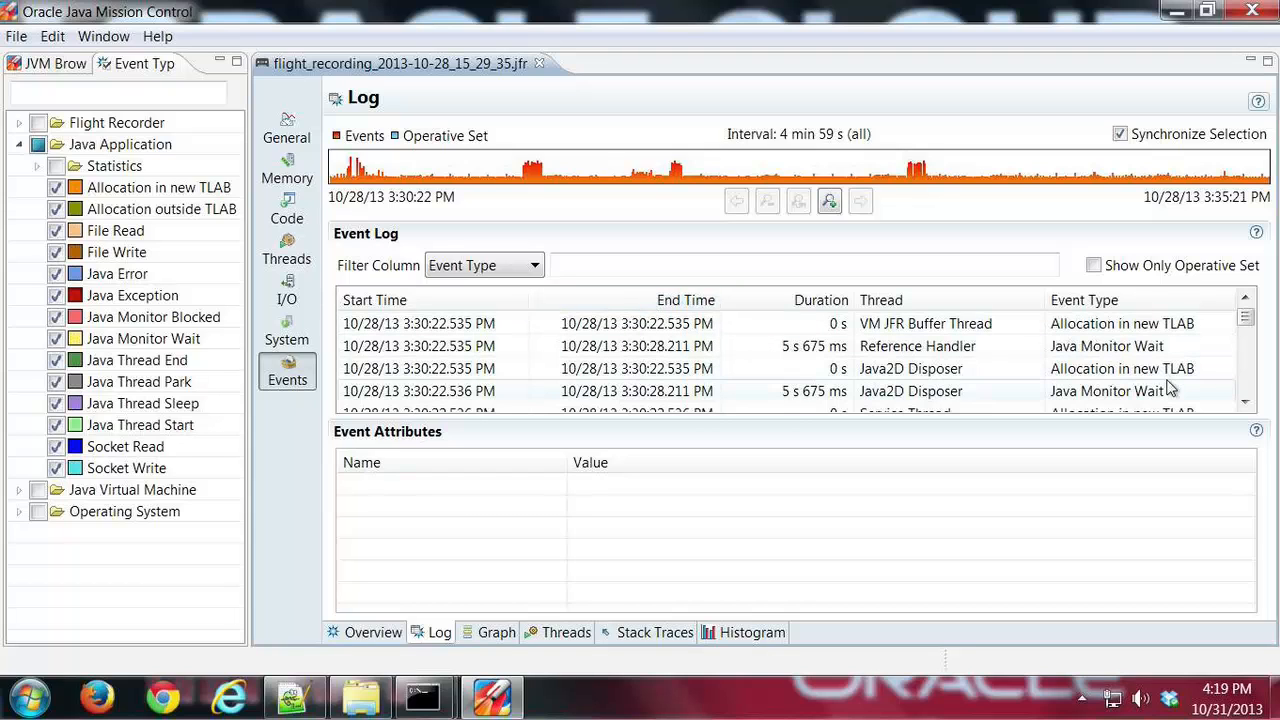
scroll(down, 3)
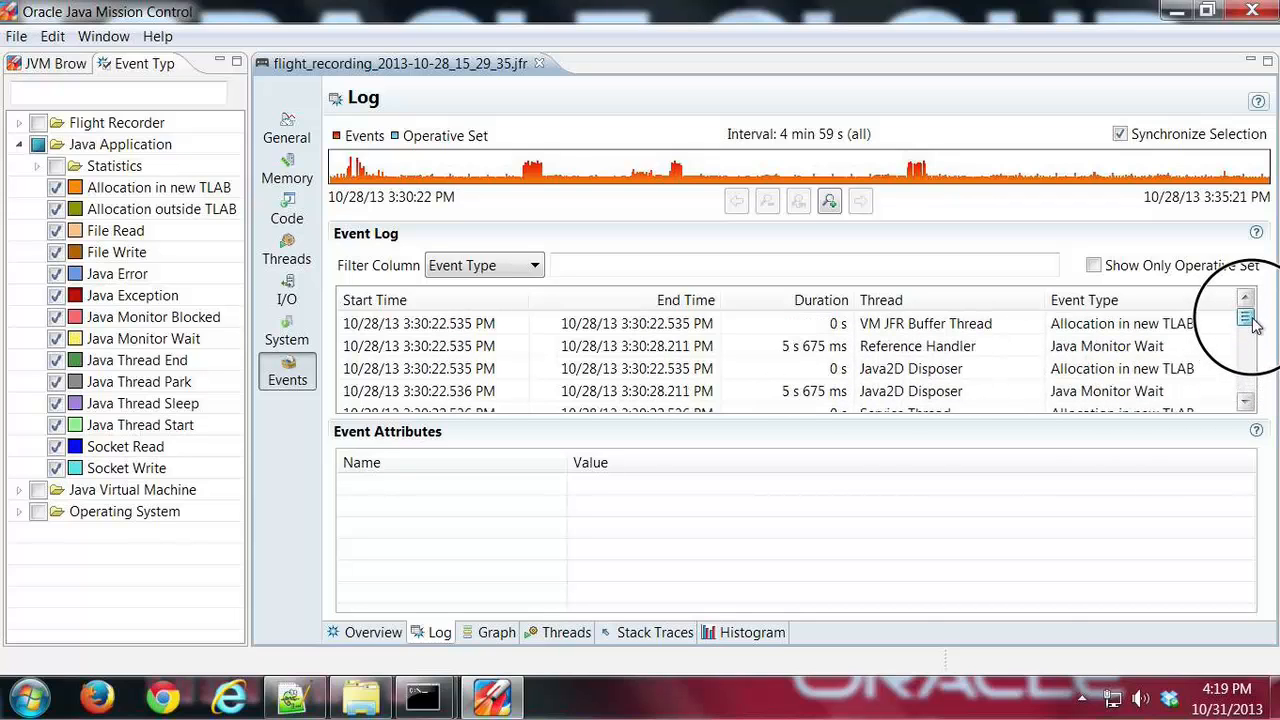
mouse_move(756, 260)
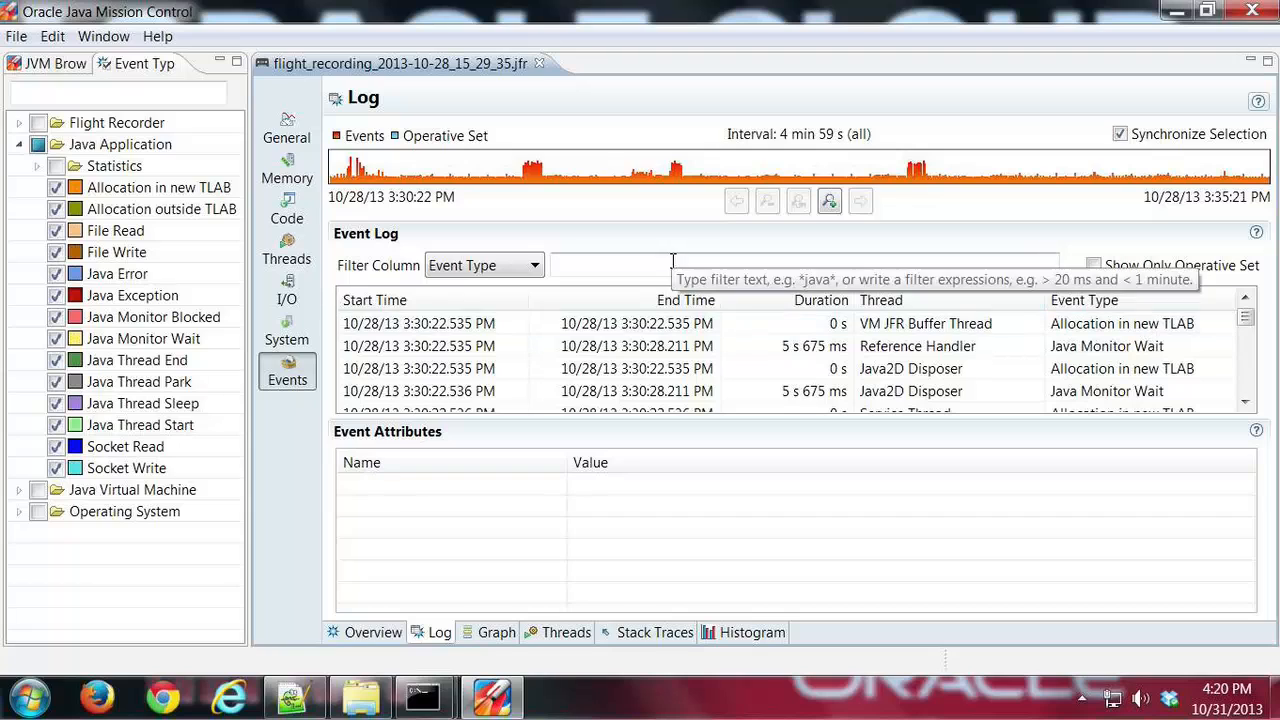
mouse_move(1224, 336)
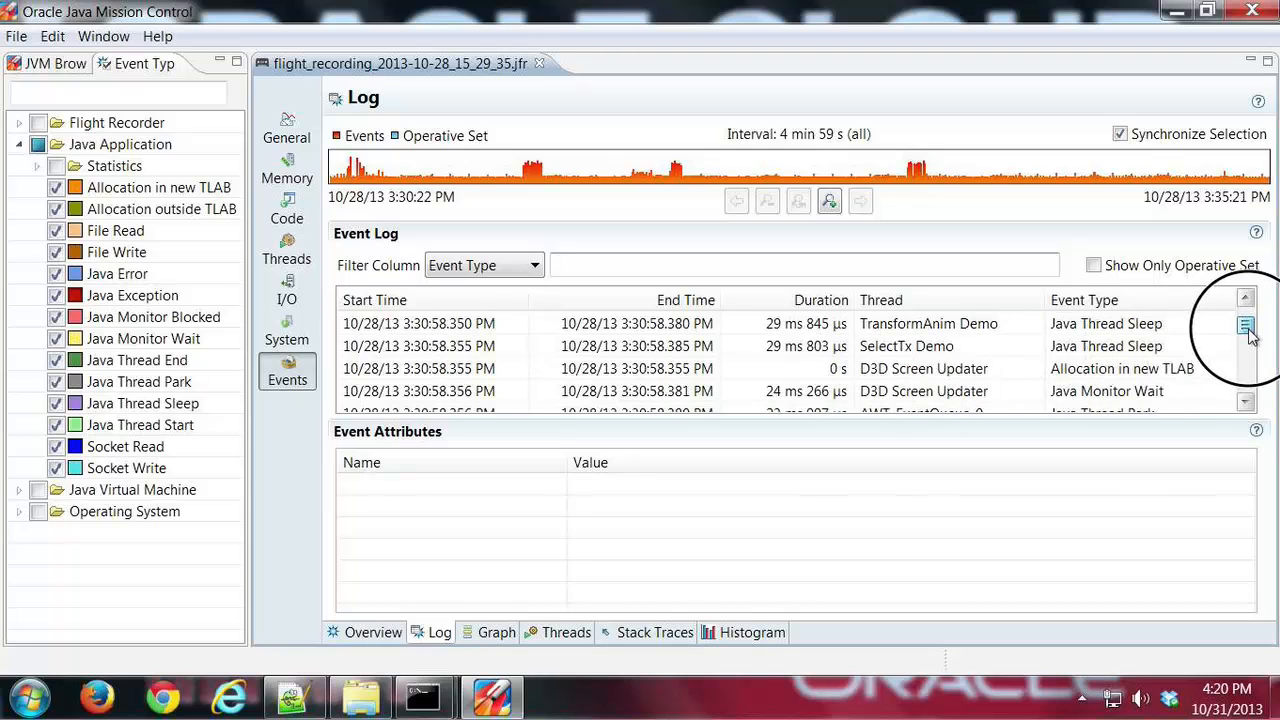
Filter the Event Log by typing 'Thread' so only Java Thread Sleep events remain.
click(1244, 298)
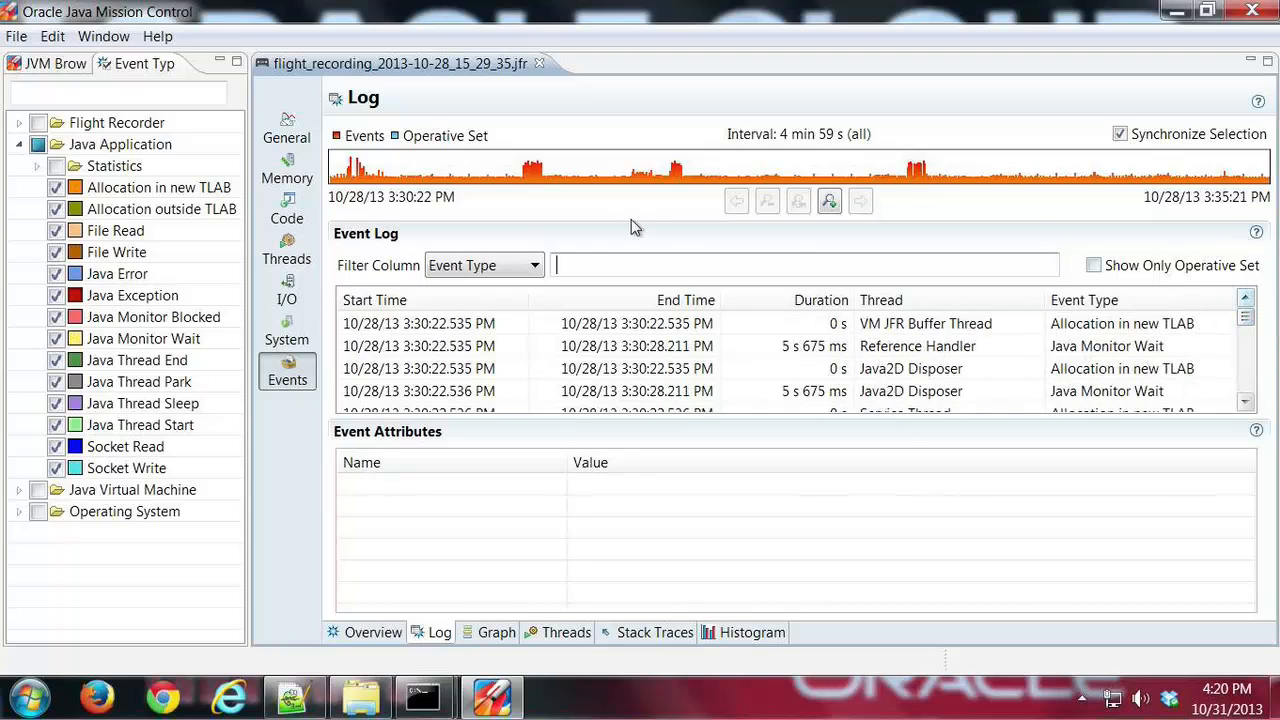
text(Th)
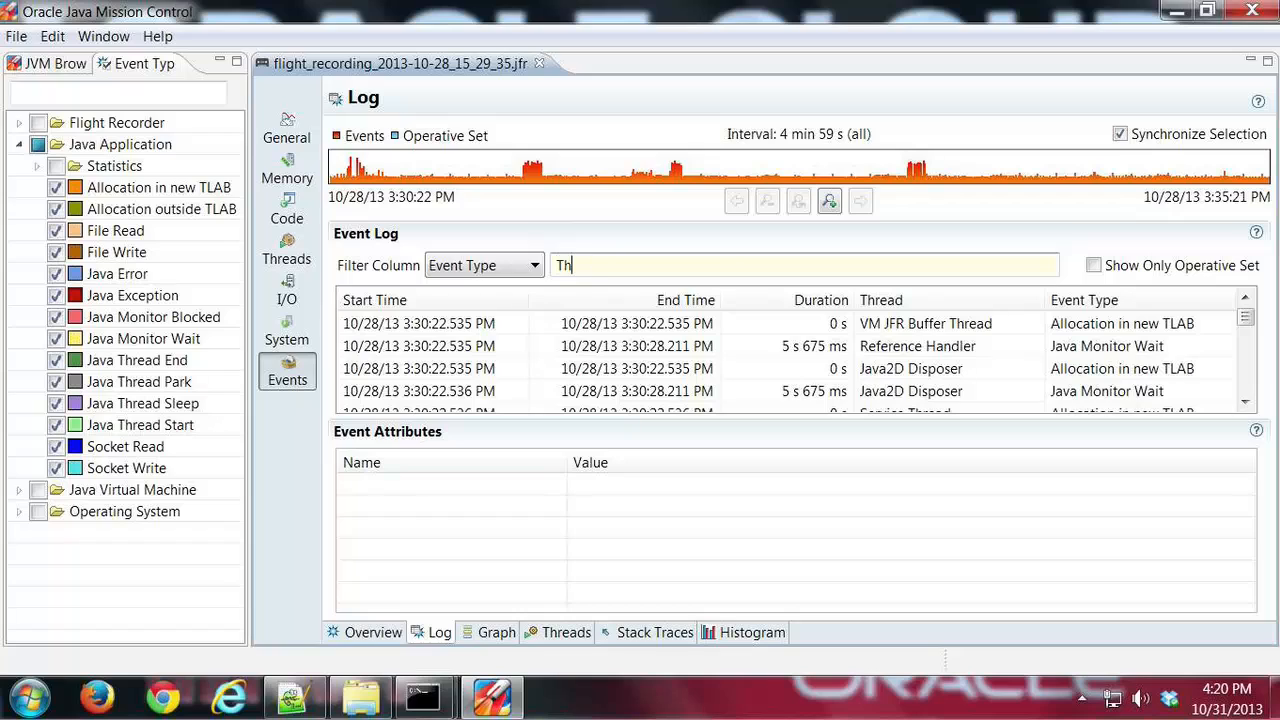
text(read Sleep)
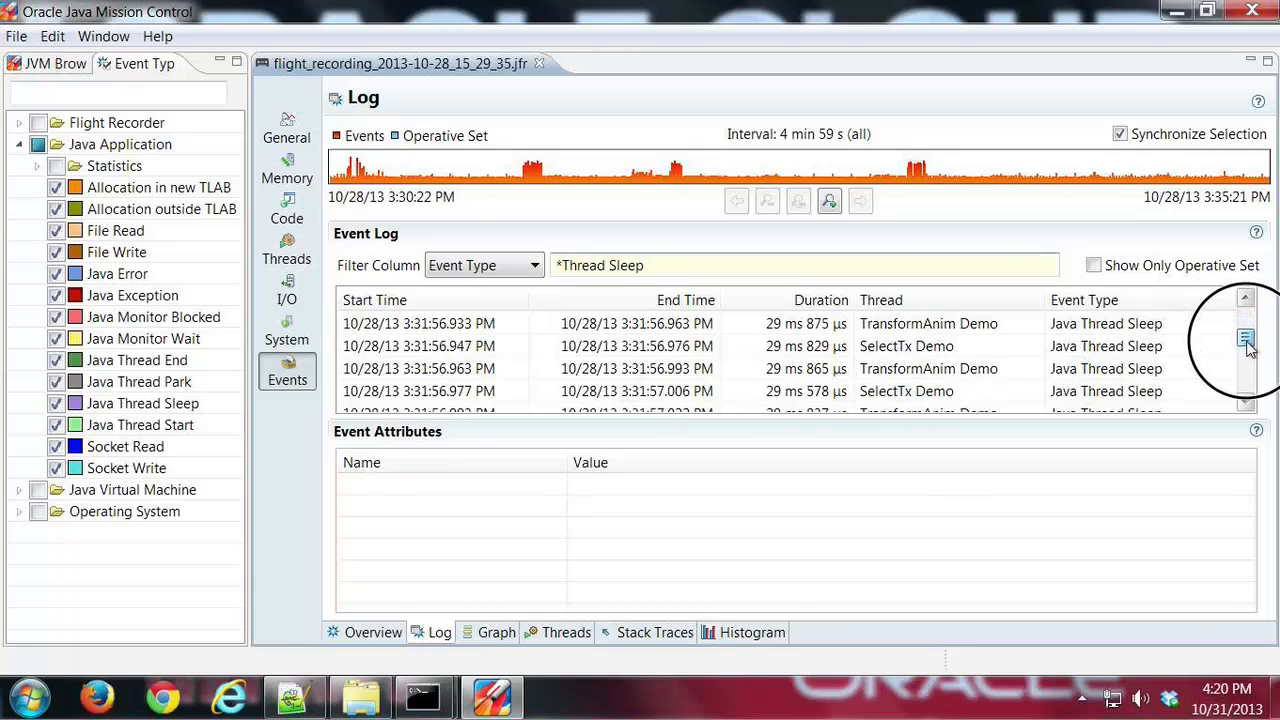
Select a Java Thread Sleep event and review its attributes, 30 ms sleep and stack trace.
click(1244, 298)
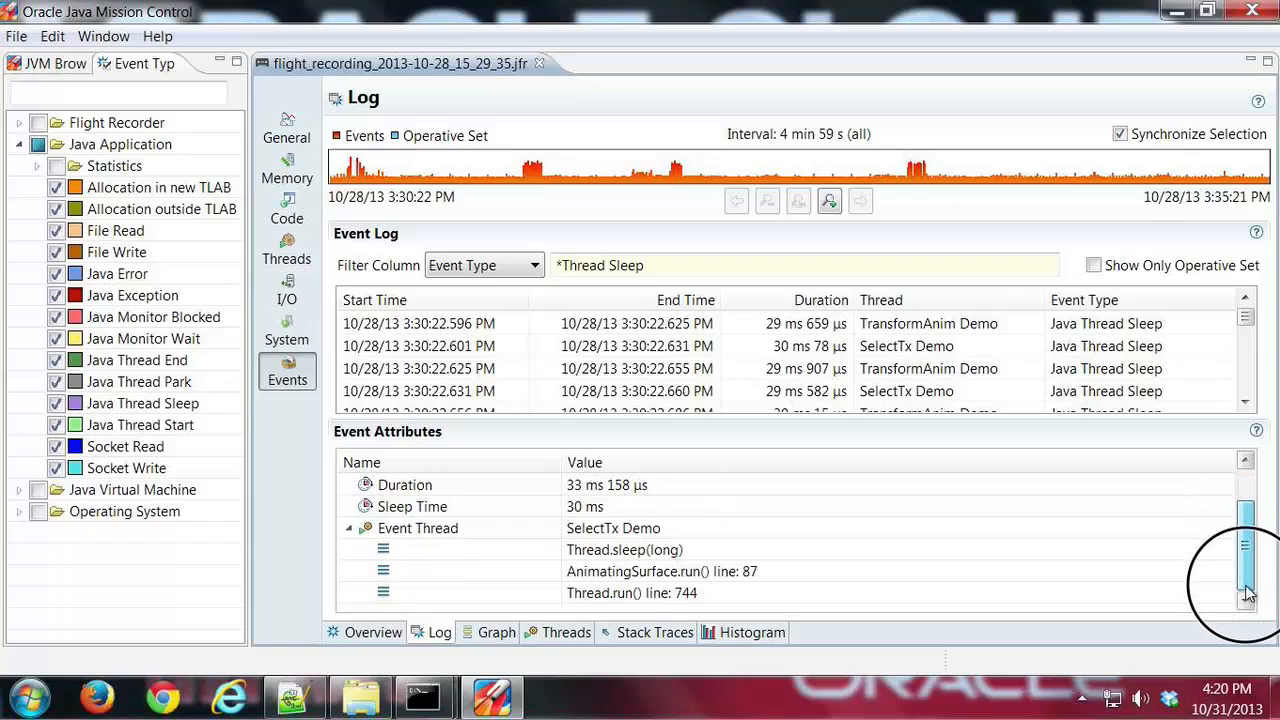
scroll(up, 3)
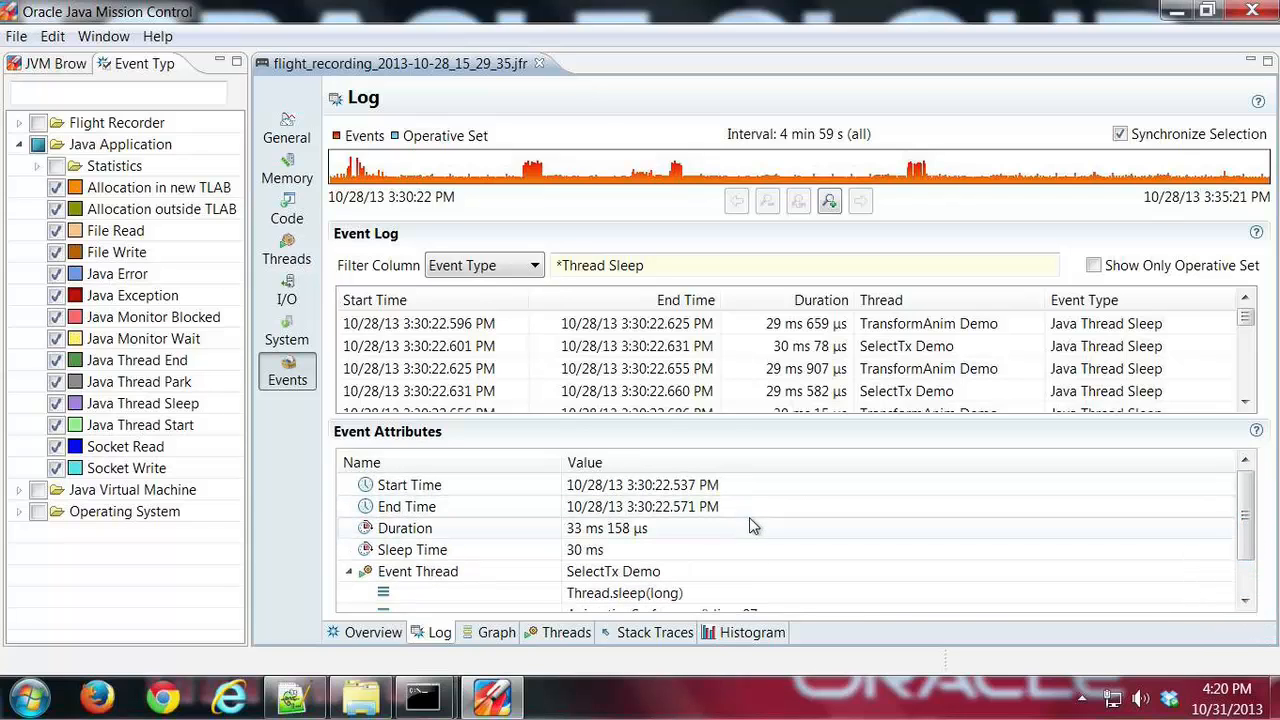
mouse_move(864, 434)
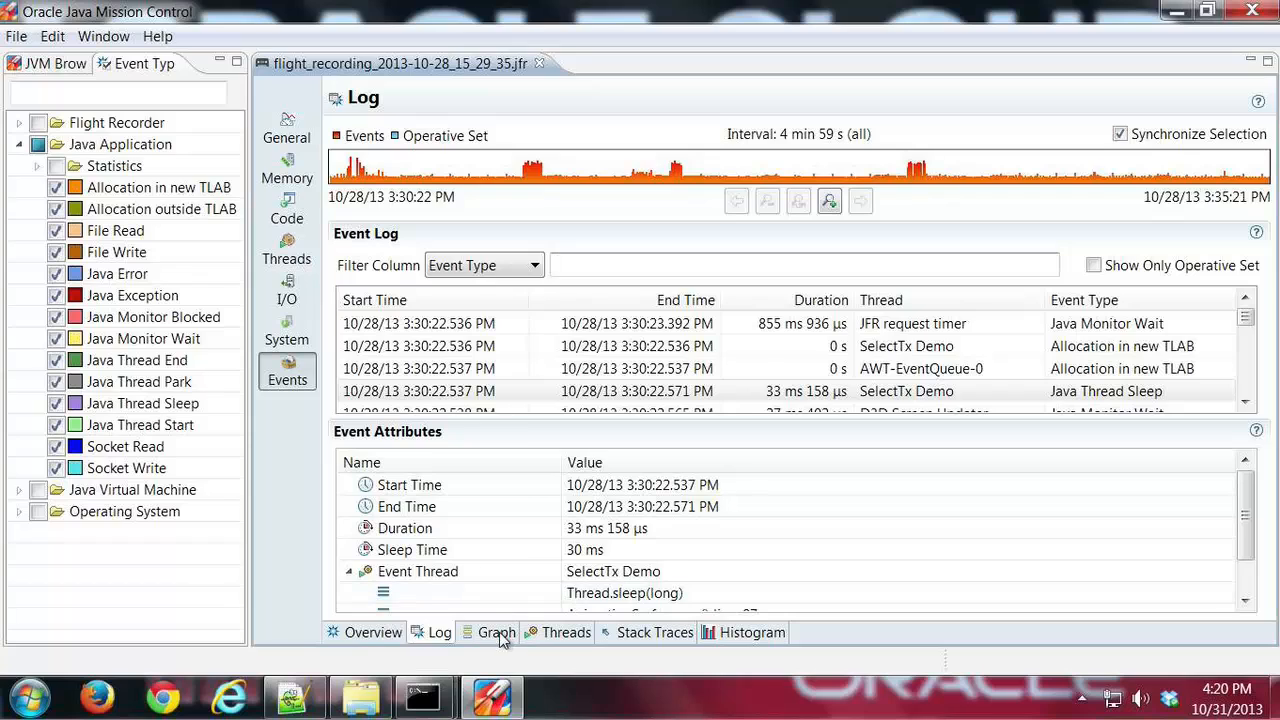
In the Event Graph, expand the main thread group and inspect its per-thread timelines.
click(496, 632)
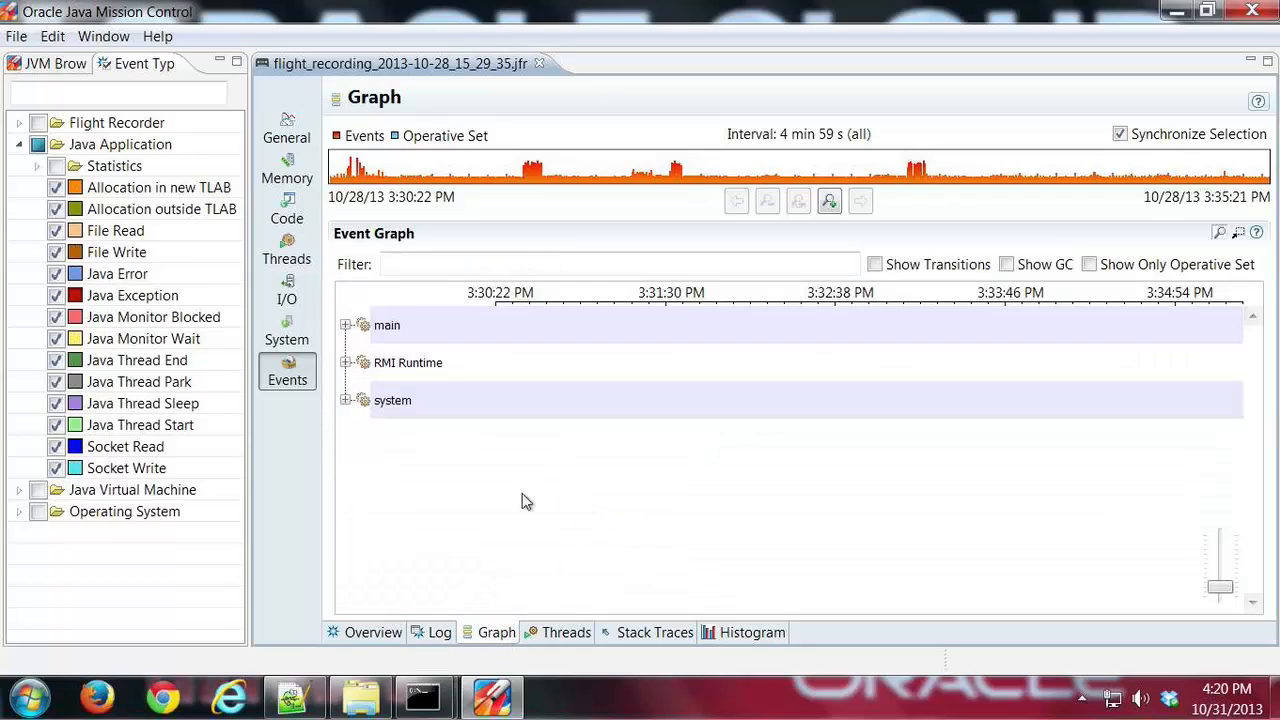
mouse_move(552, 444)
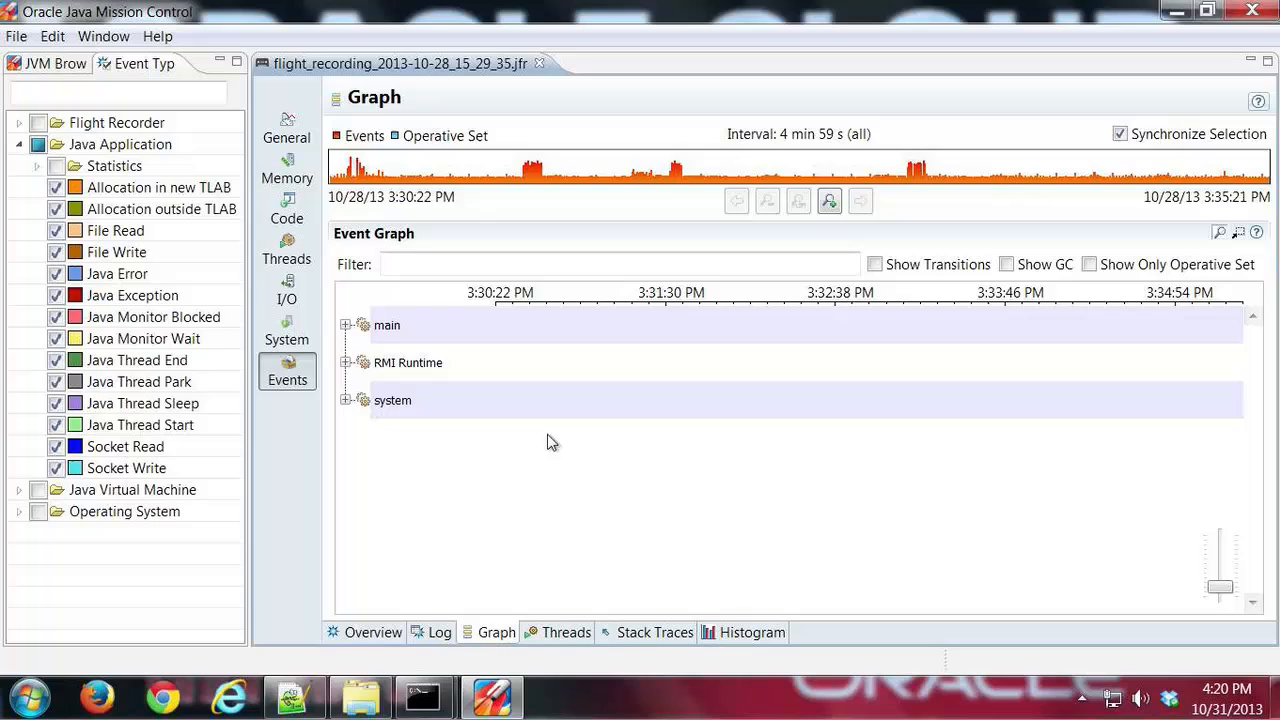
mouse_move(536, 388)
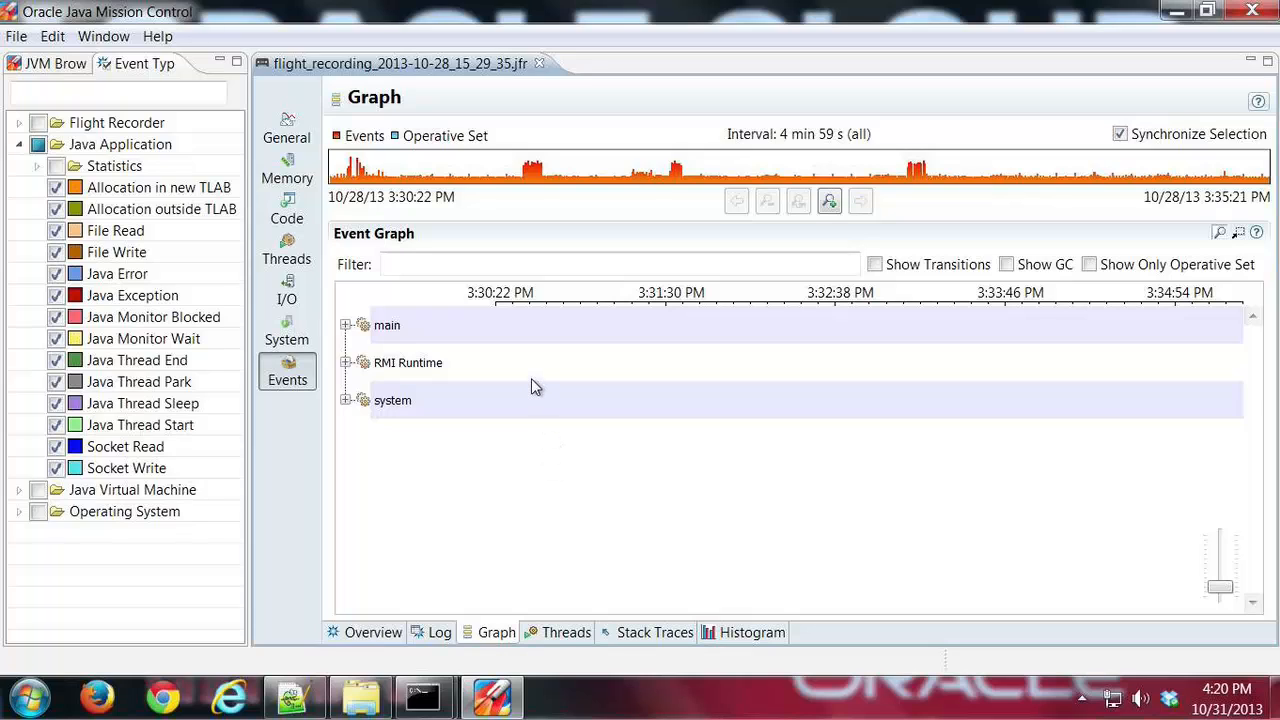
mouse_move(398, 324)
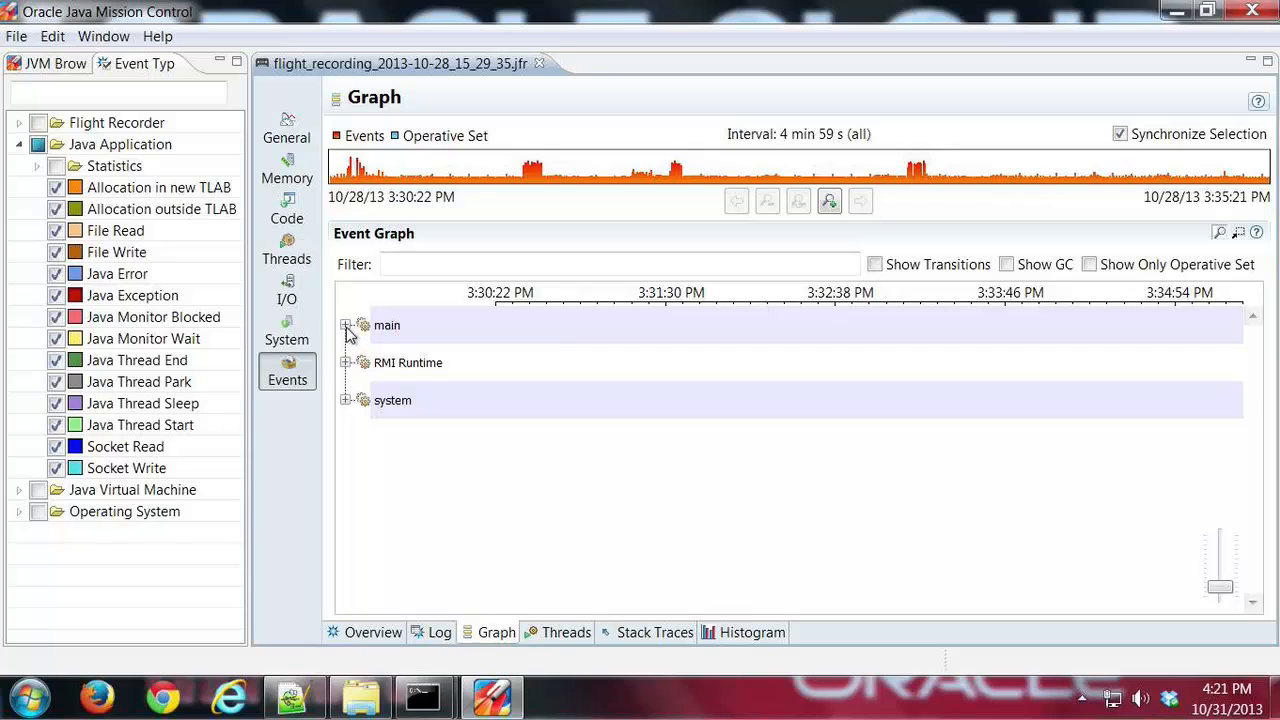
click(344, 324)
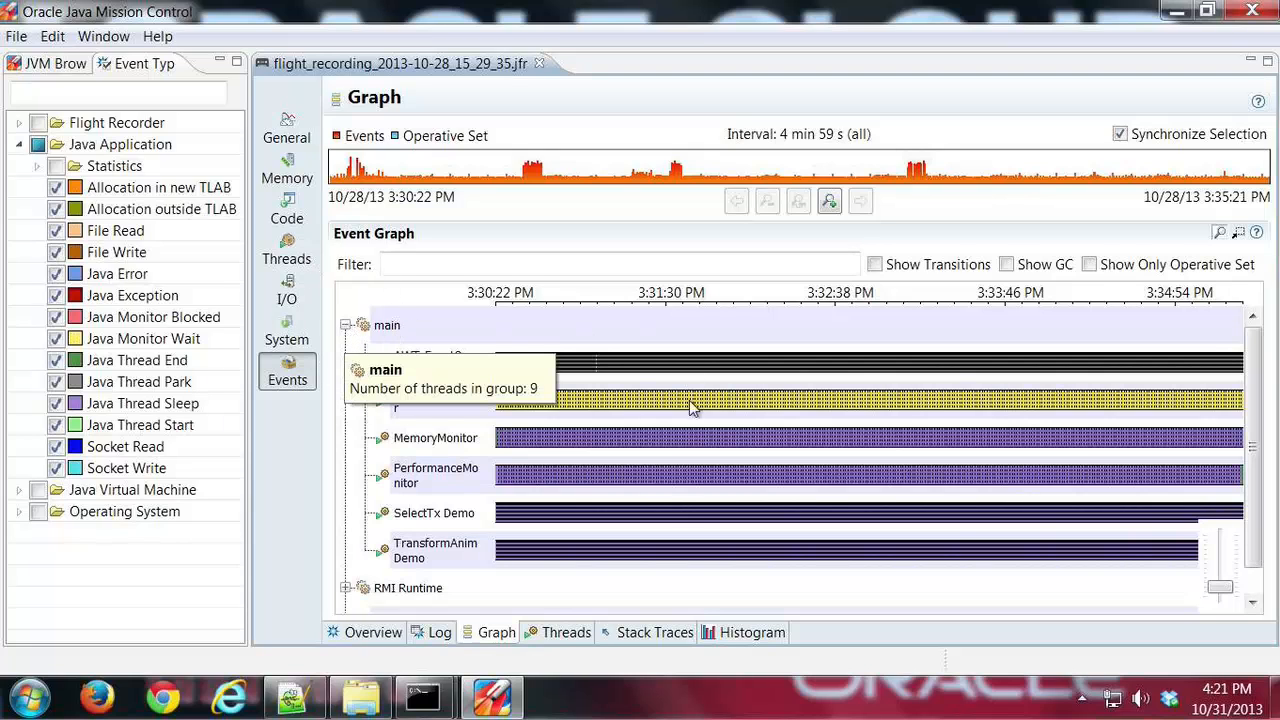
mouse_move(1012, 344)
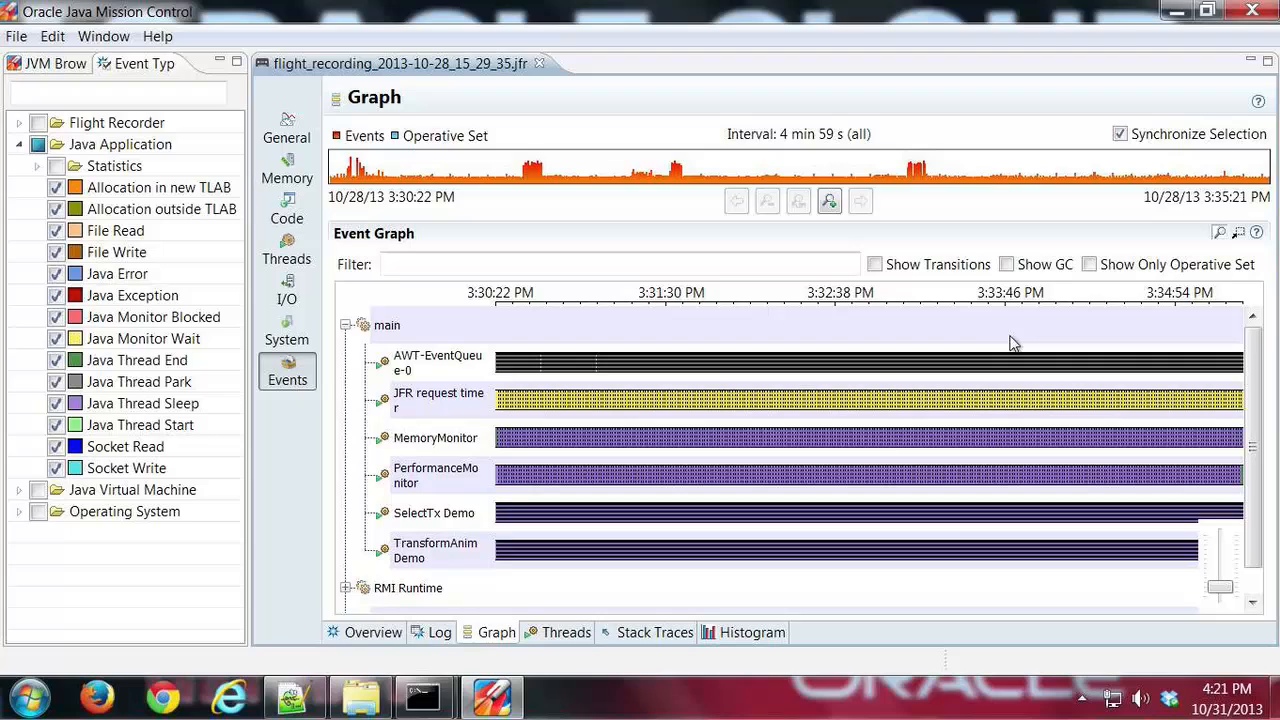
mouse_move(1230, 490)
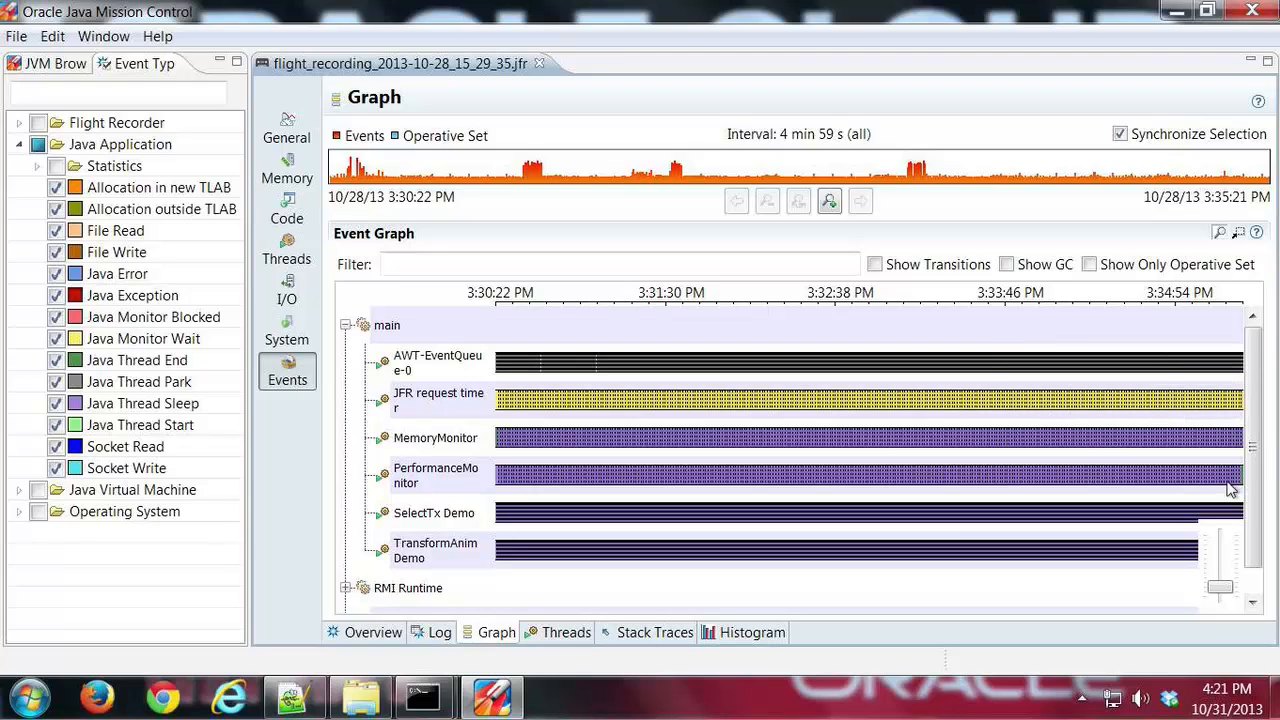
scroll(down, 3)
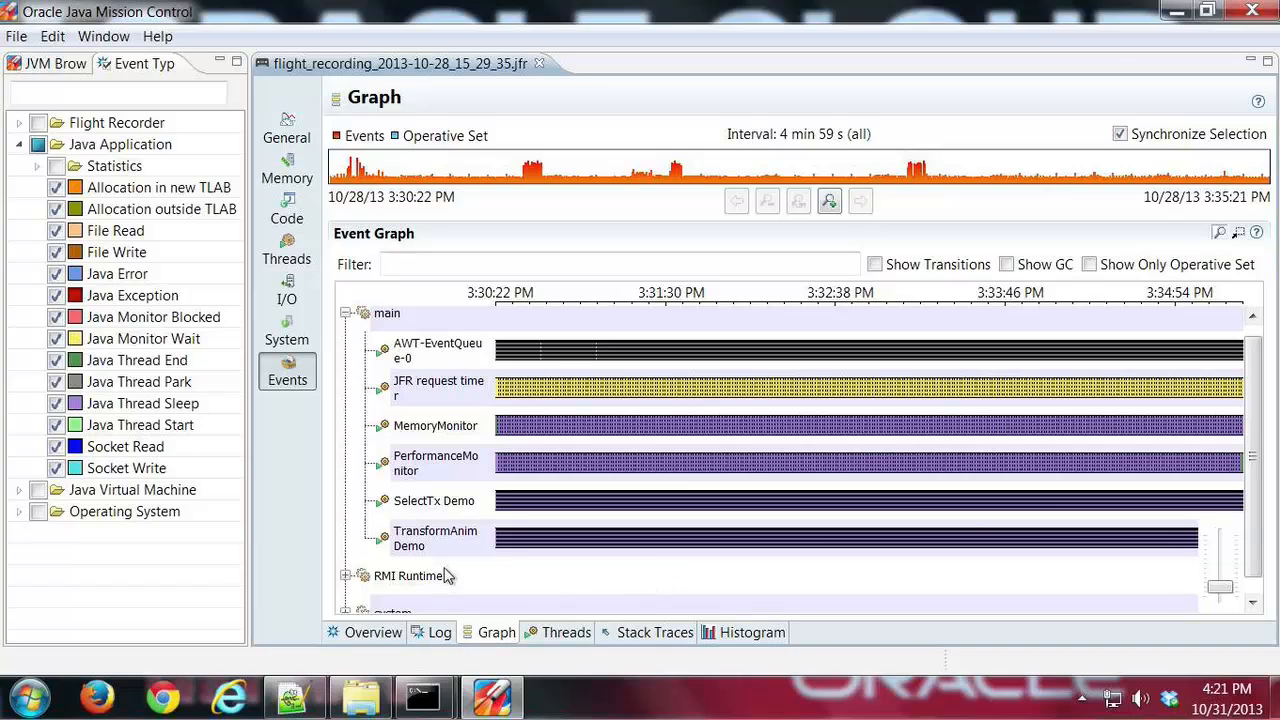
mouse_move(410, 576)
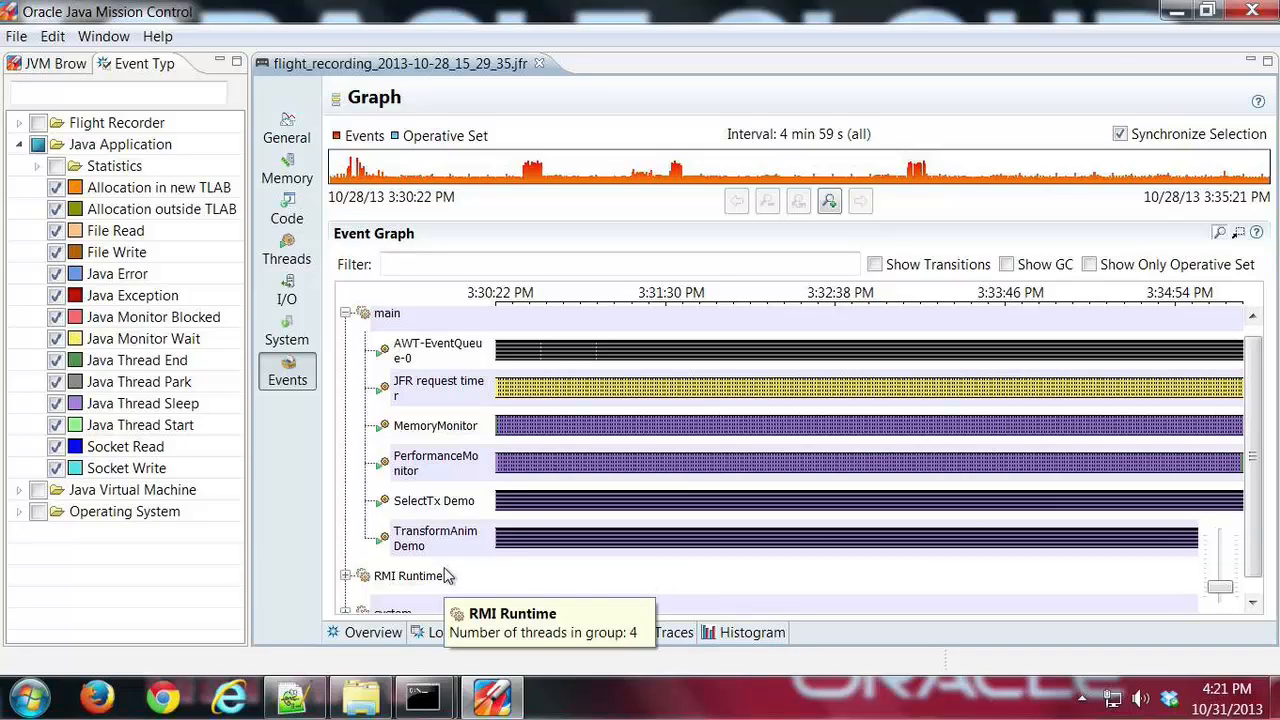
mouse_move(452, 360)
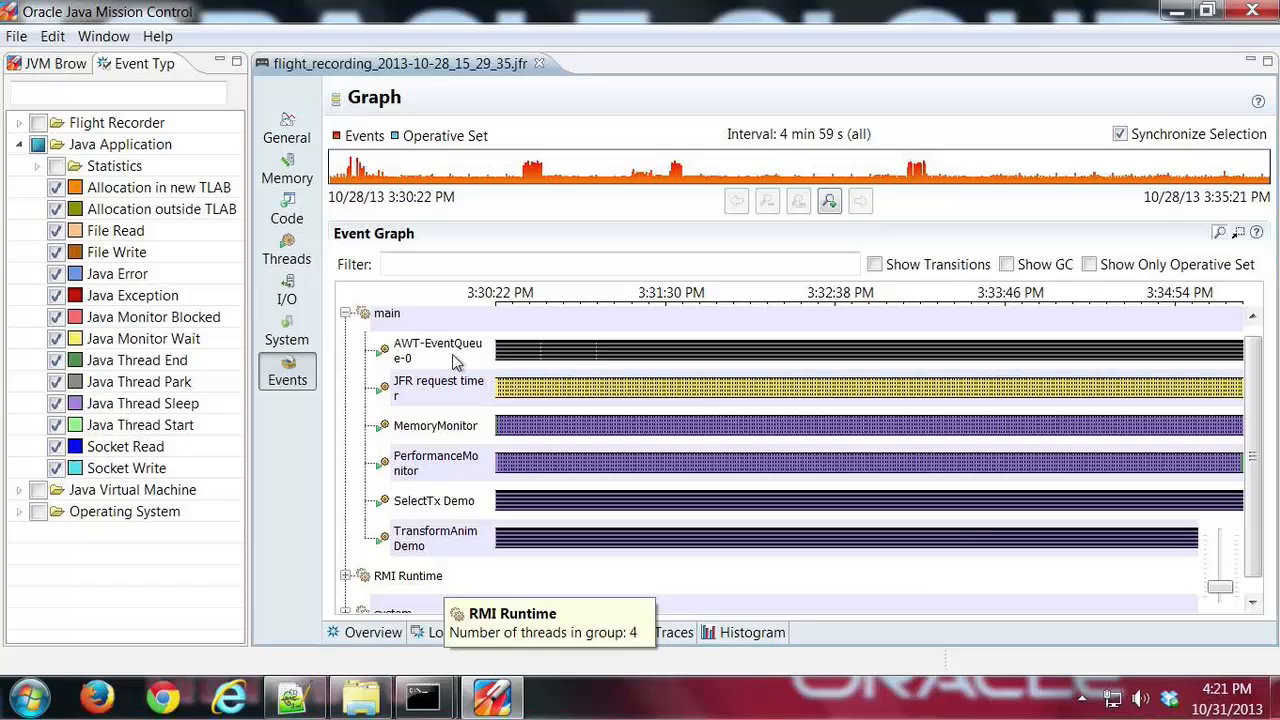
mouse_move(448, 368)
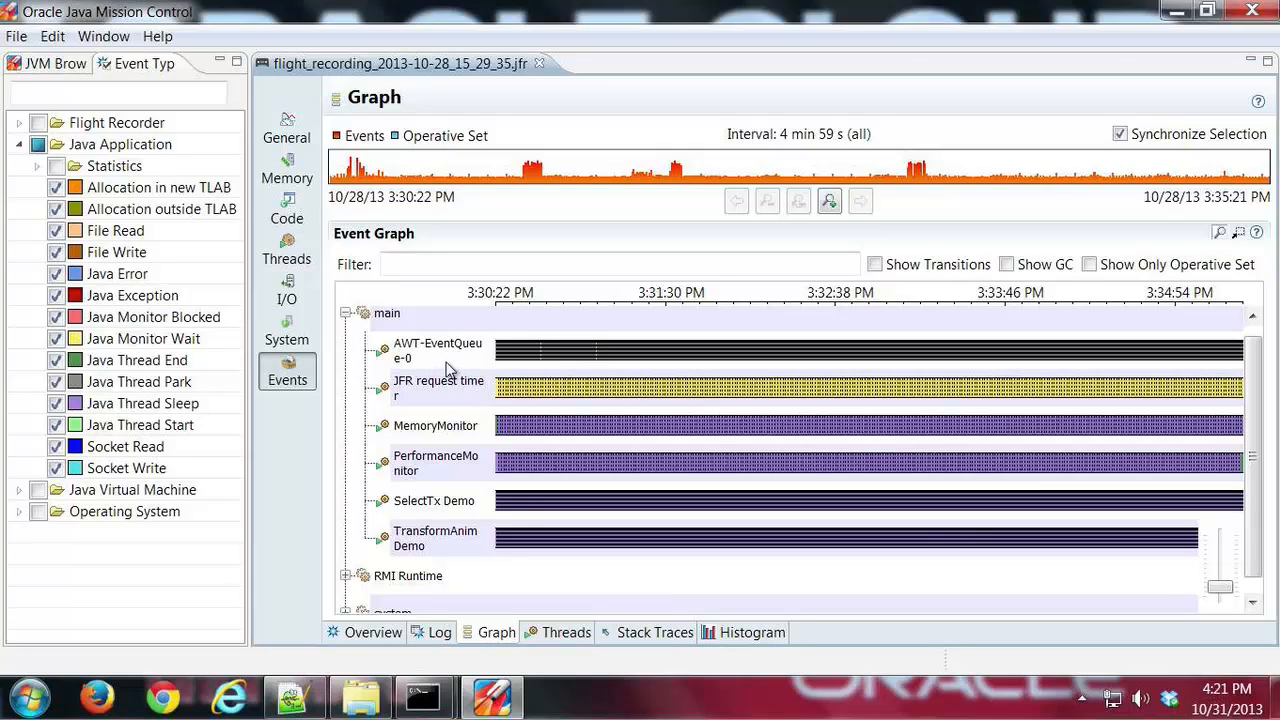
mouse_move(436, 368)
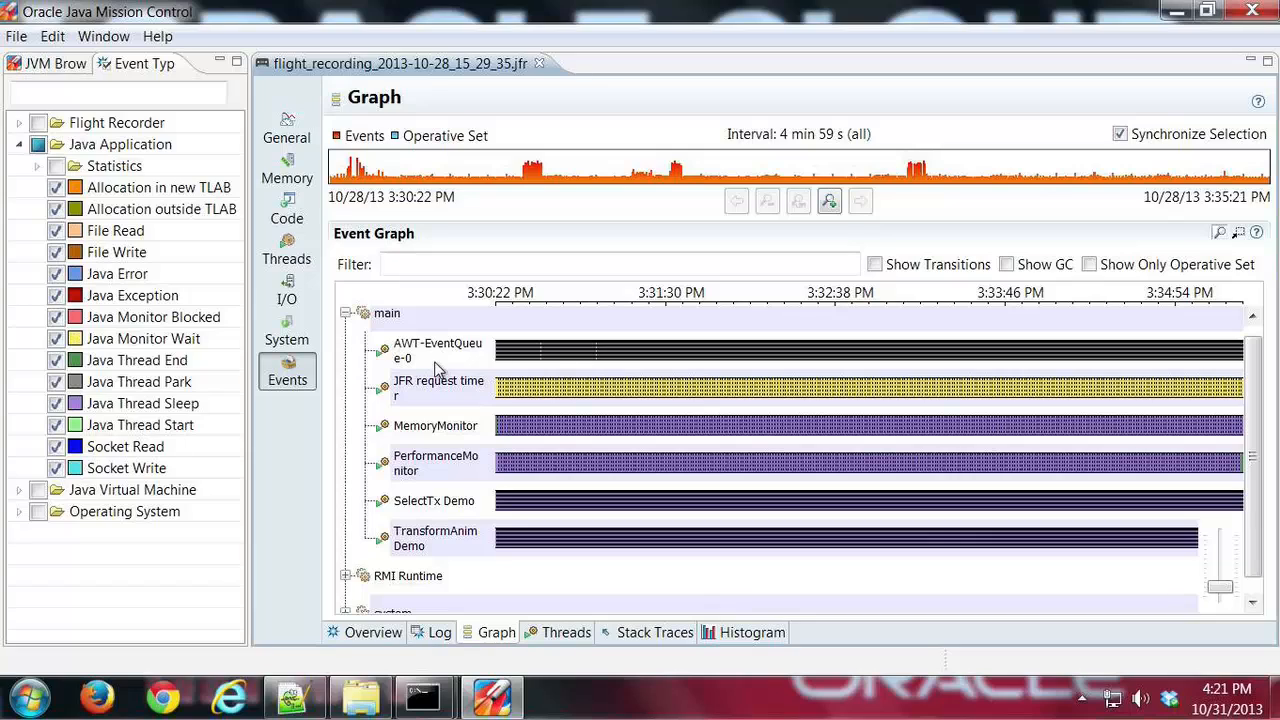
mouse_move(458, 368)
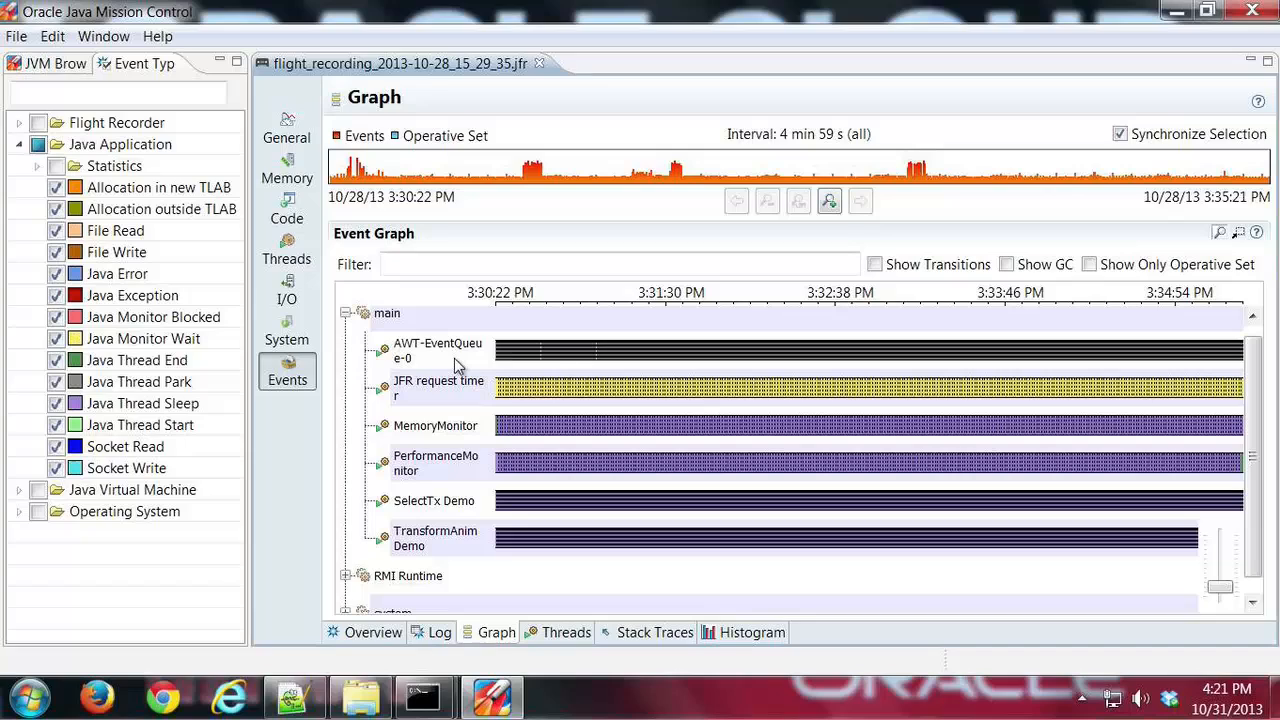
mouse_move(476, 370)
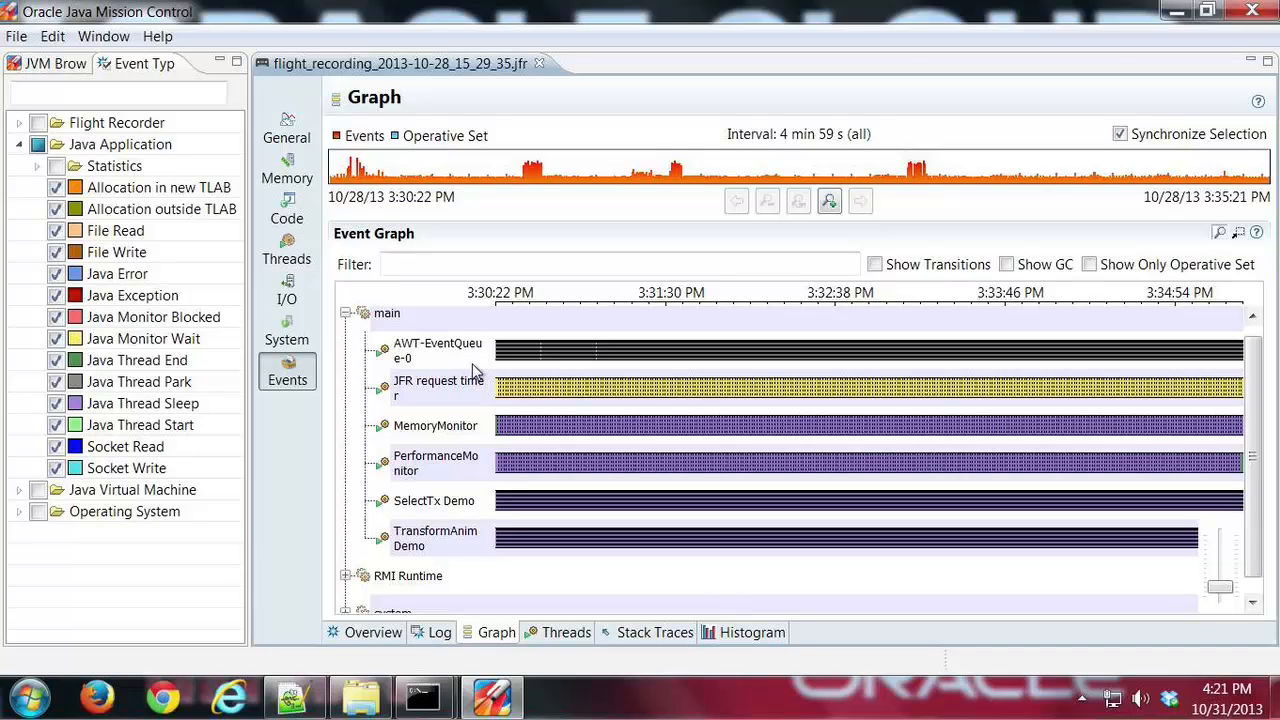
mouse_move(518, 372)
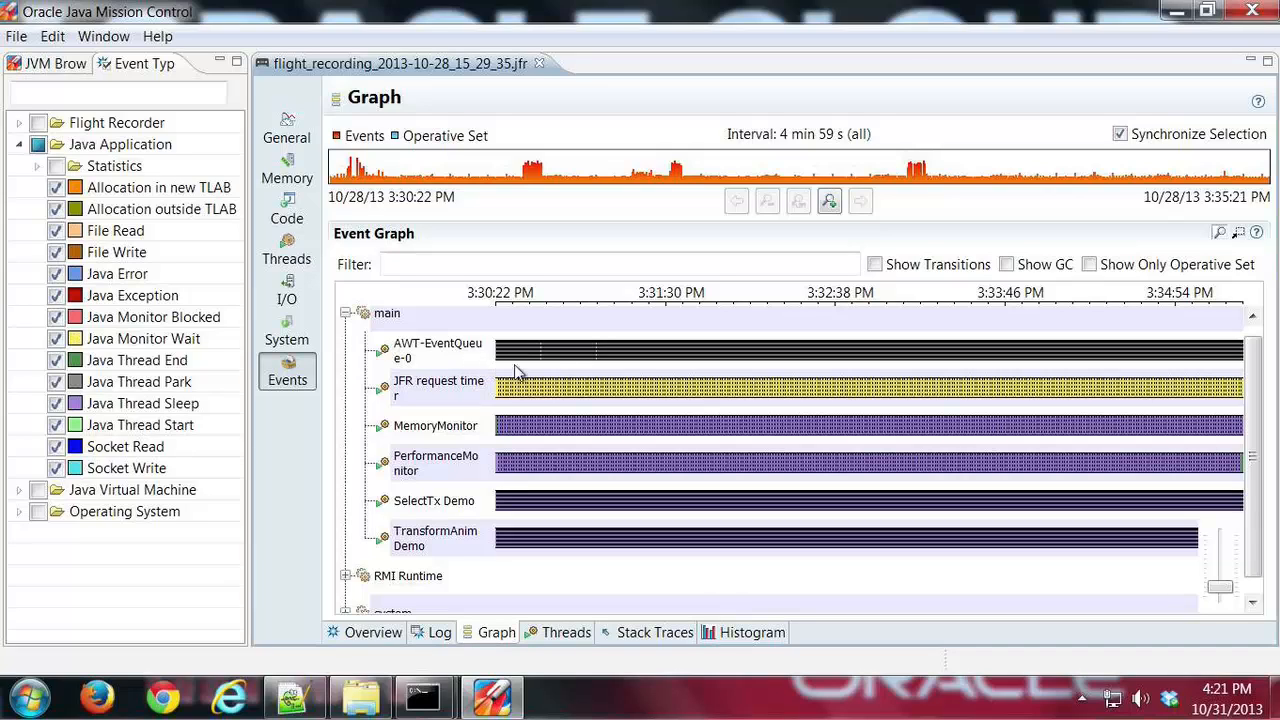
mouse_move(530, 360)
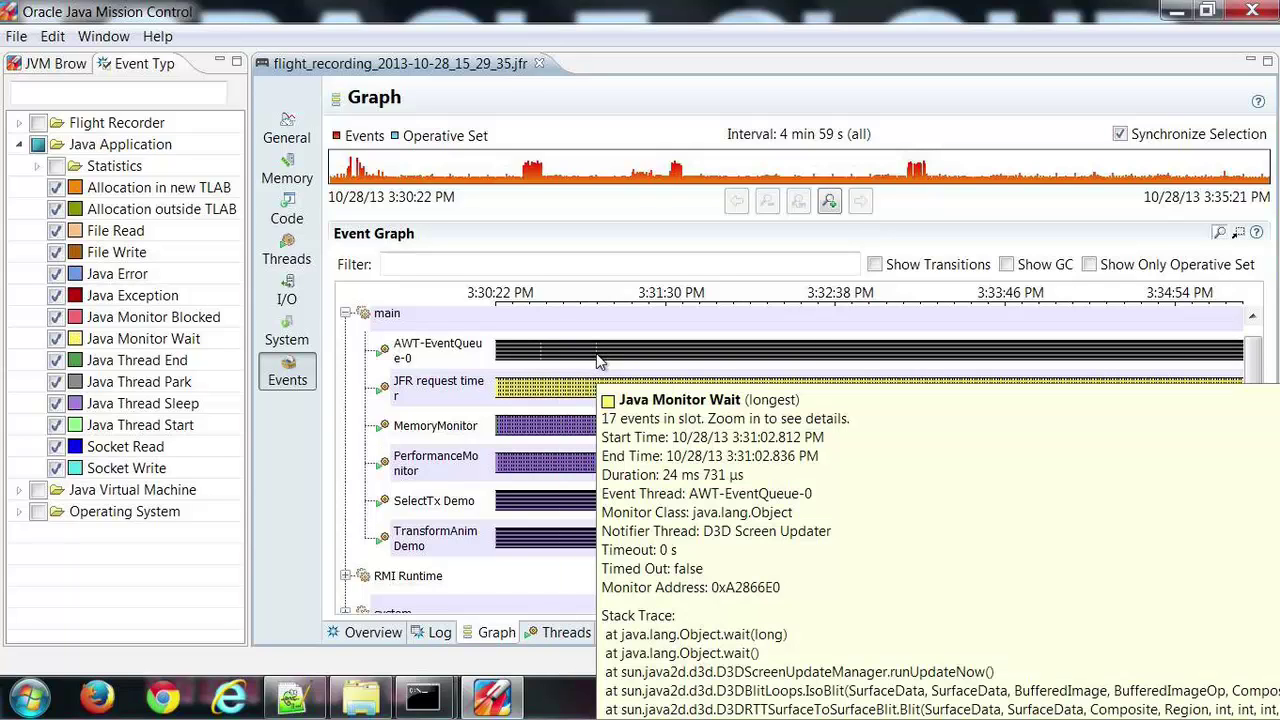
mouse_move(444, 390)
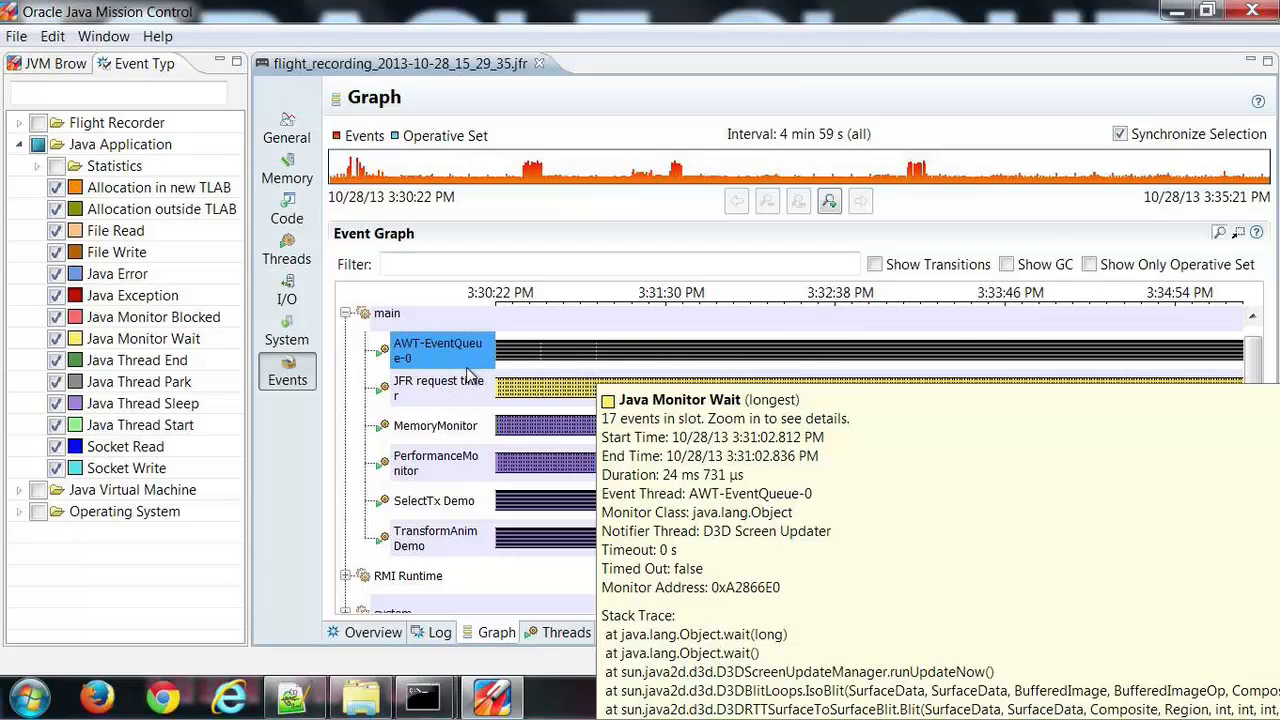
click(386, 312)
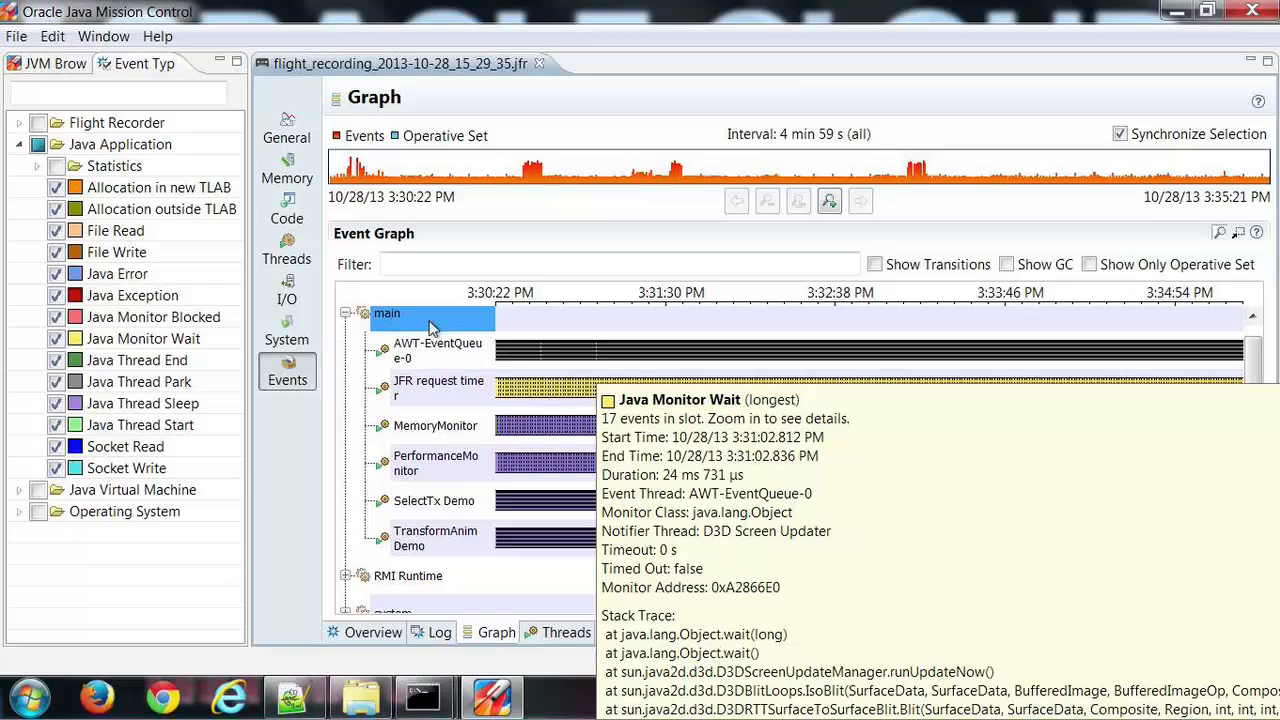
mouse_move(540, 388)
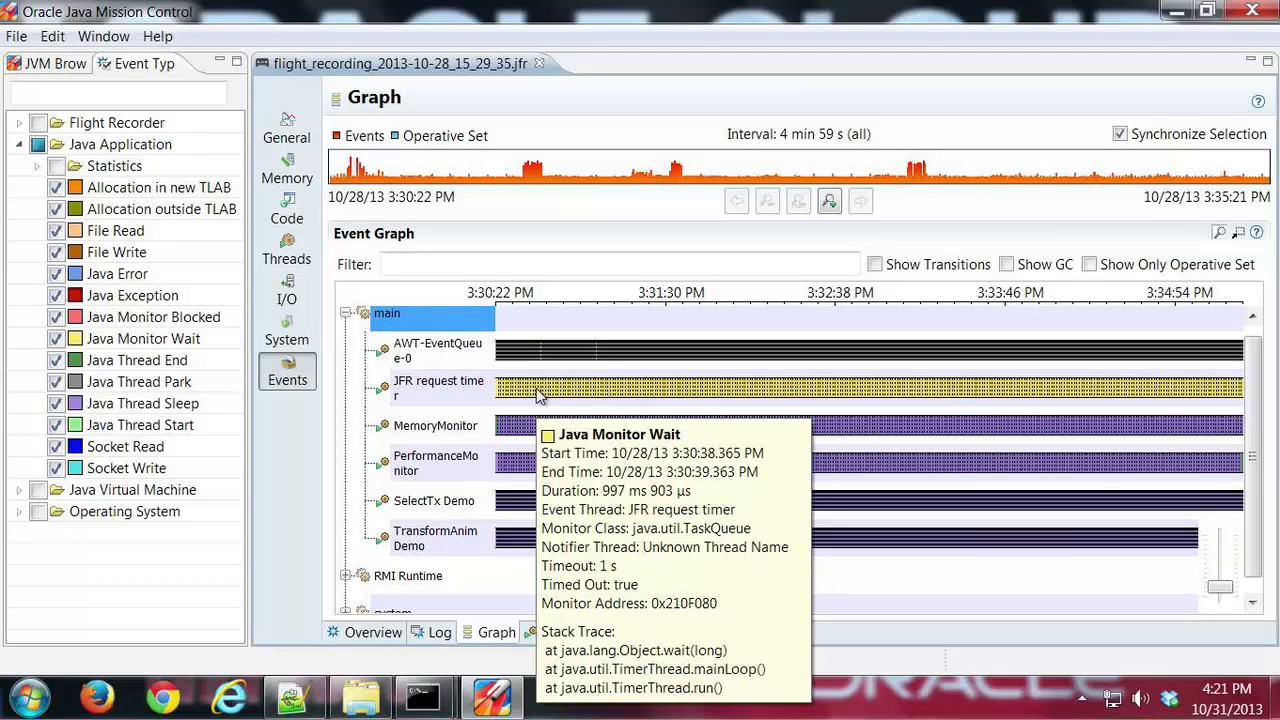
mouse_move(522, 412)
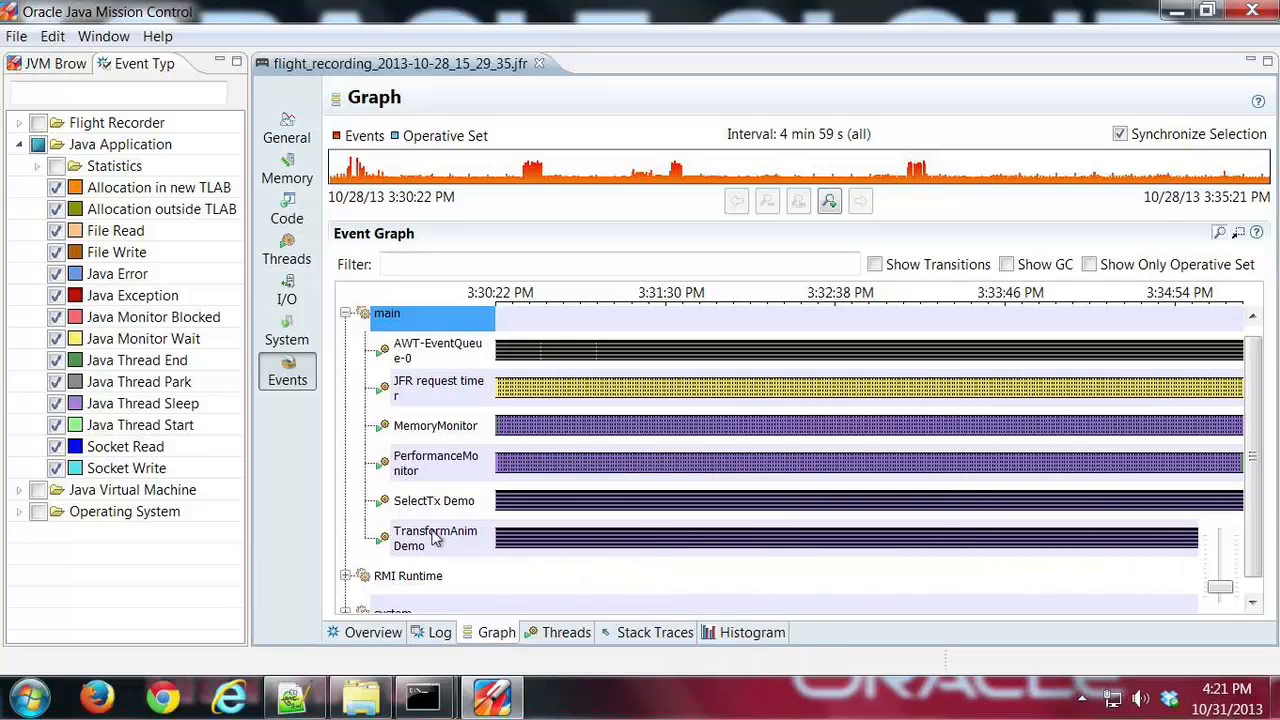
Collapse main, peek at the RMI Runtime threads, then leave all groups collapsed.
click(344, 312)
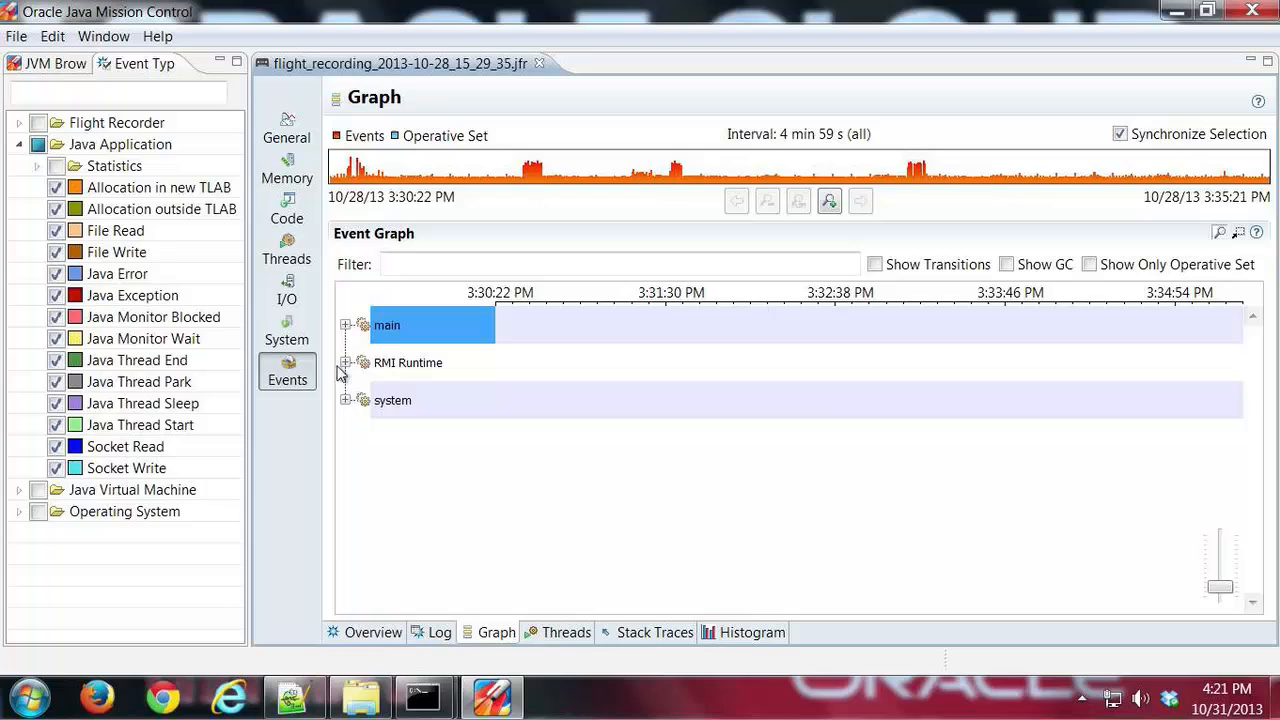
click(344, 362)
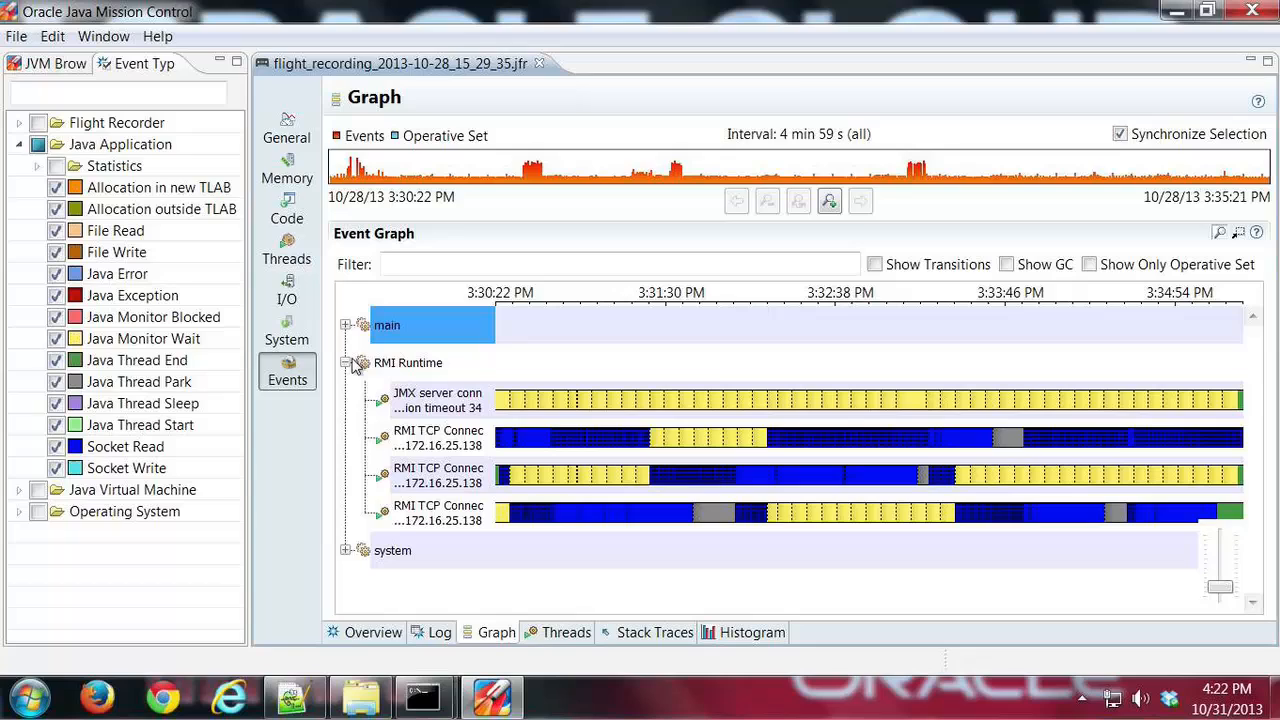
mouse_move(350, 370)
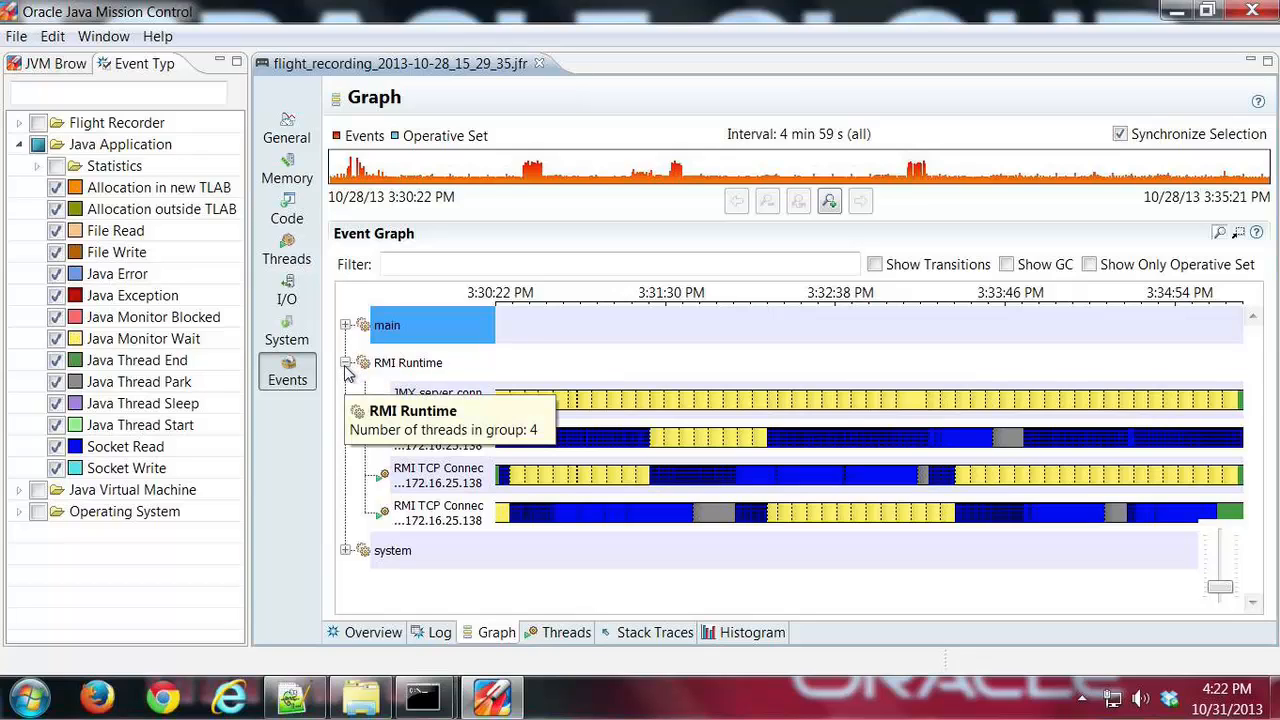
click(346, 362)
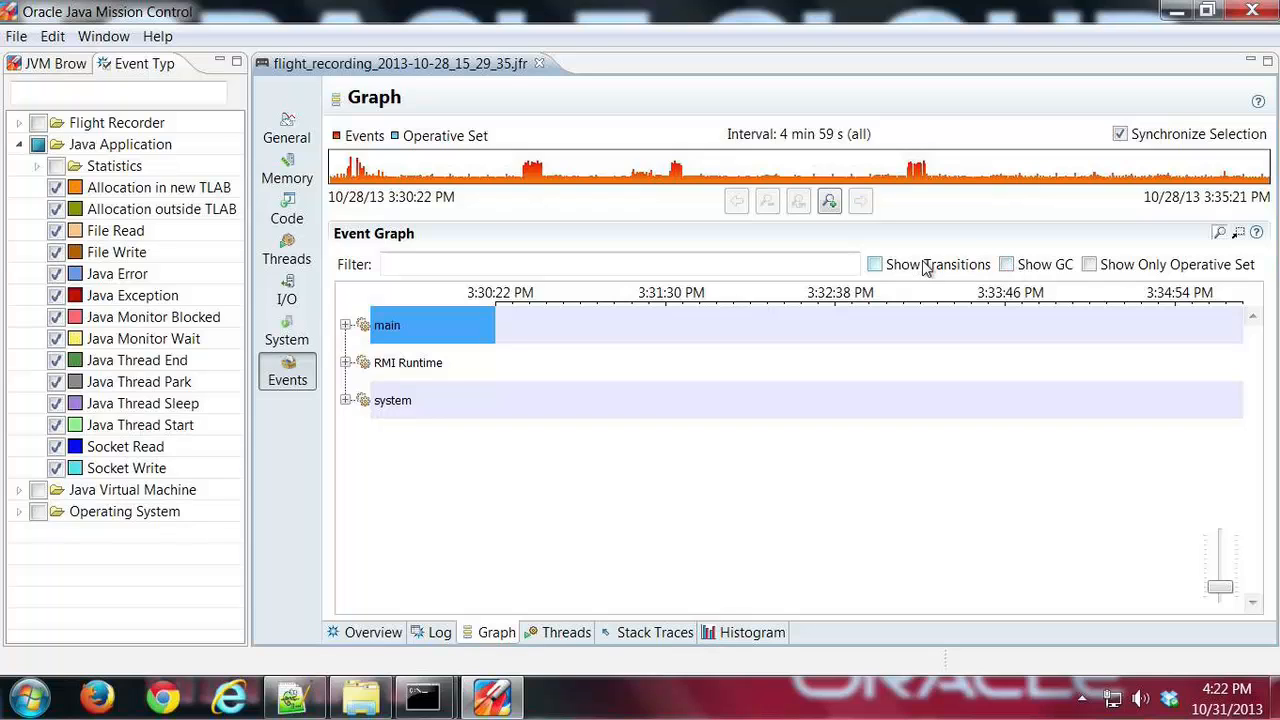
Toggle Show GC on and off in the Event Graph, then collapse main again.
click(346, 324)
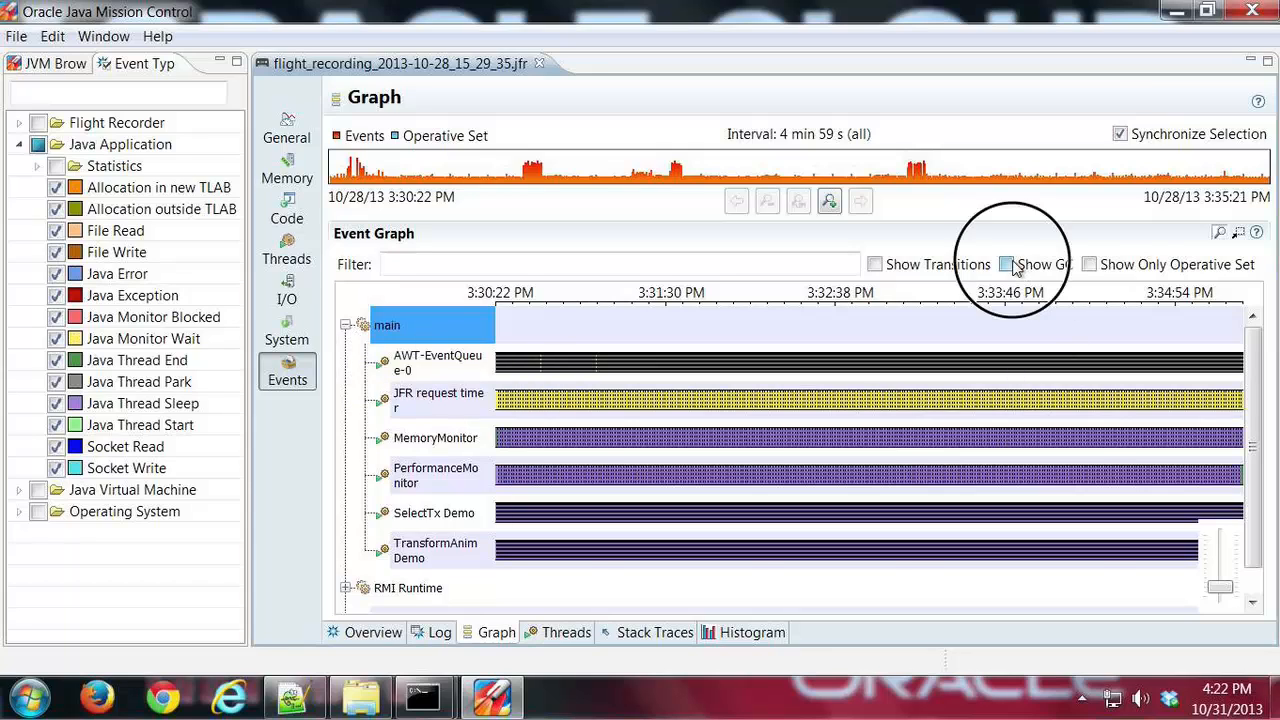
click(1006, 264)
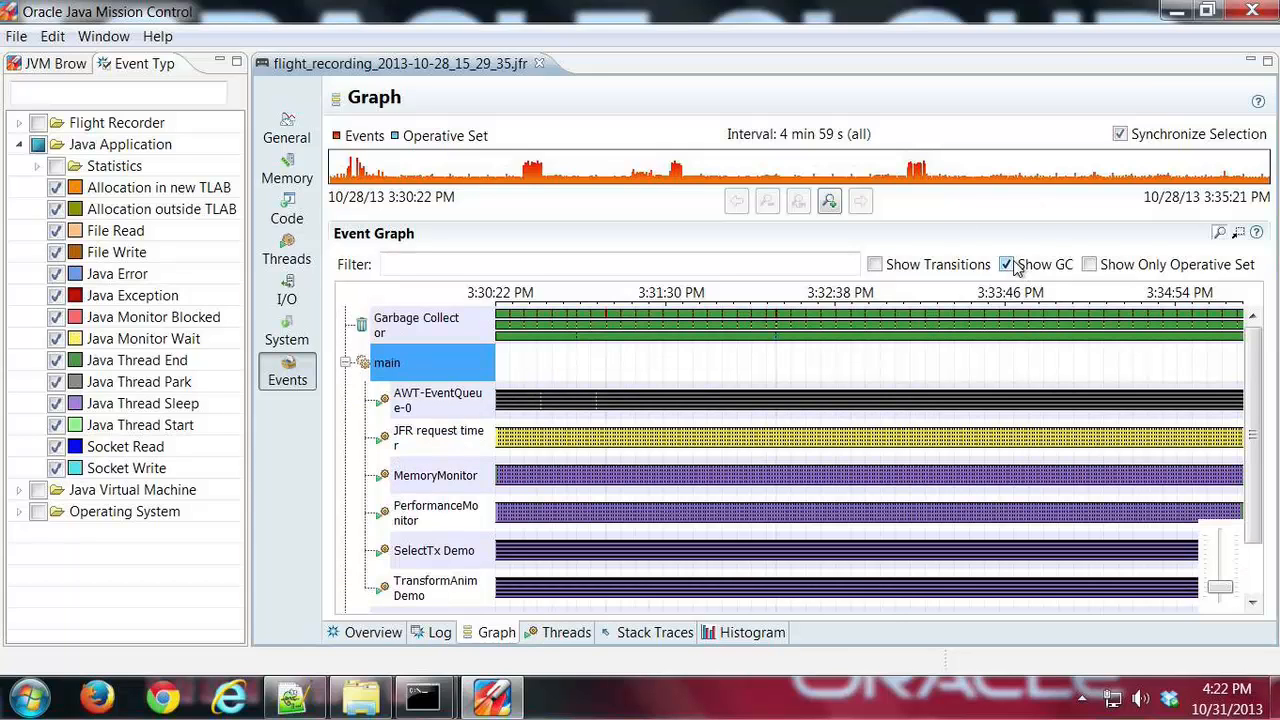
mouse_move(964, 344)
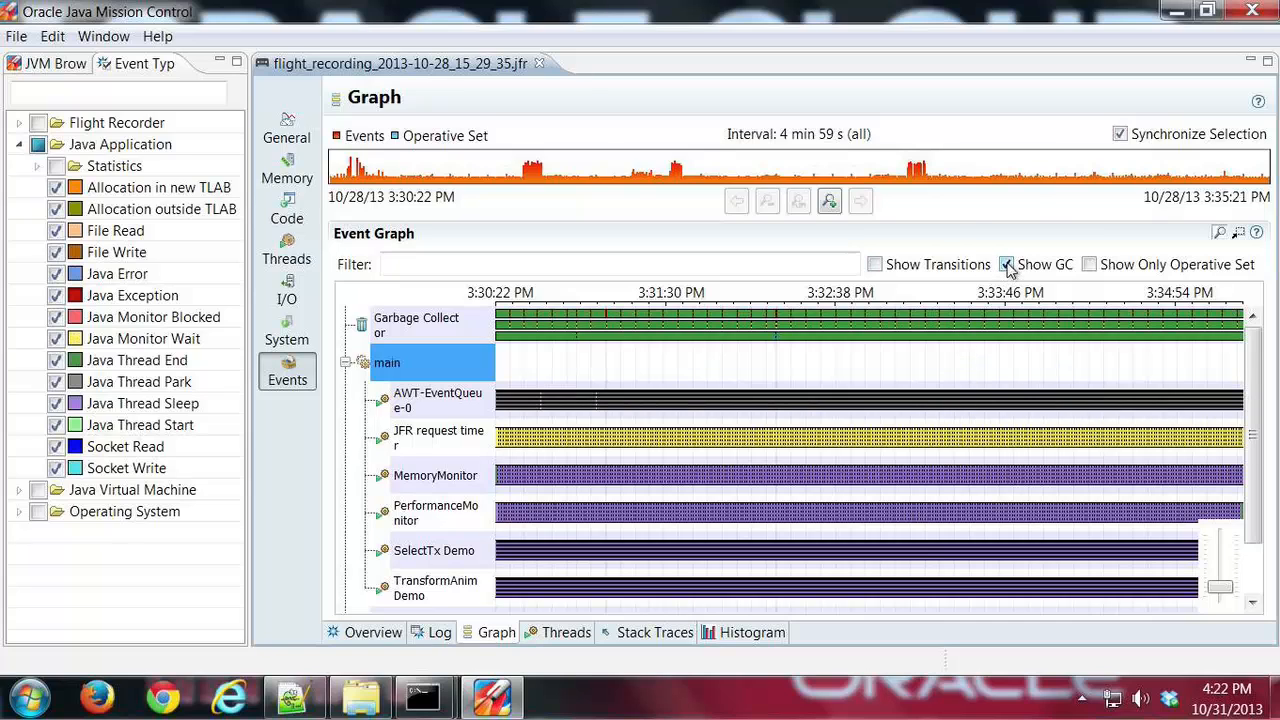
click(1008, 264)
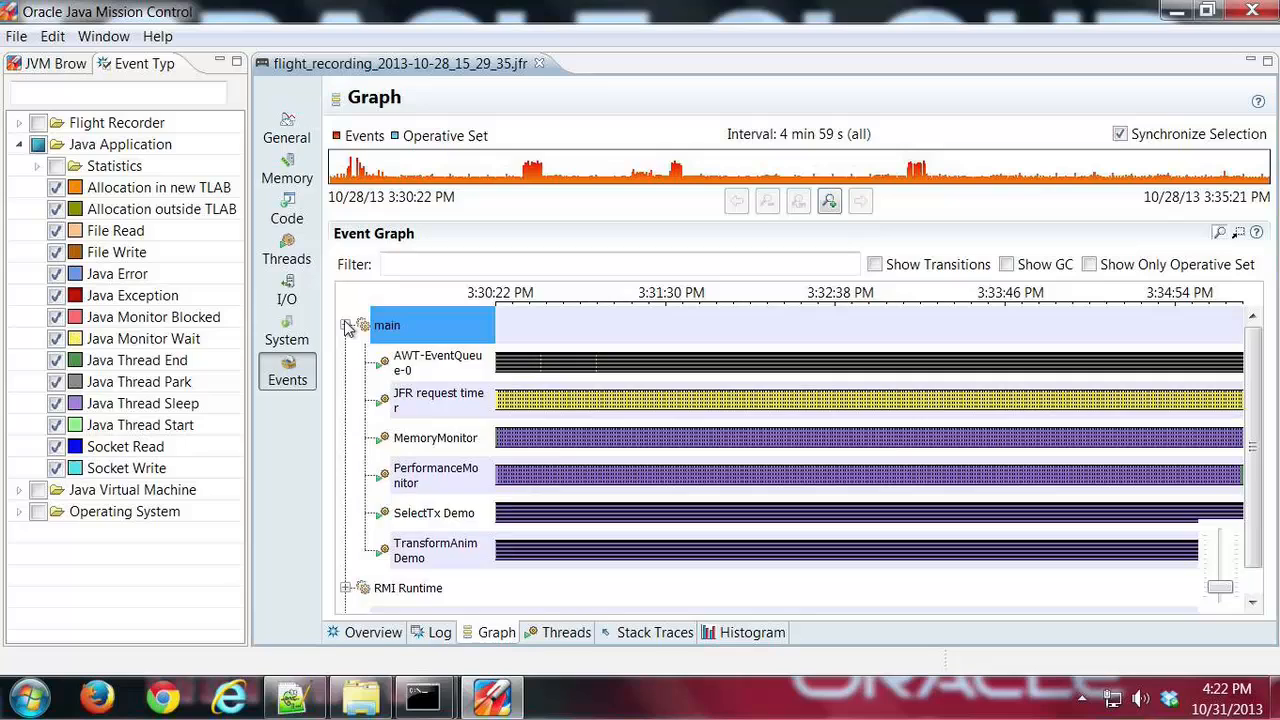
click(344, 324)
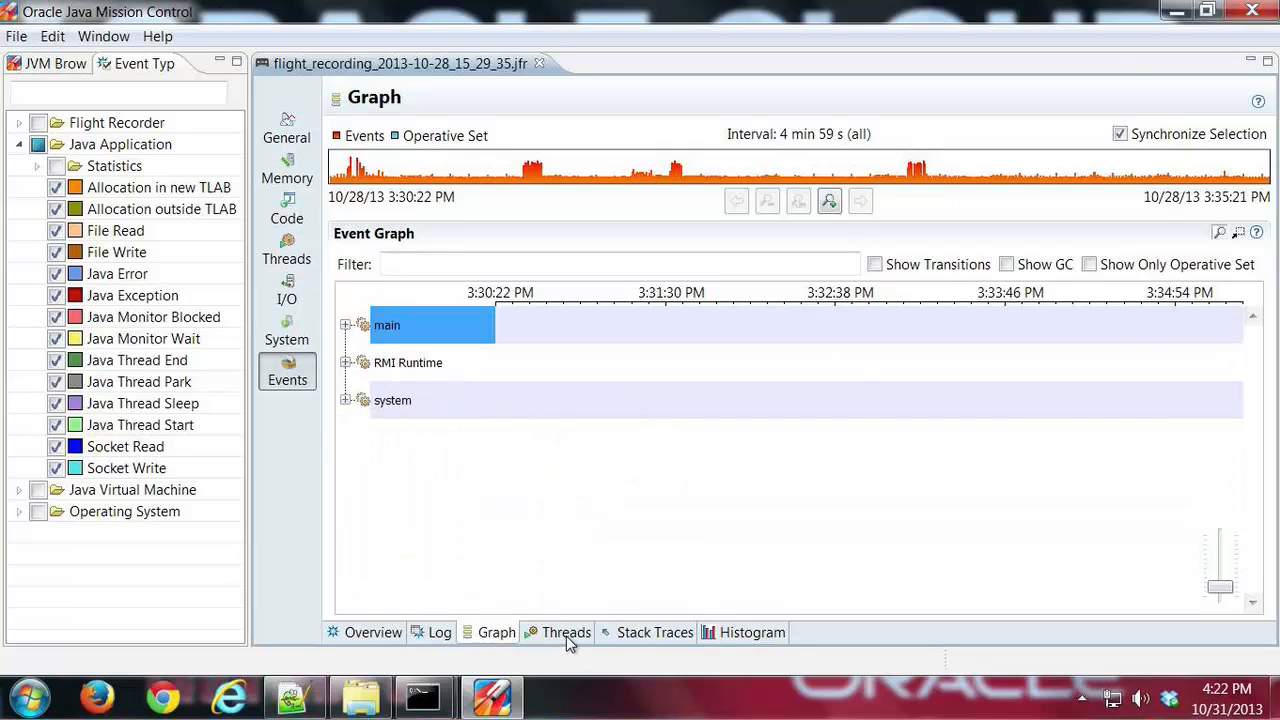
Show the Events by Thread table with thread IDs, event counts and total durations.
click(566, 632)
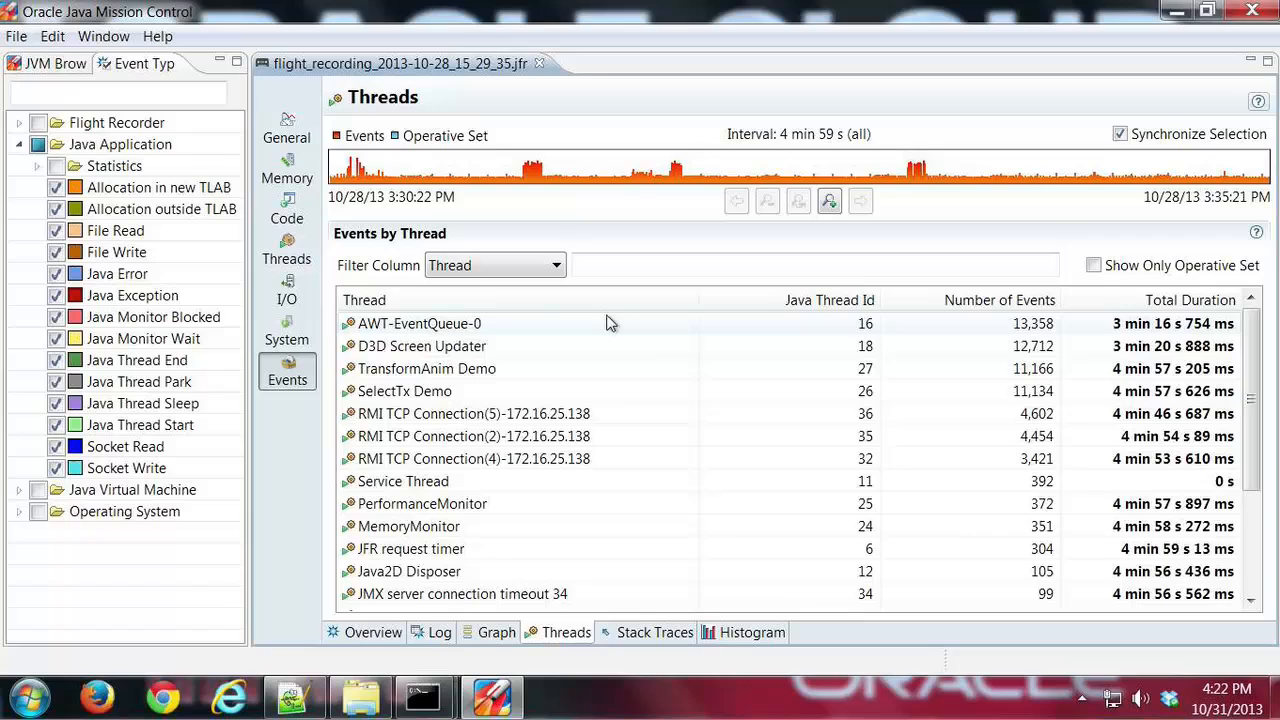
mouse_move(492, 334)
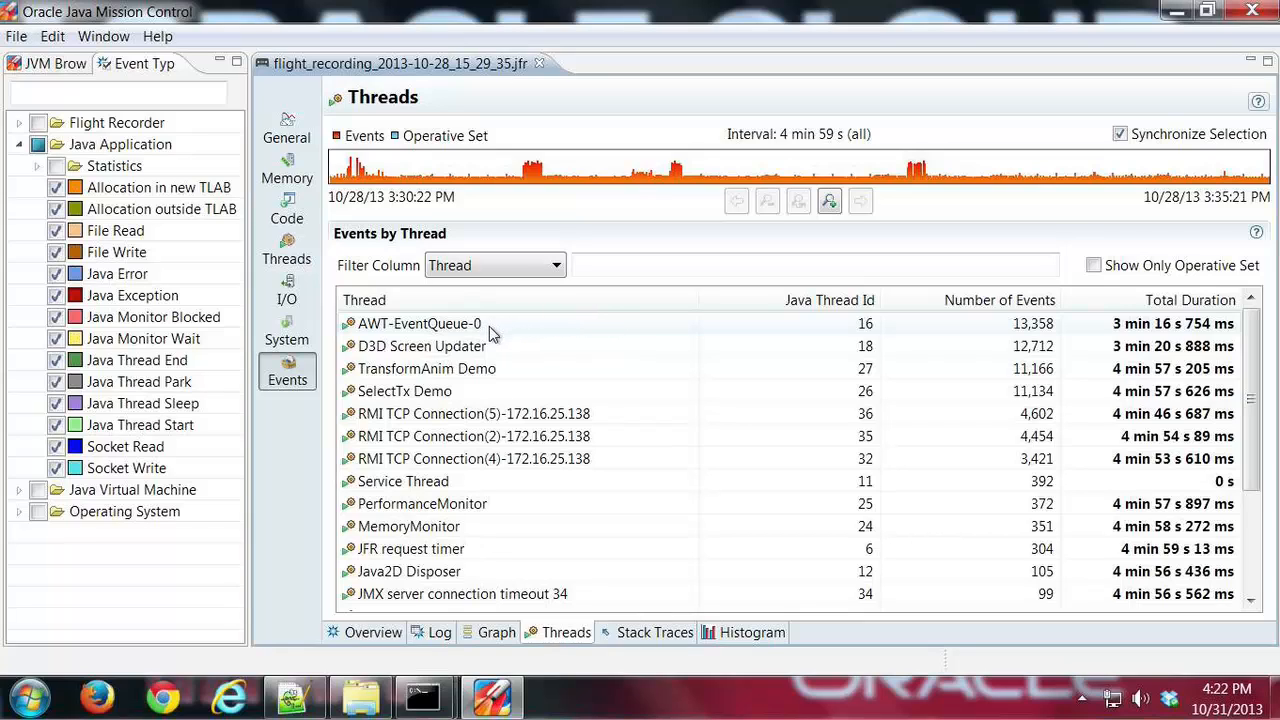
mouse_move(620, 334)
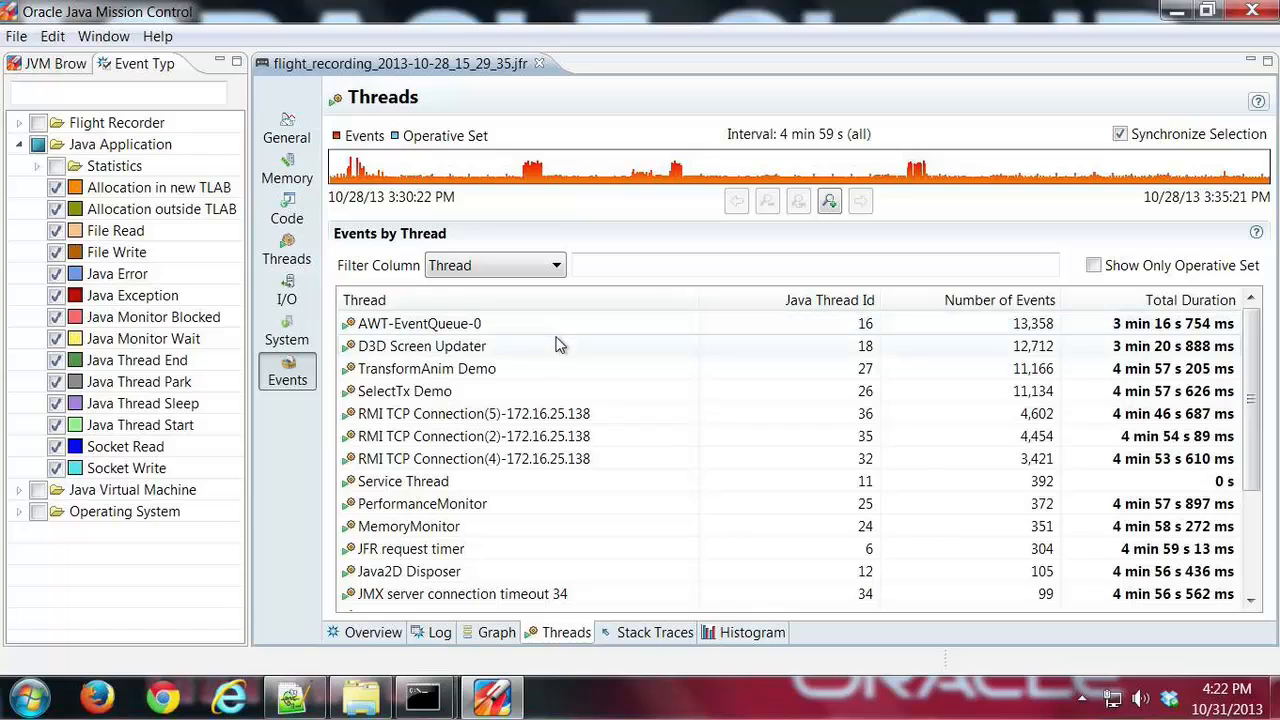
mouse_move(504, 384)
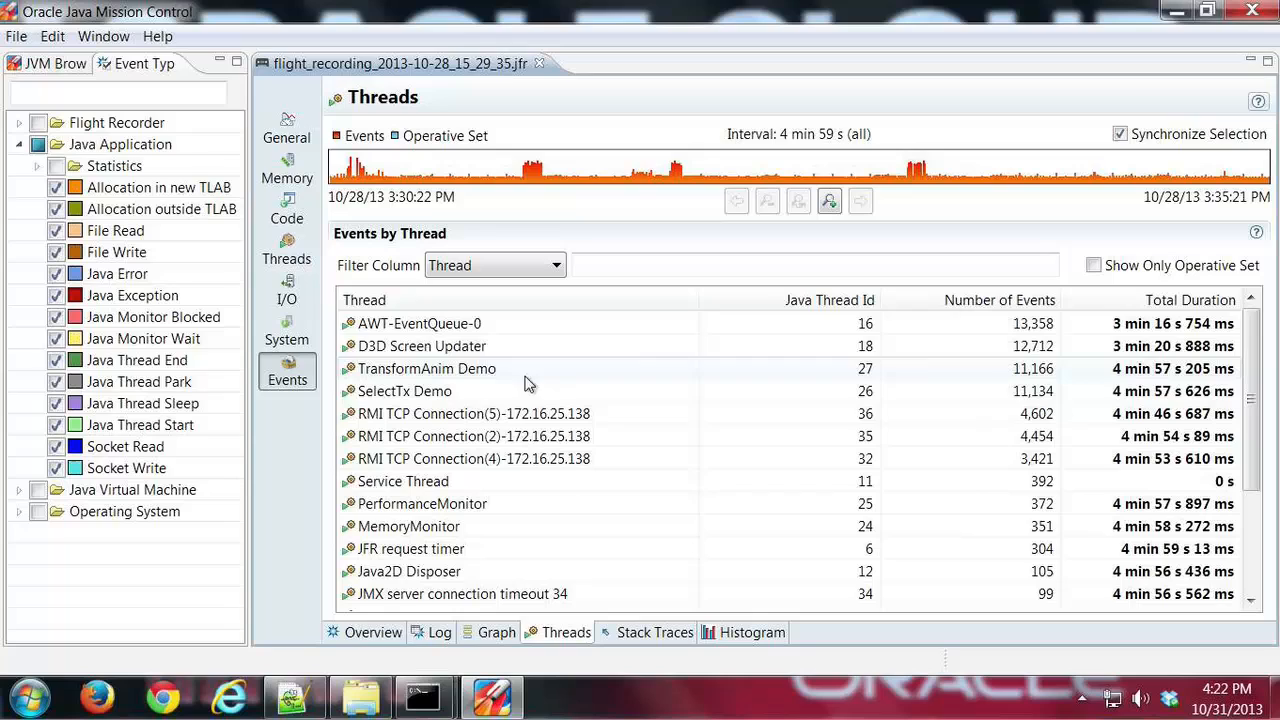
mouse_move(616, 458)
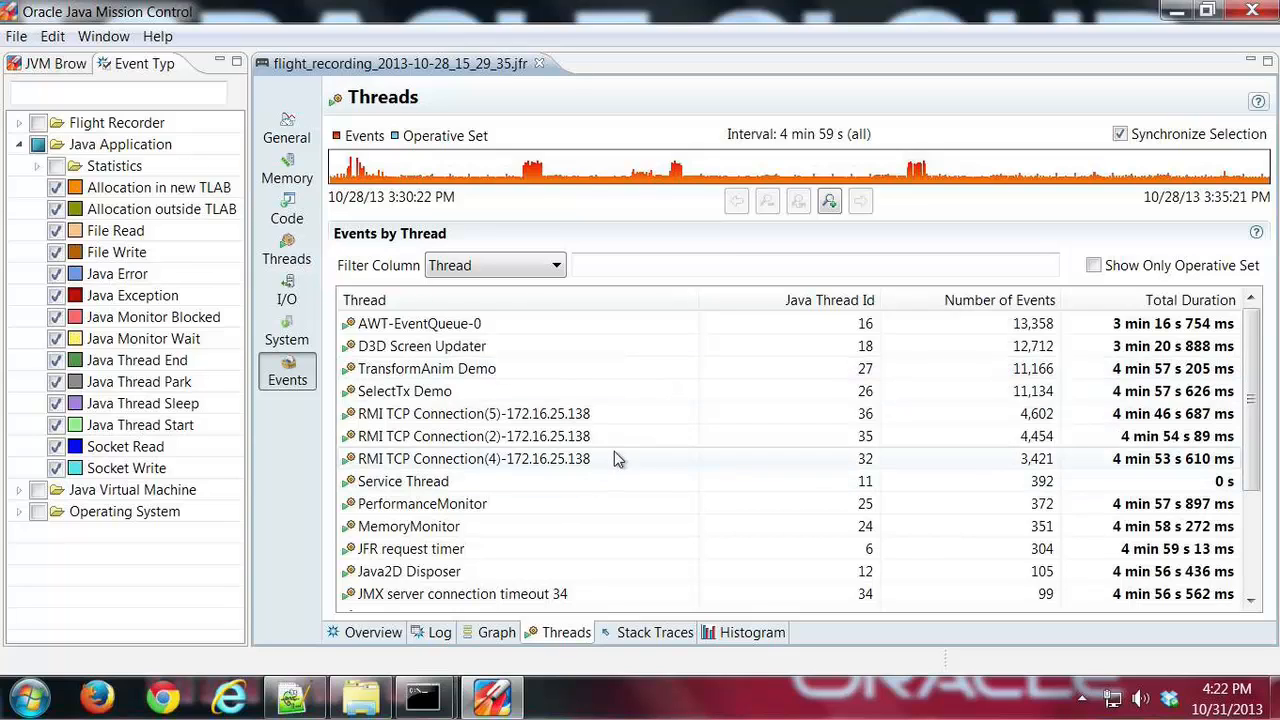
mouse_move(628, 356)
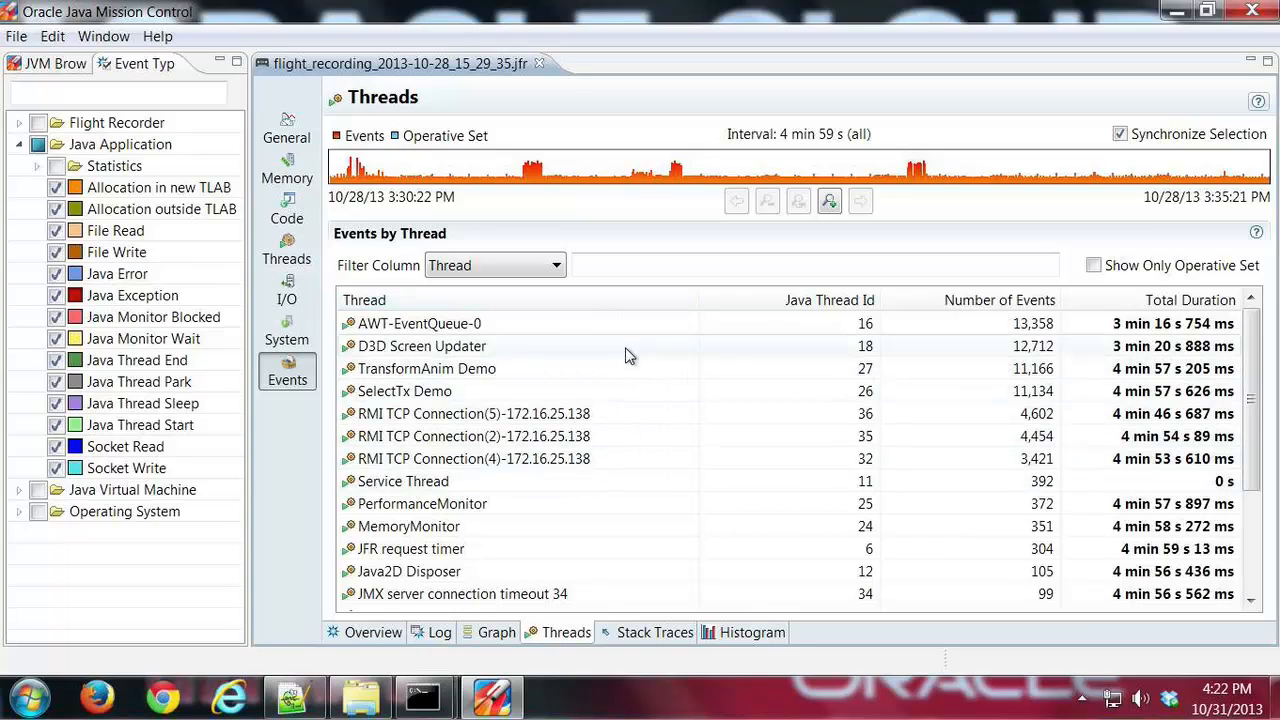
mouse_move(616, 348)
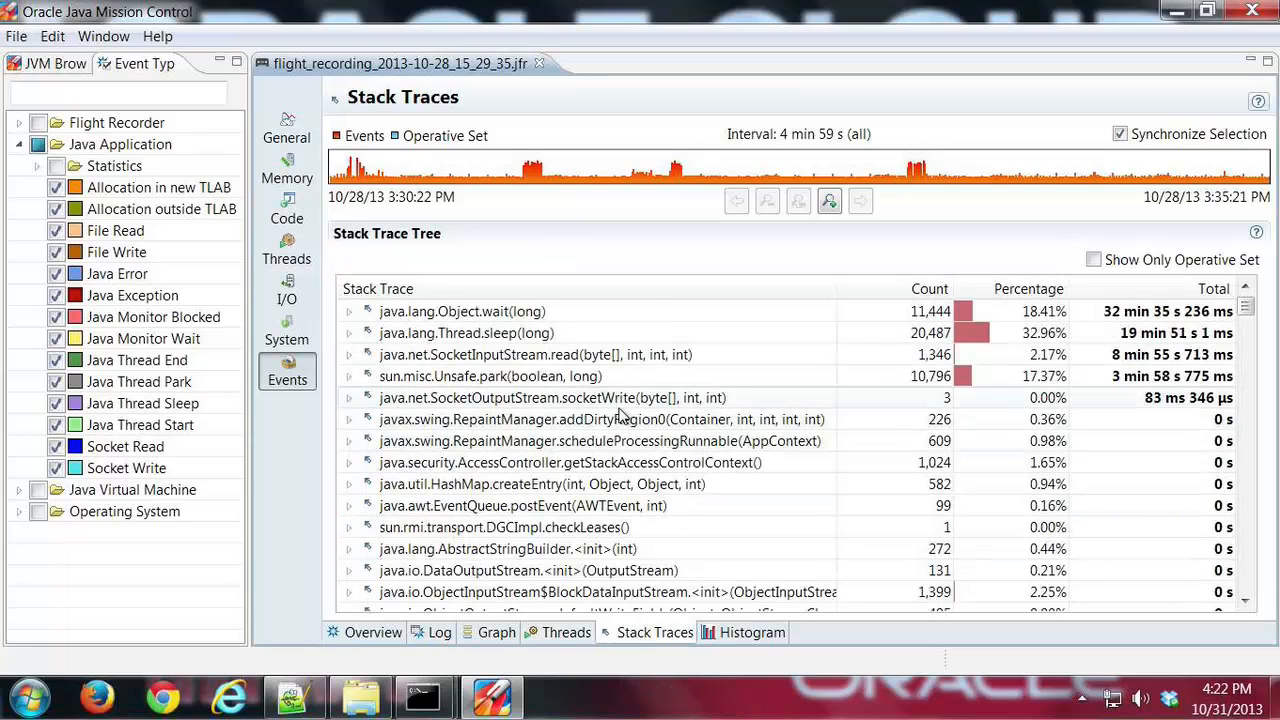
Sort stack traces by Count then Total, expand and collapse the Thread.sleep subtree, then go to Histogram.
click(928, 288)
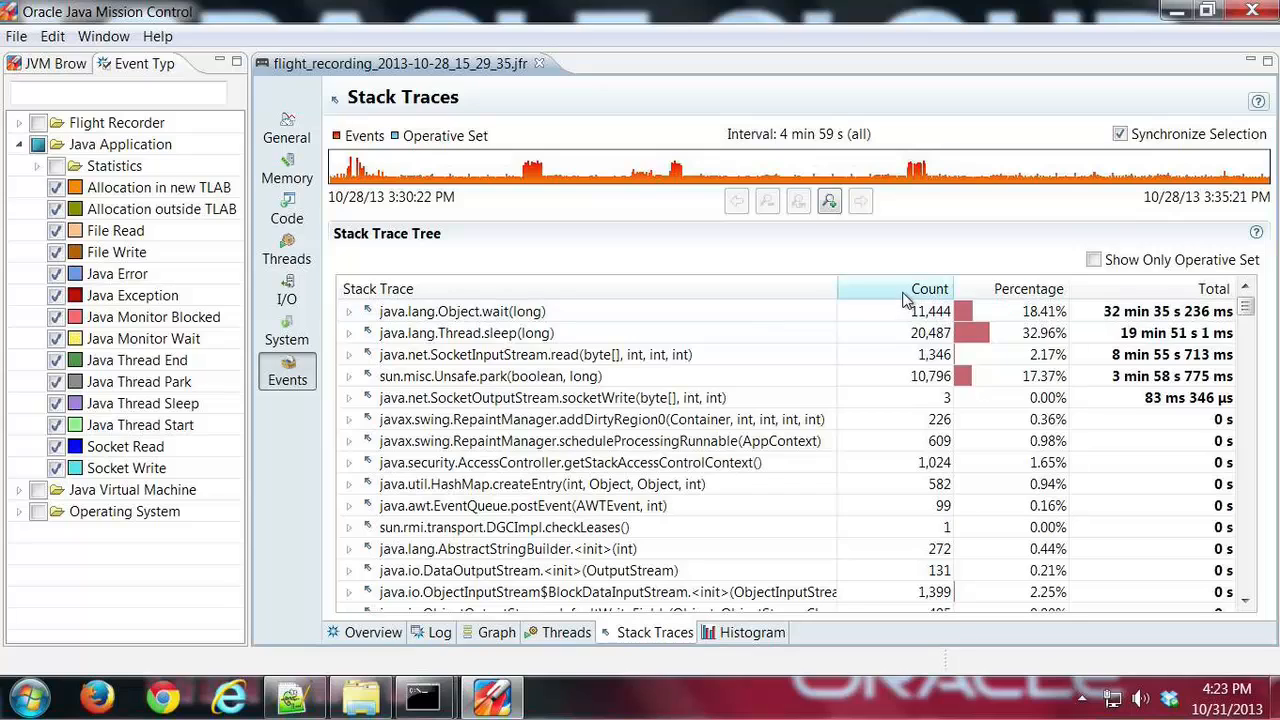
mouse_move(1150, 292)
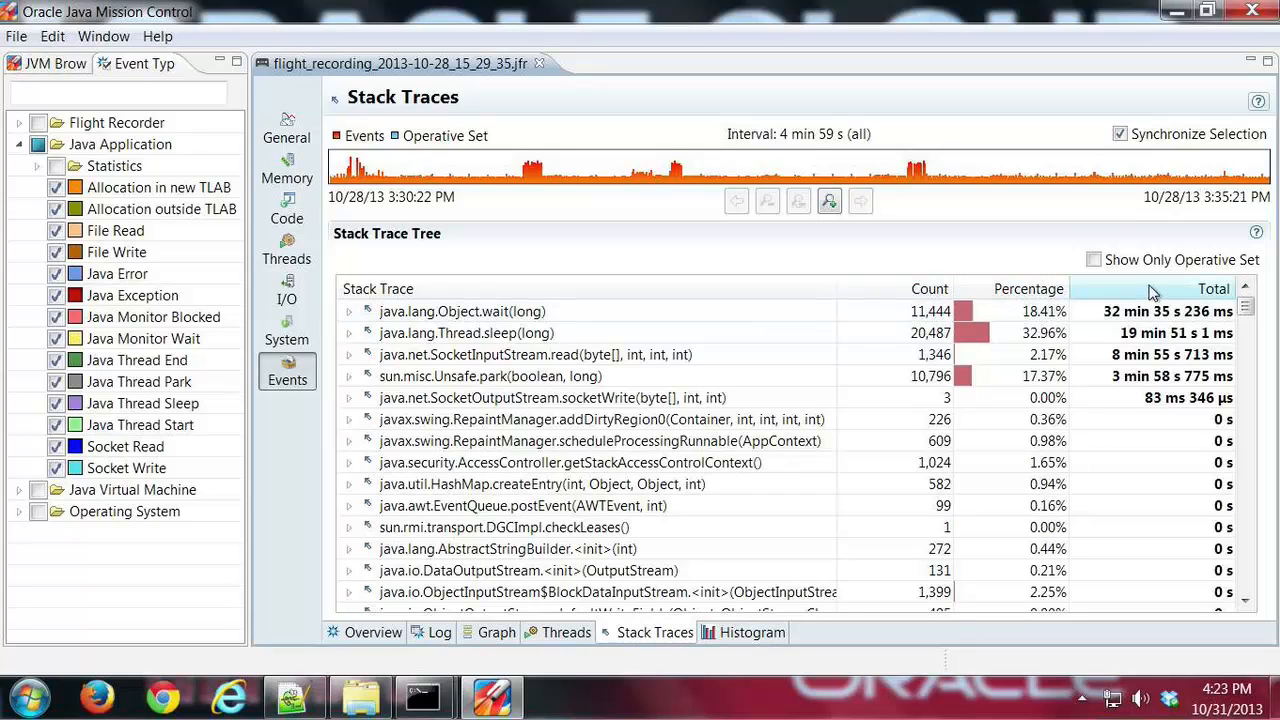
click(930, 288)
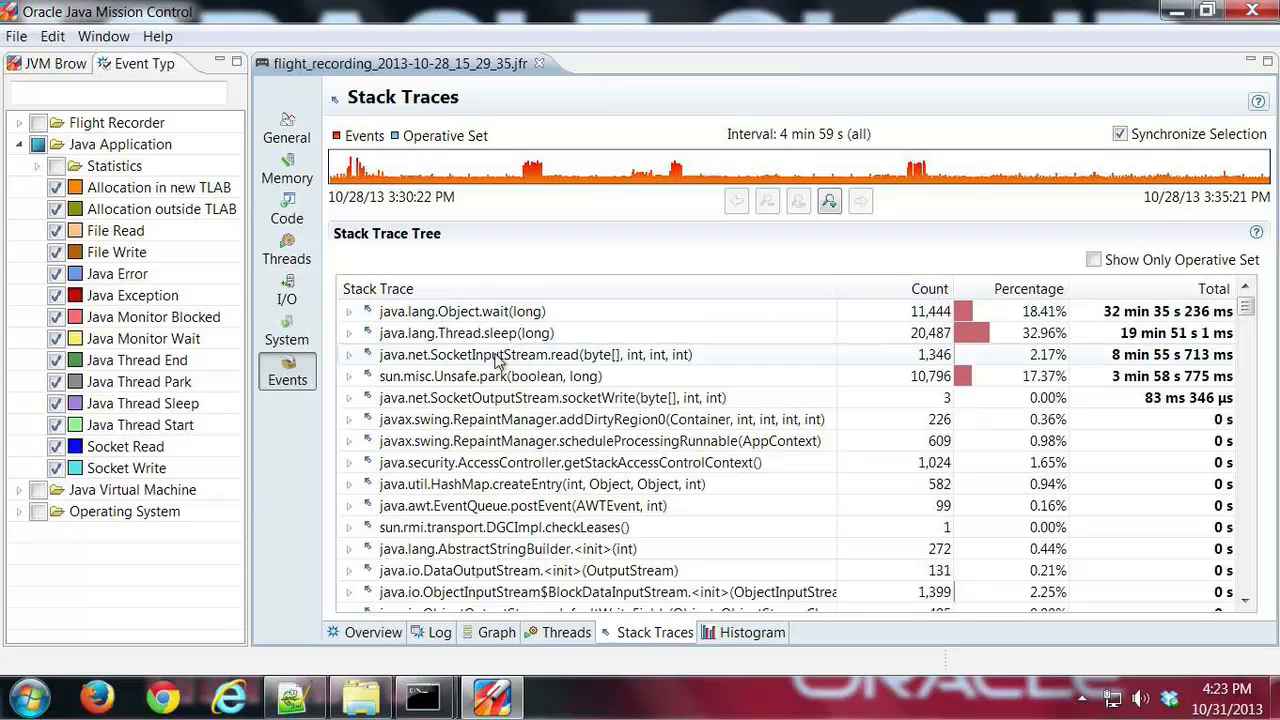
right_click(466, 332)
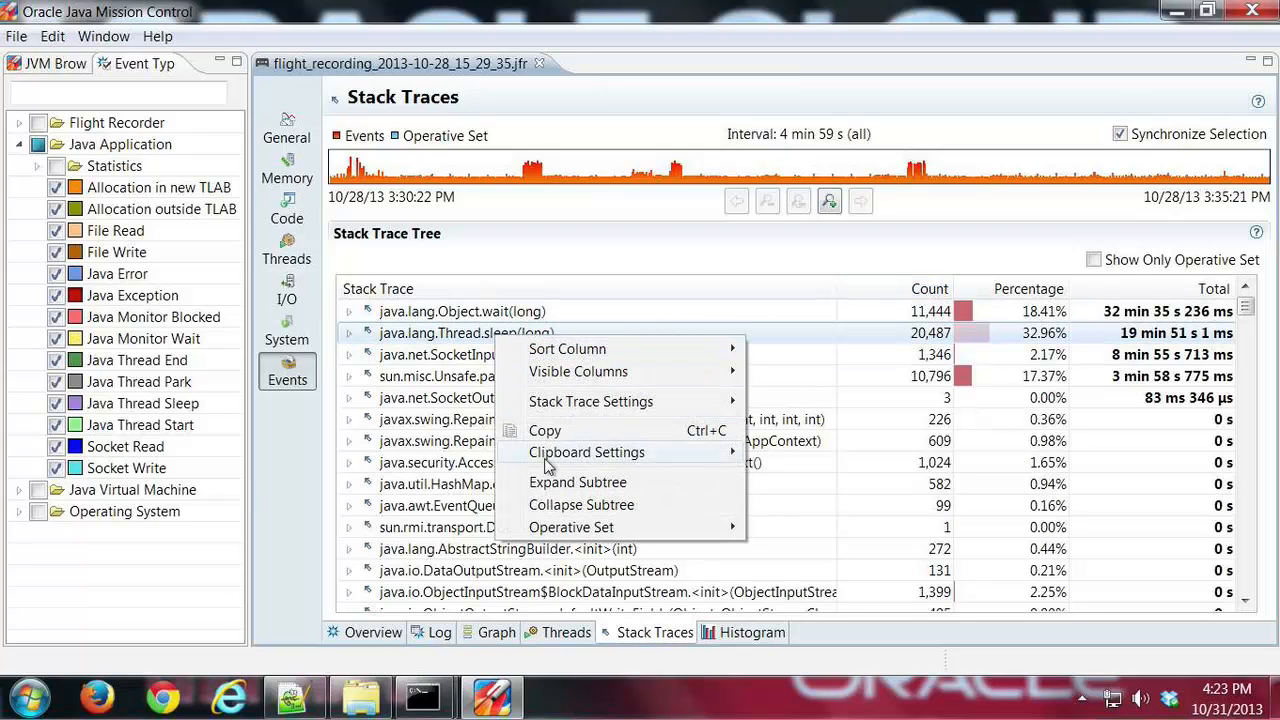
click(576, 482)
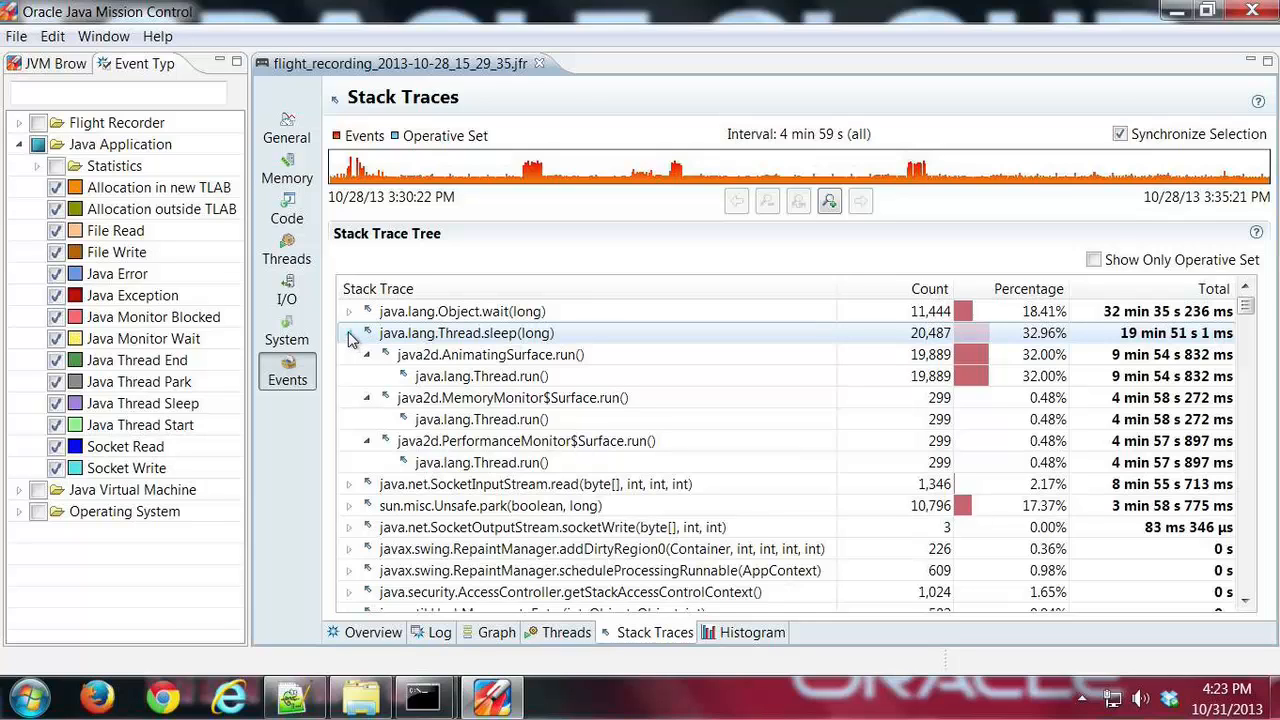
click(368, 332)
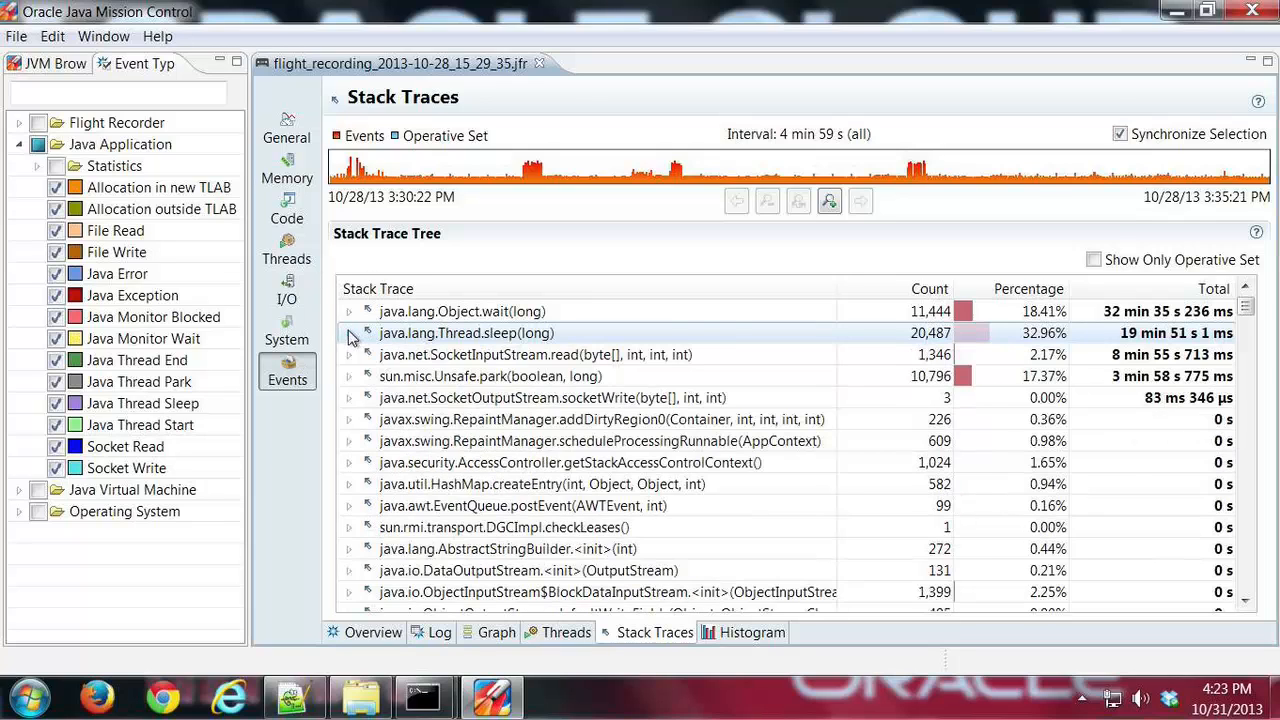
mouse_move(756, 380)
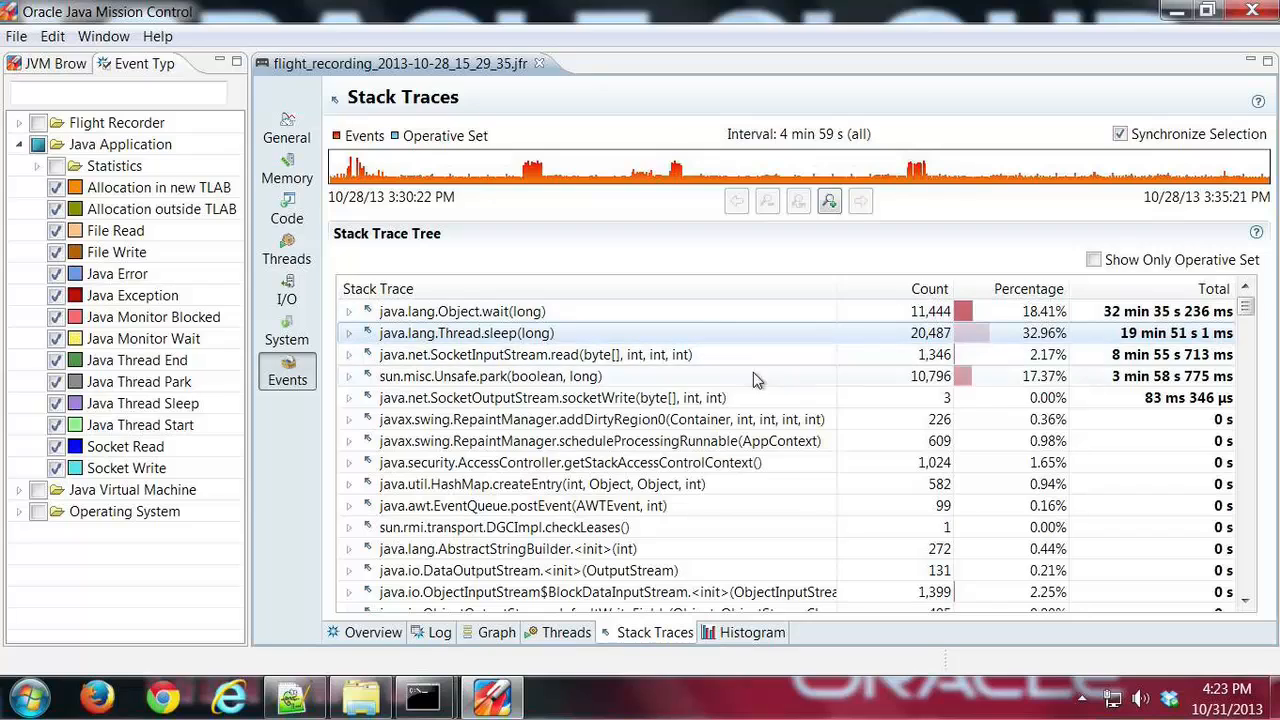
mouse_move(740, 414)
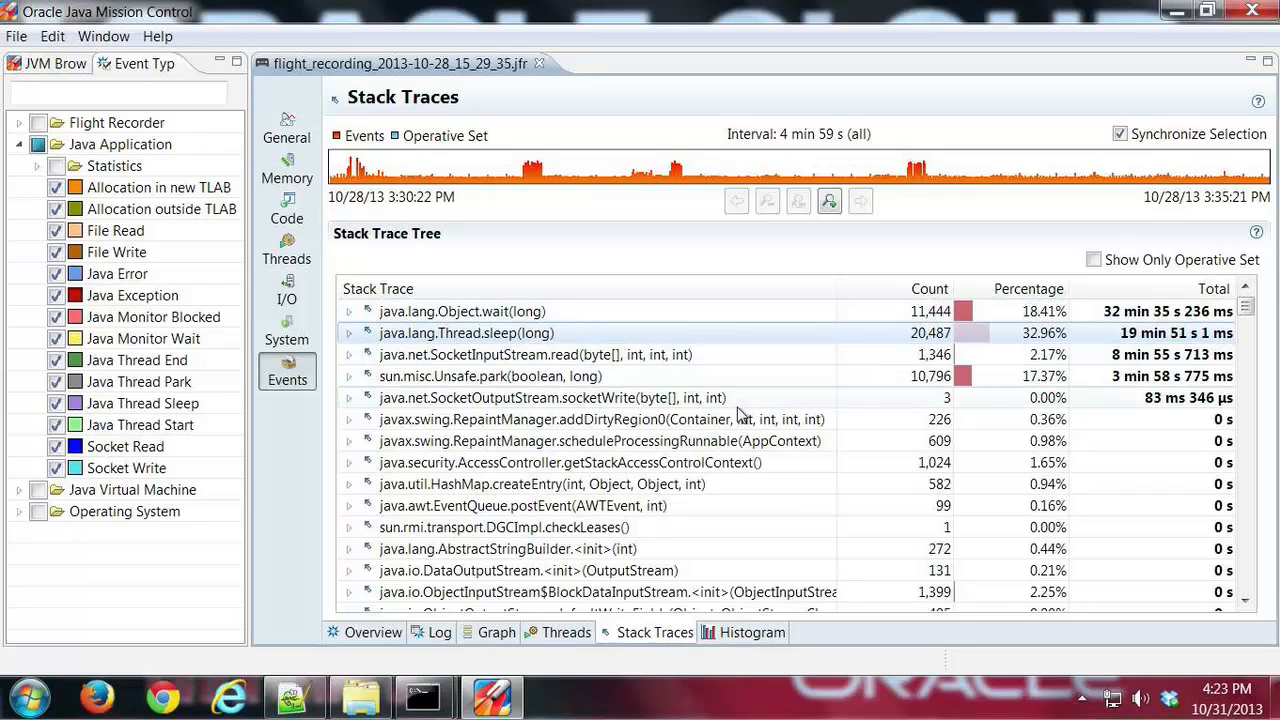
mouse_move(484, 420)
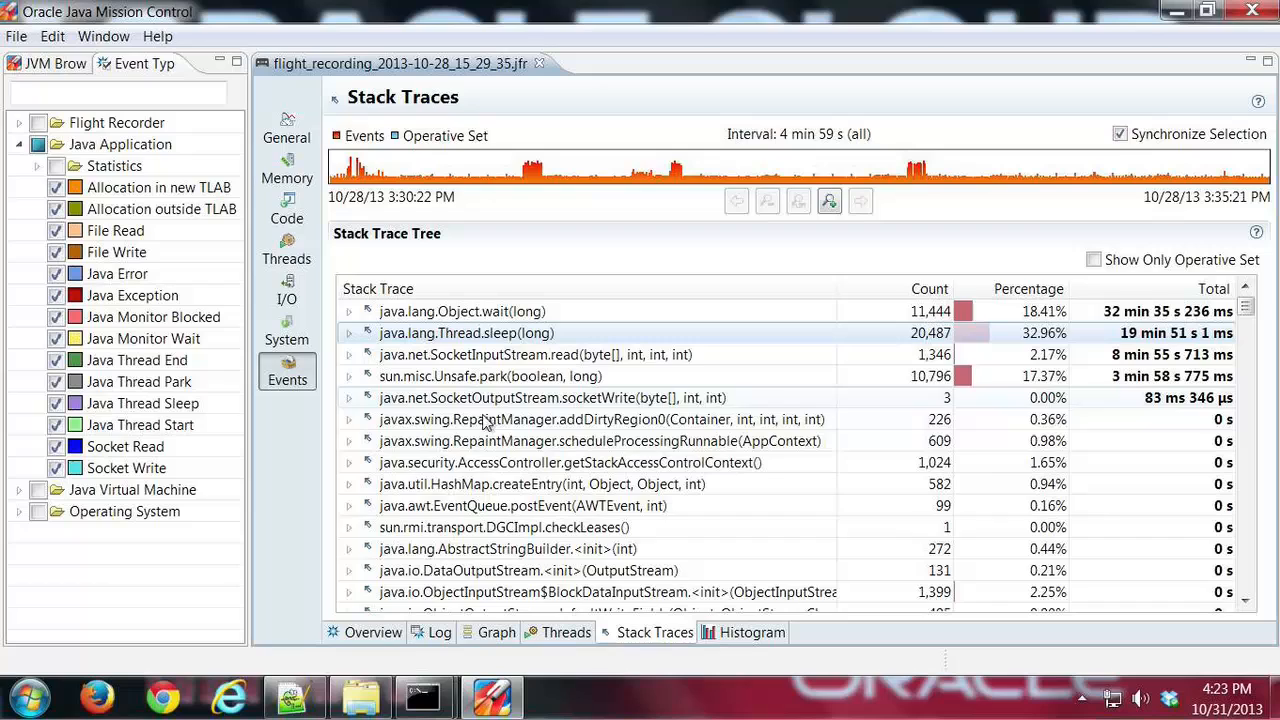
click(744, 632)
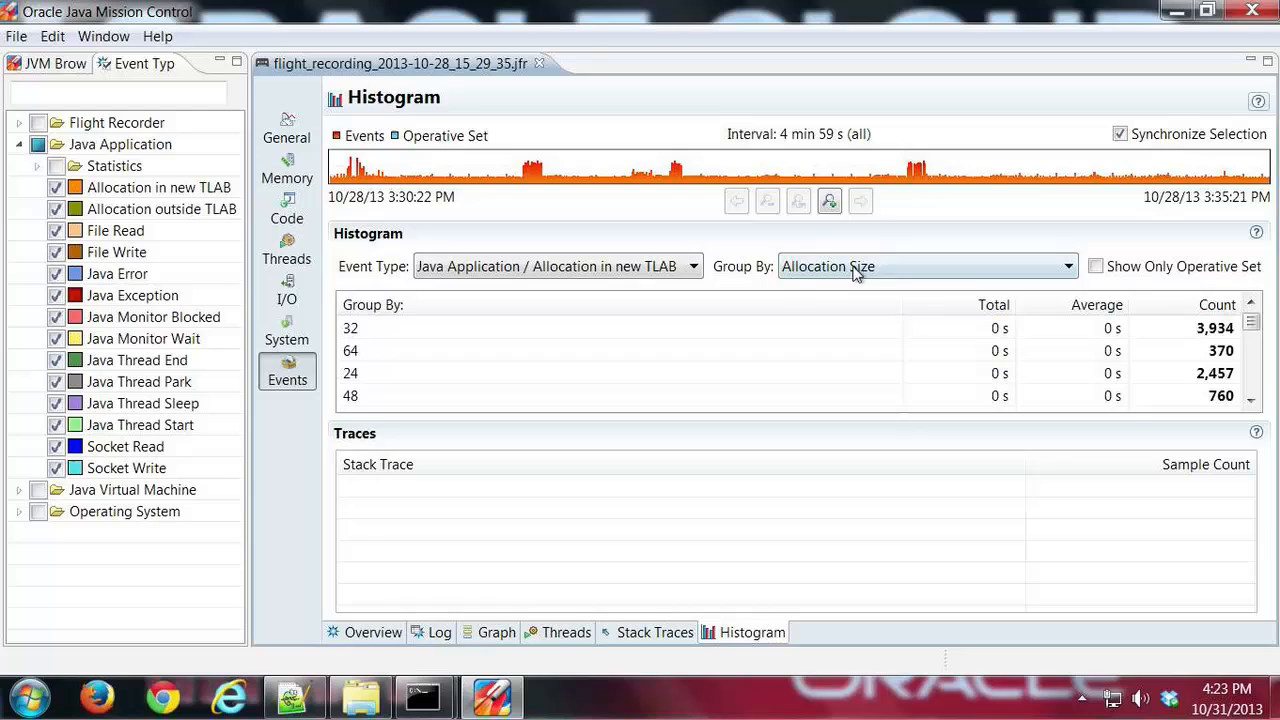
Group the TLAB histogram by class sorted by count descending, viewing traces for char[] then java.lang.Object[].
click(924, 266)
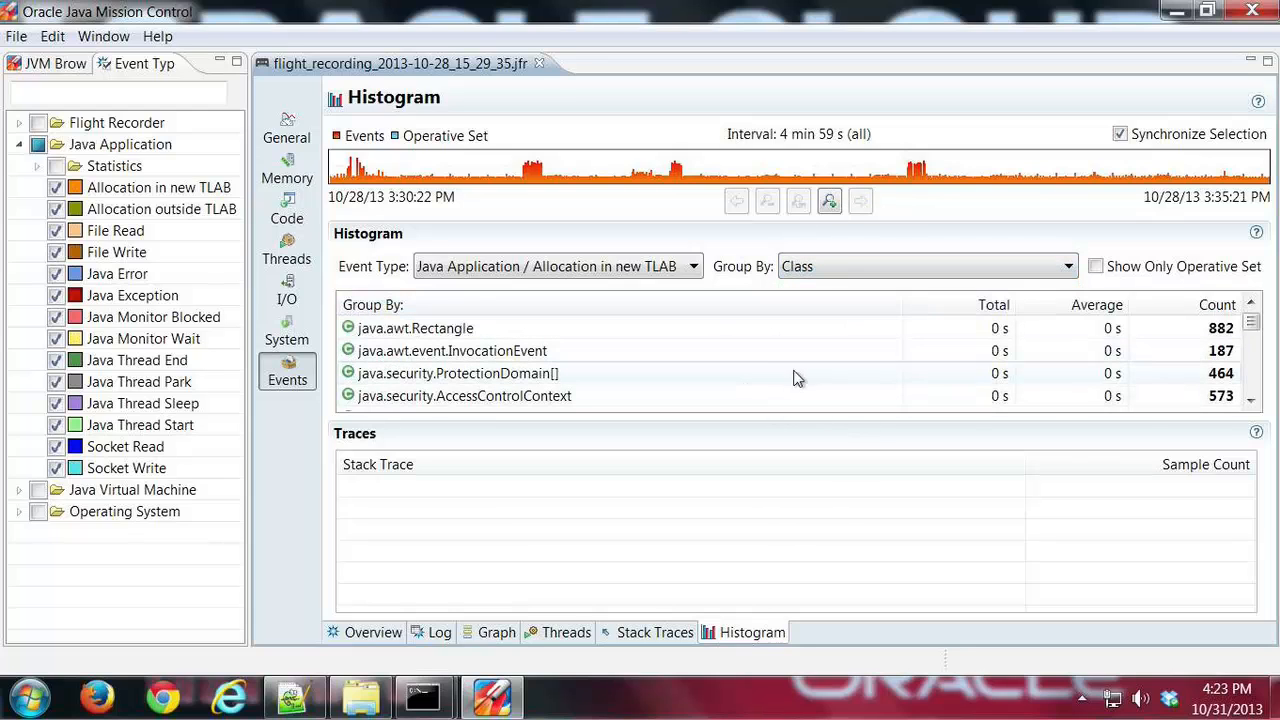
click(1216, 304)
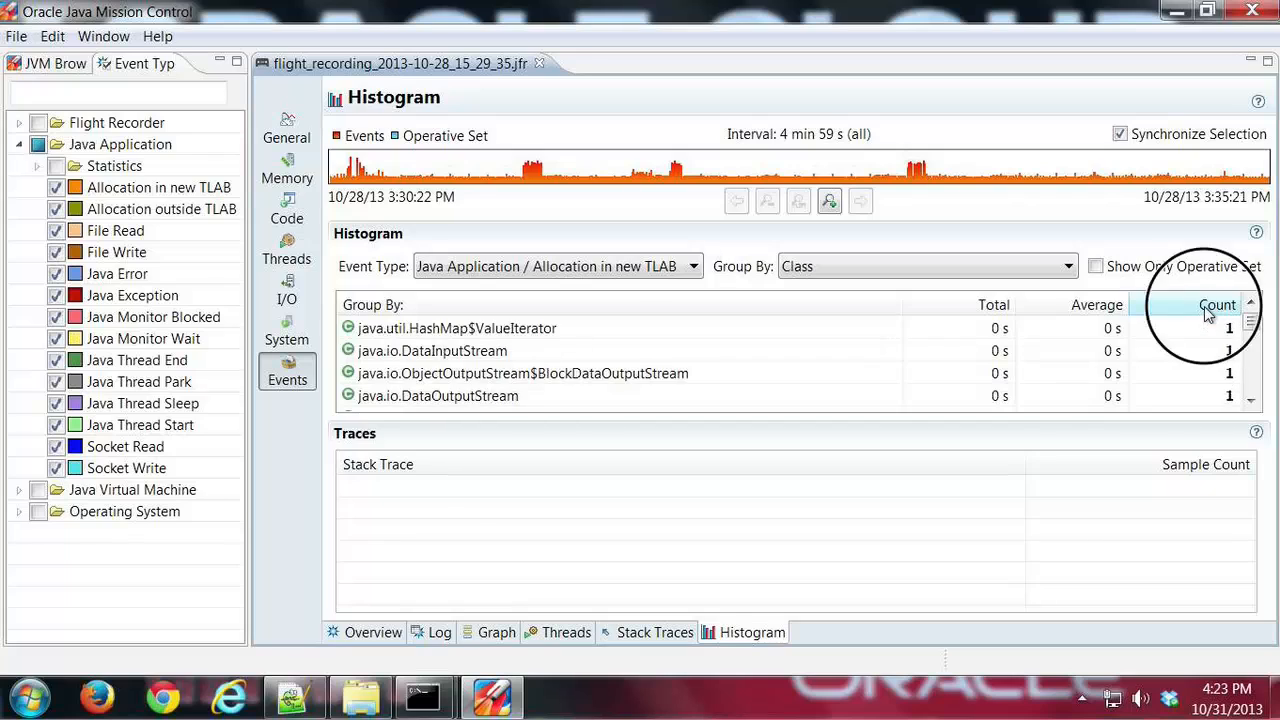
click(1216, 304)
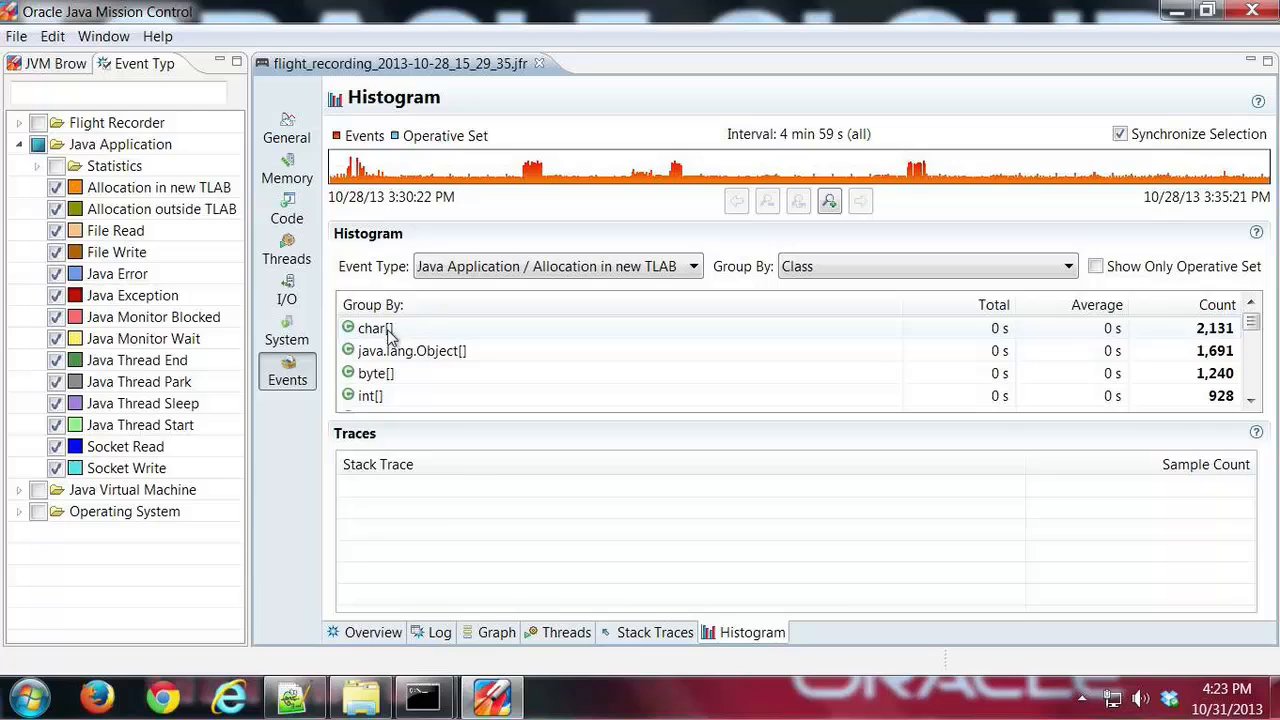
click(376, 328)
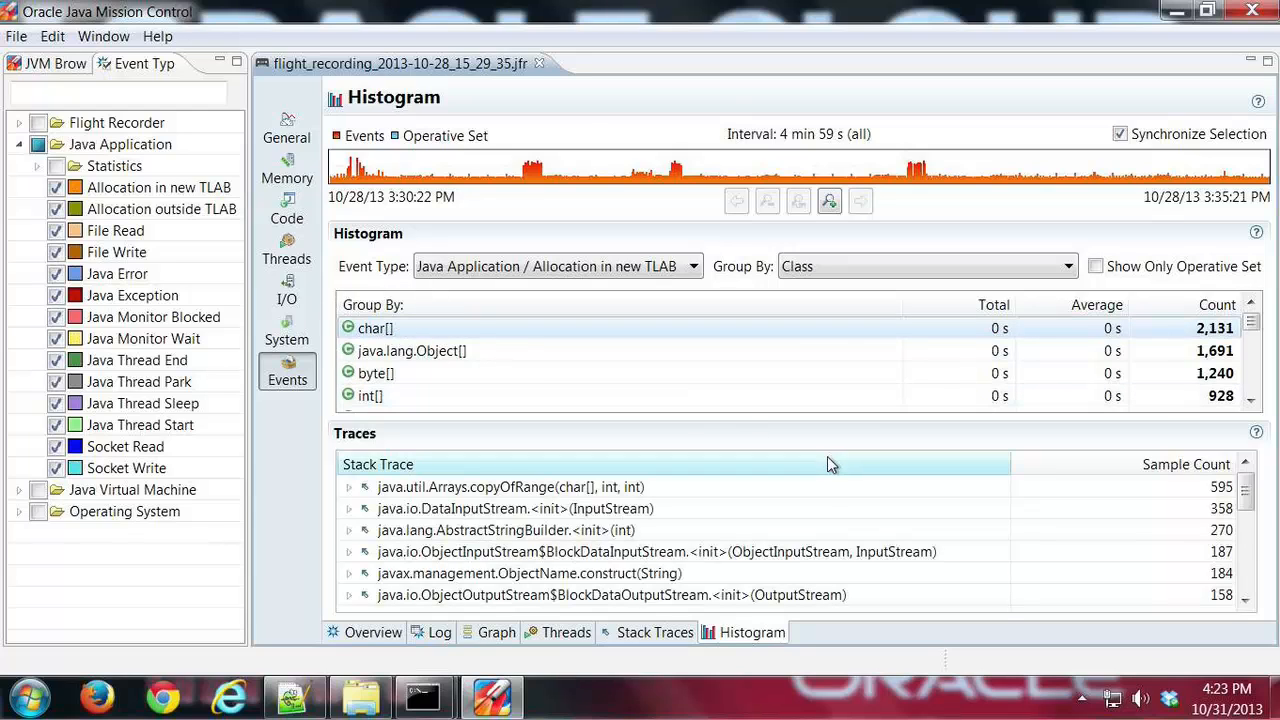
mouse_move(612, 344)
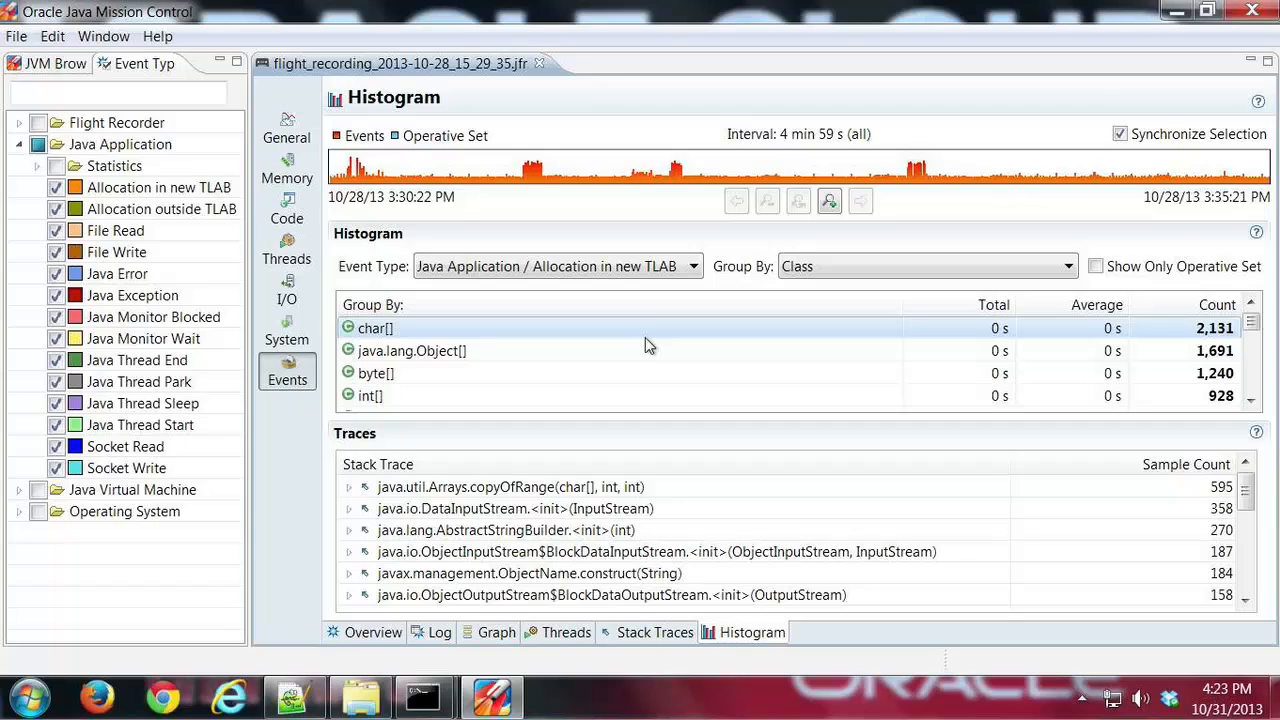
mouse_move(540, 328)
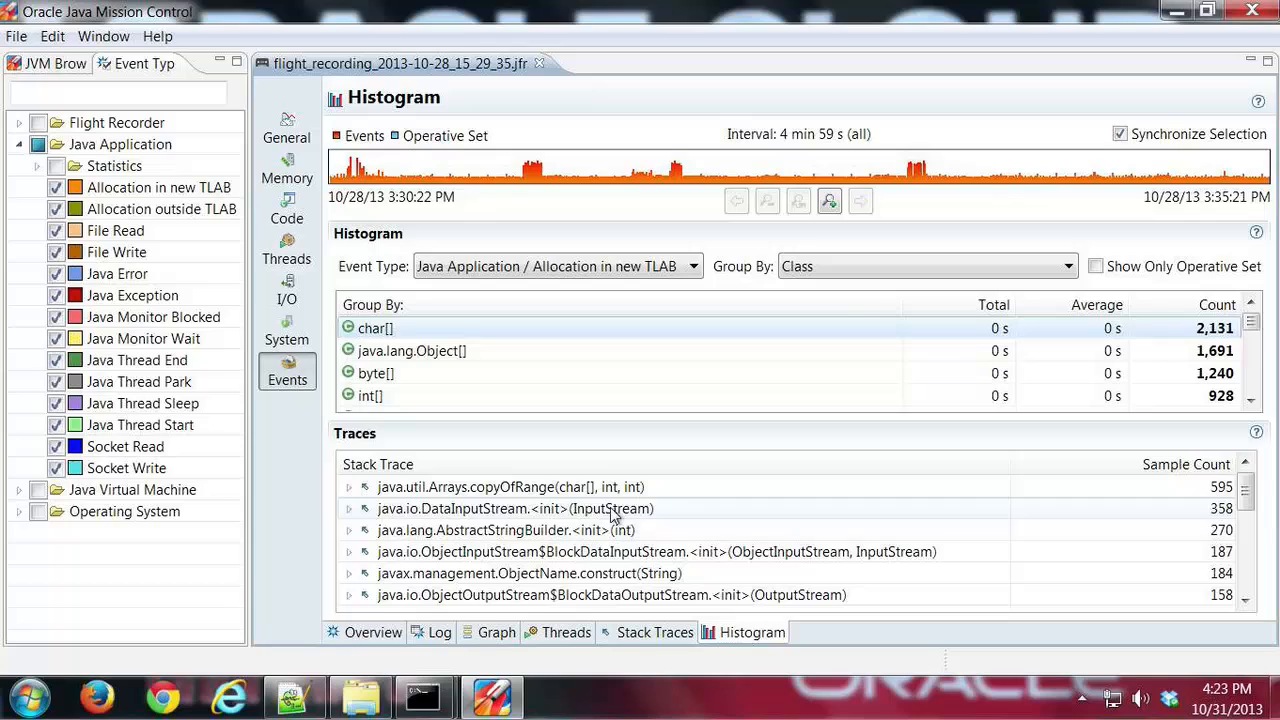
mouse_move(676, 580)
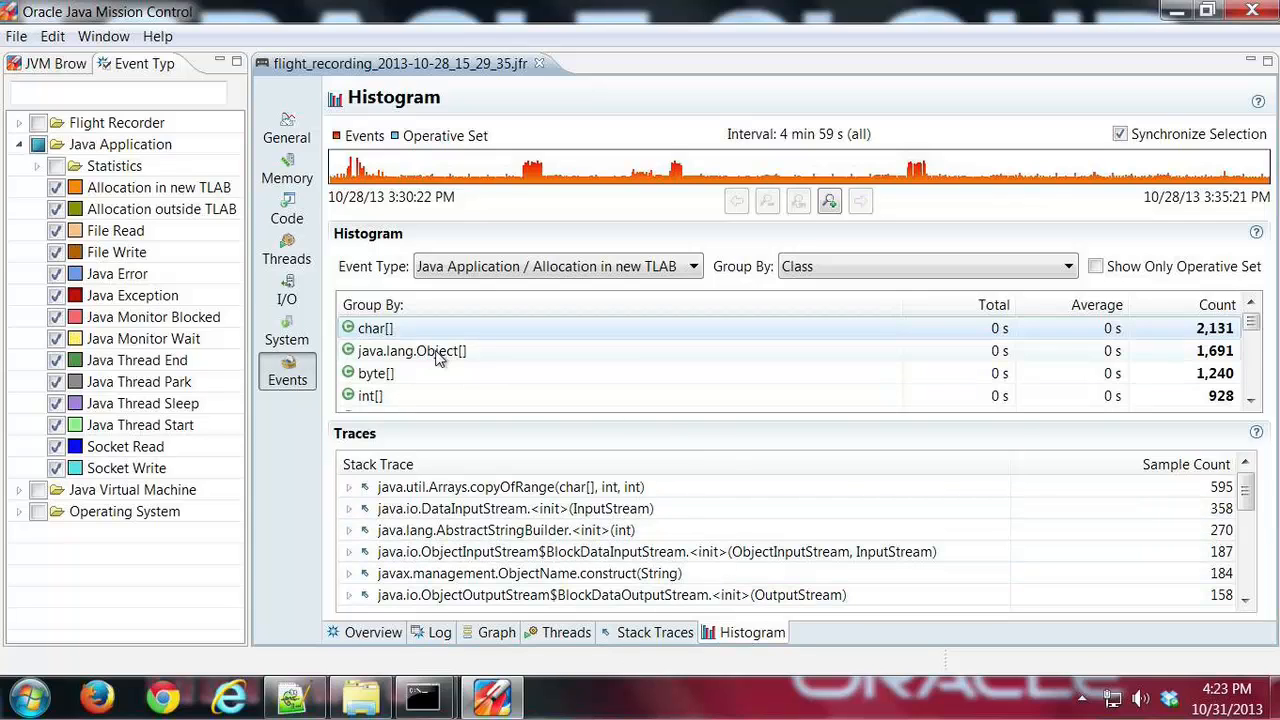
click(412, 350)
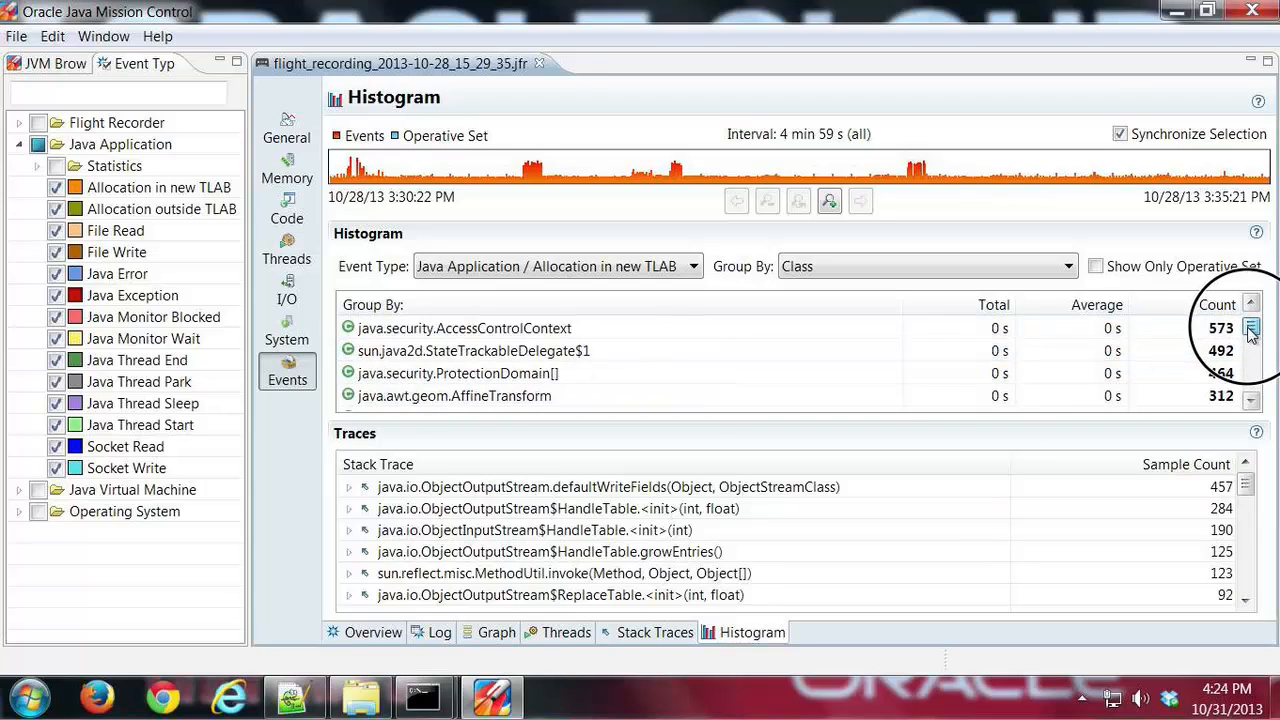
Select the java.awt.Rectangle histogram row to list its allocation stack traces, headed by Component.bounds().
click(1250, 304)
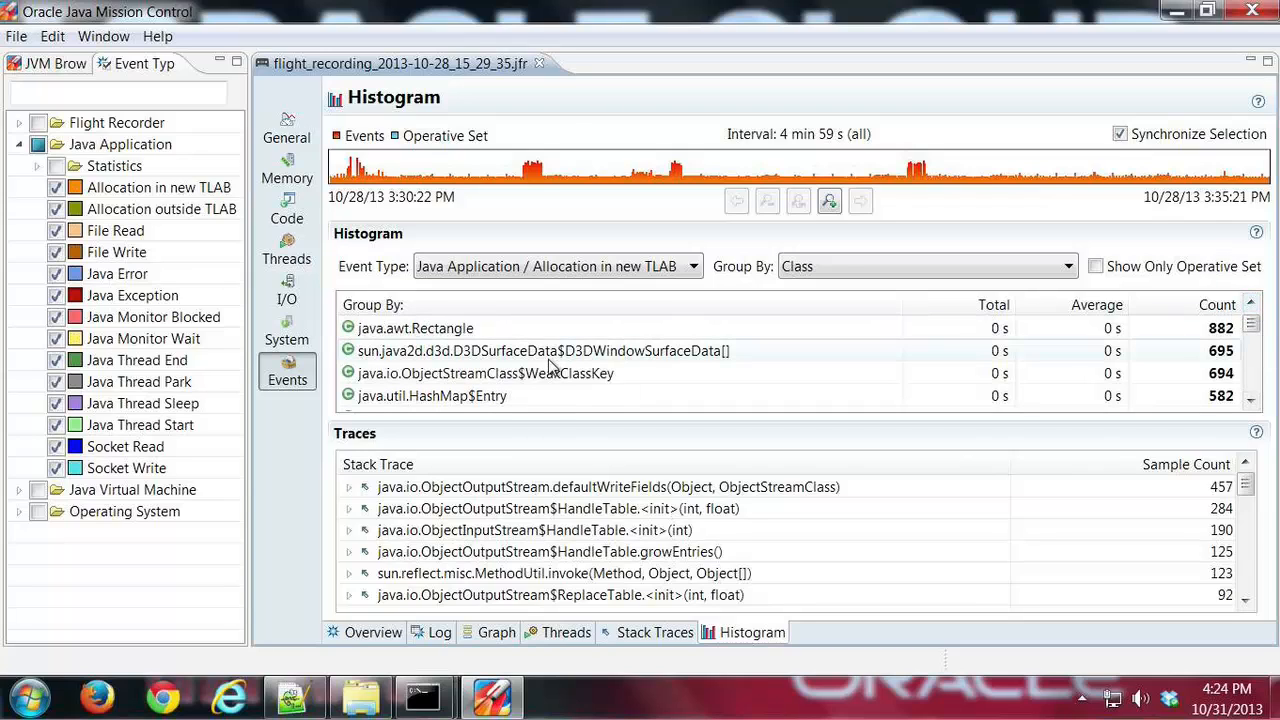
click(544, 350)
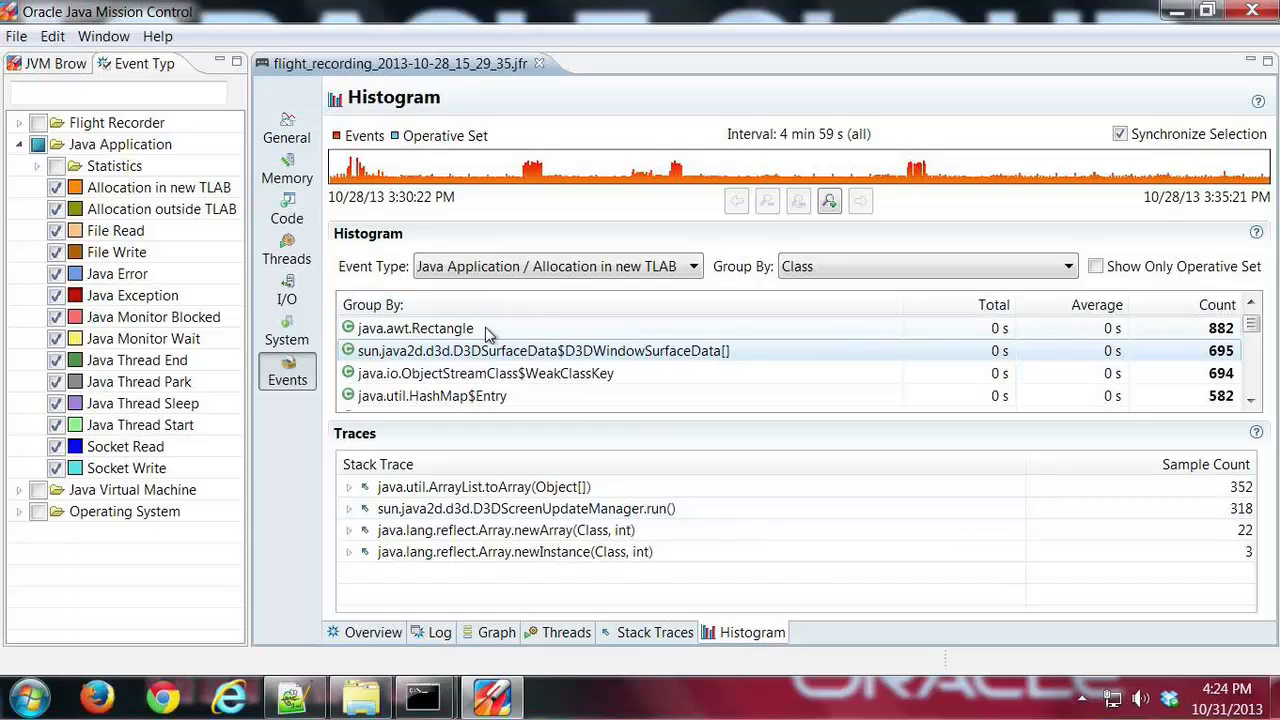
click(416, 328)
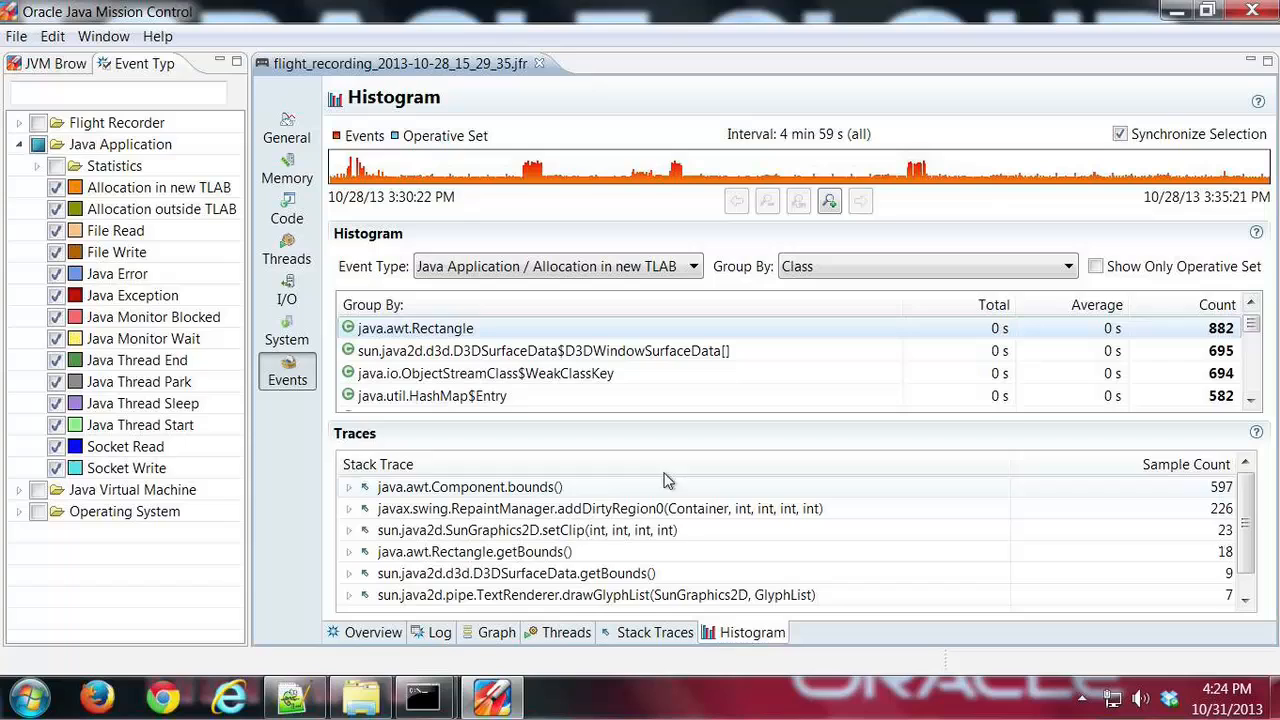
mouse_move(716, 496)
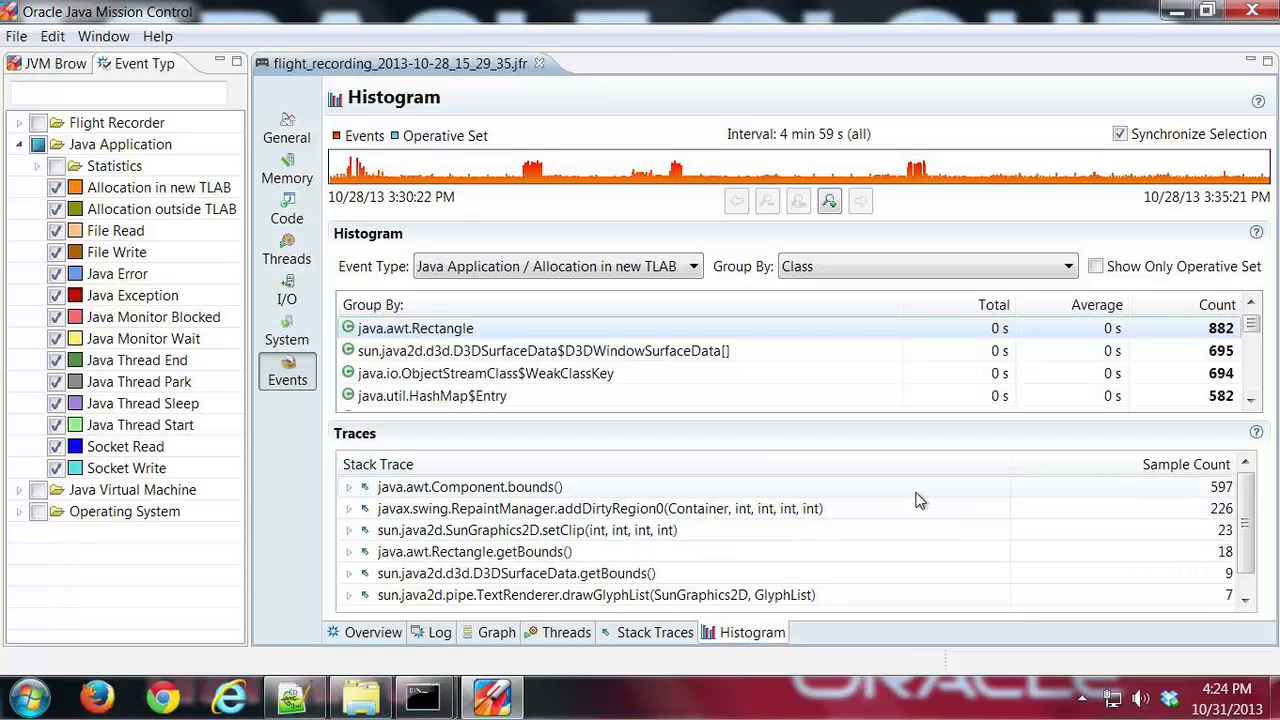
mouse_move(936, 524)
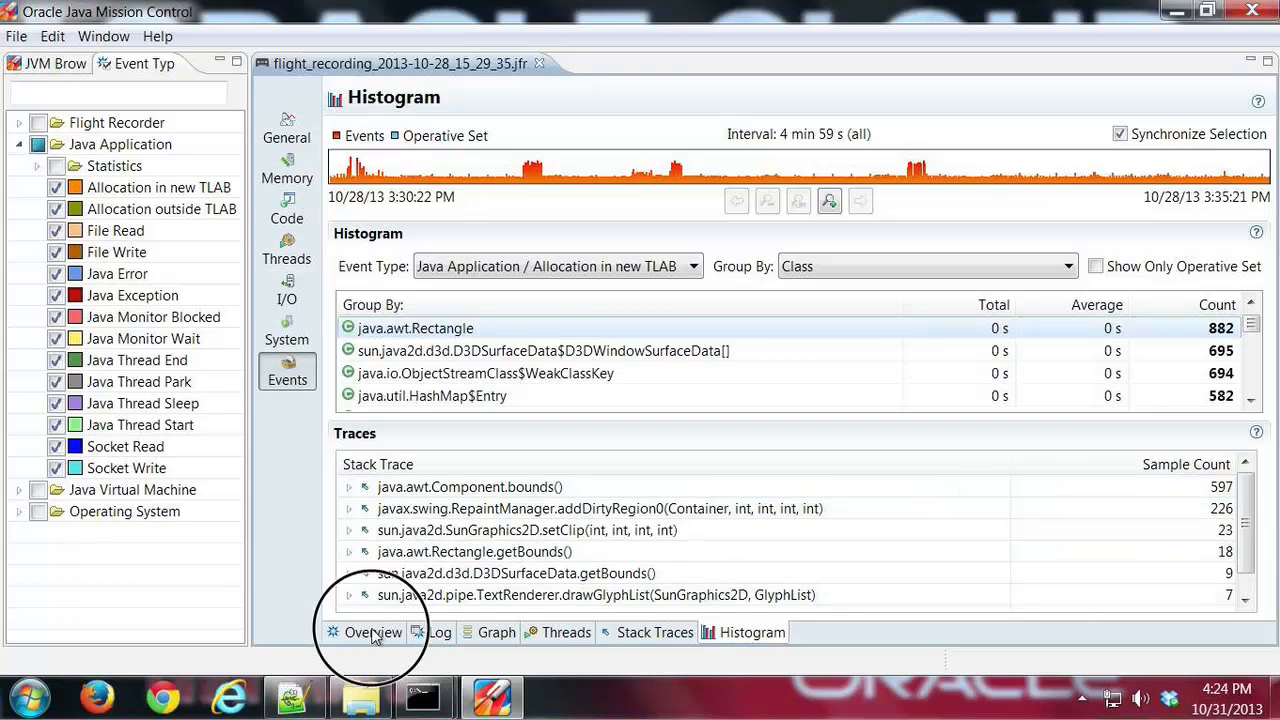
Return to the Events overview and uncheck the top-level Event Types node so nothing is listed.
click(372, 632)
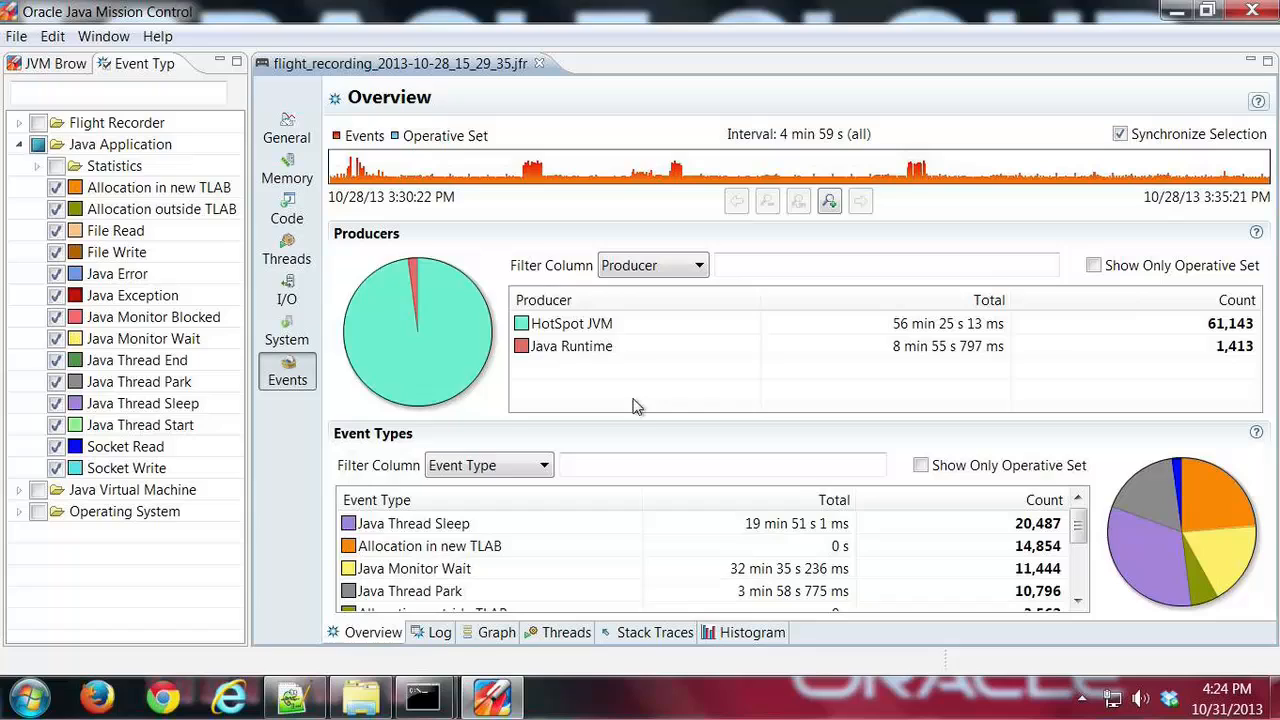
mouse_move(316, 260)
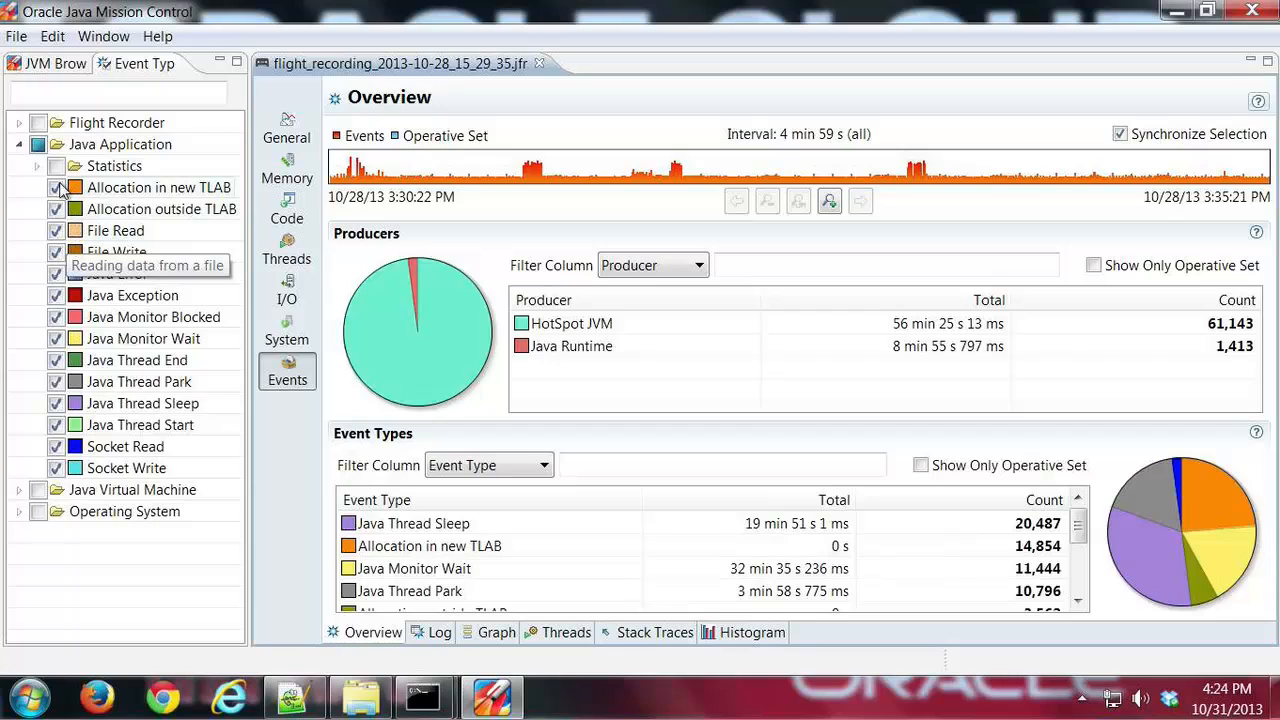
mouse_move(160, 224)
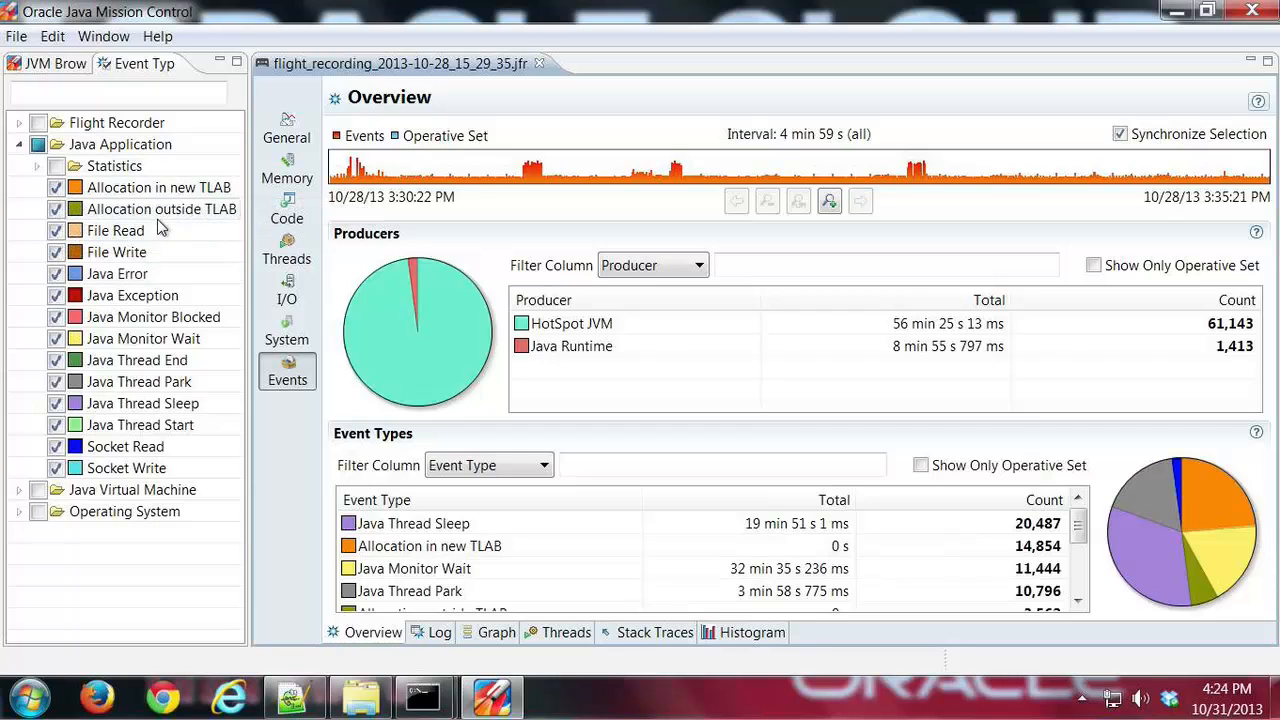
mouse_move(184, 304)
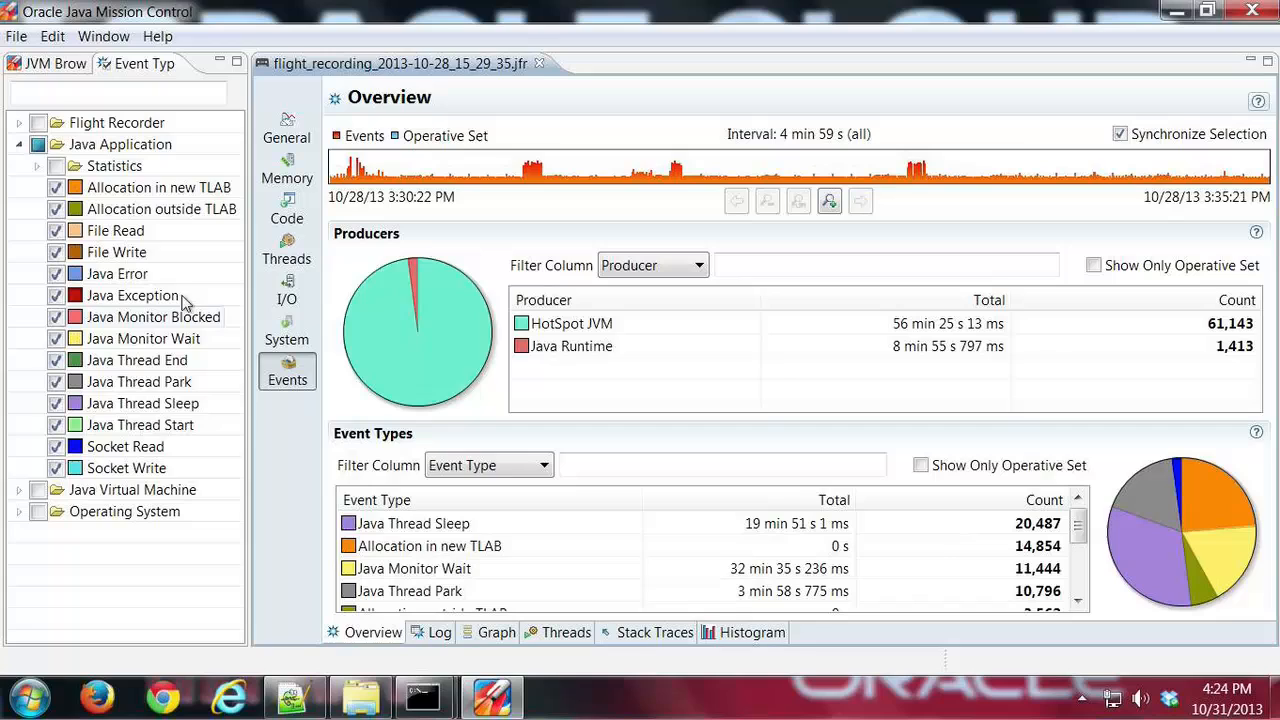
click(36, 144)
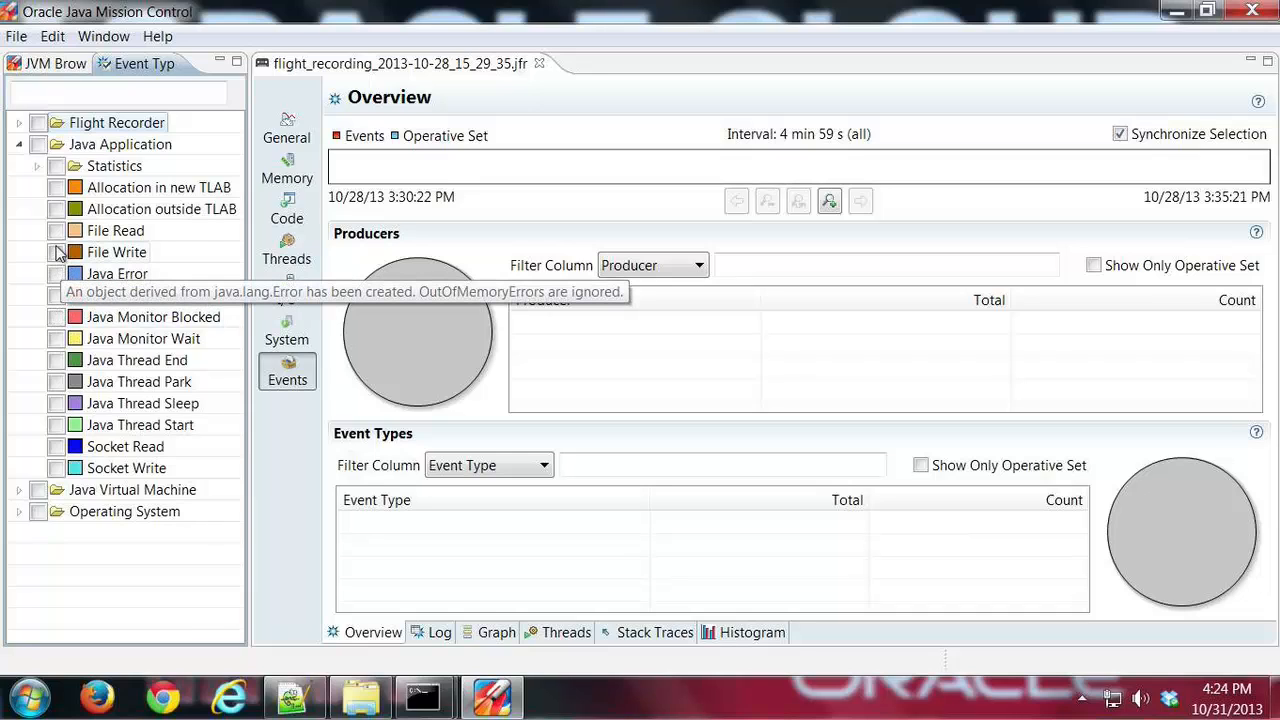
mouse_move(56, 476)
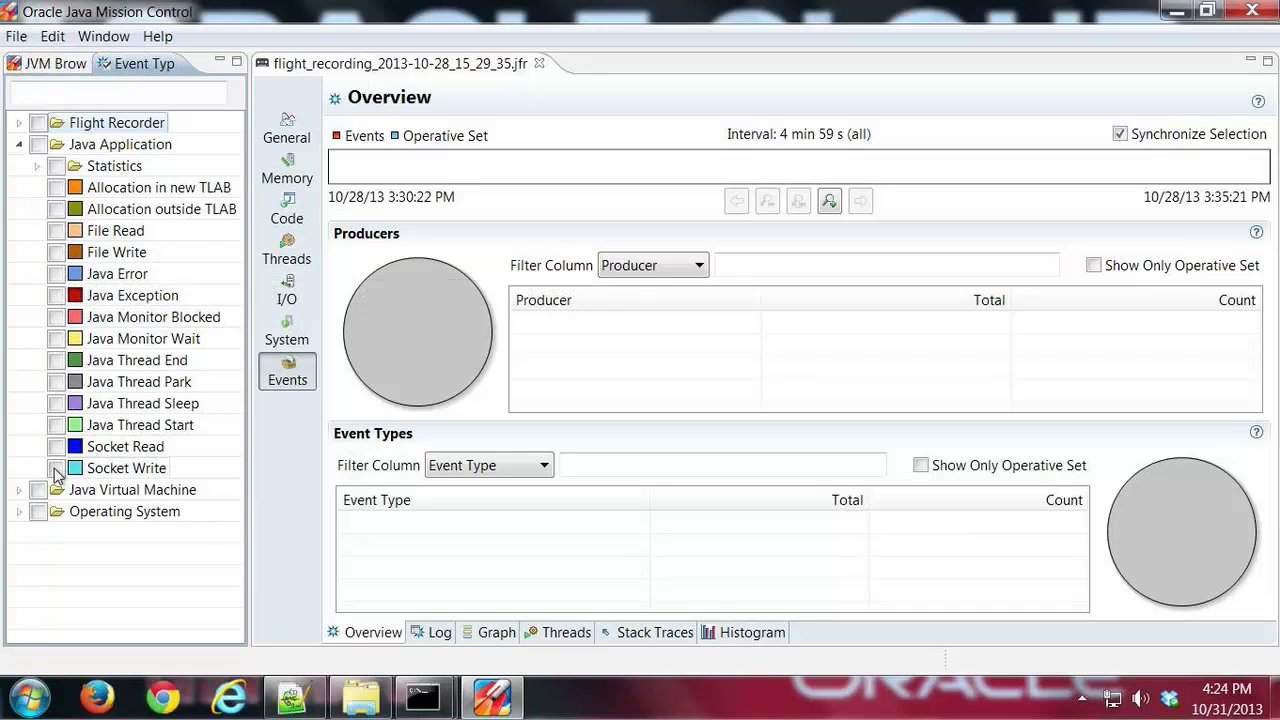
Check only Socket Read and Java Thread Sleep, then view those events in the Event Log.
click(56, 446)
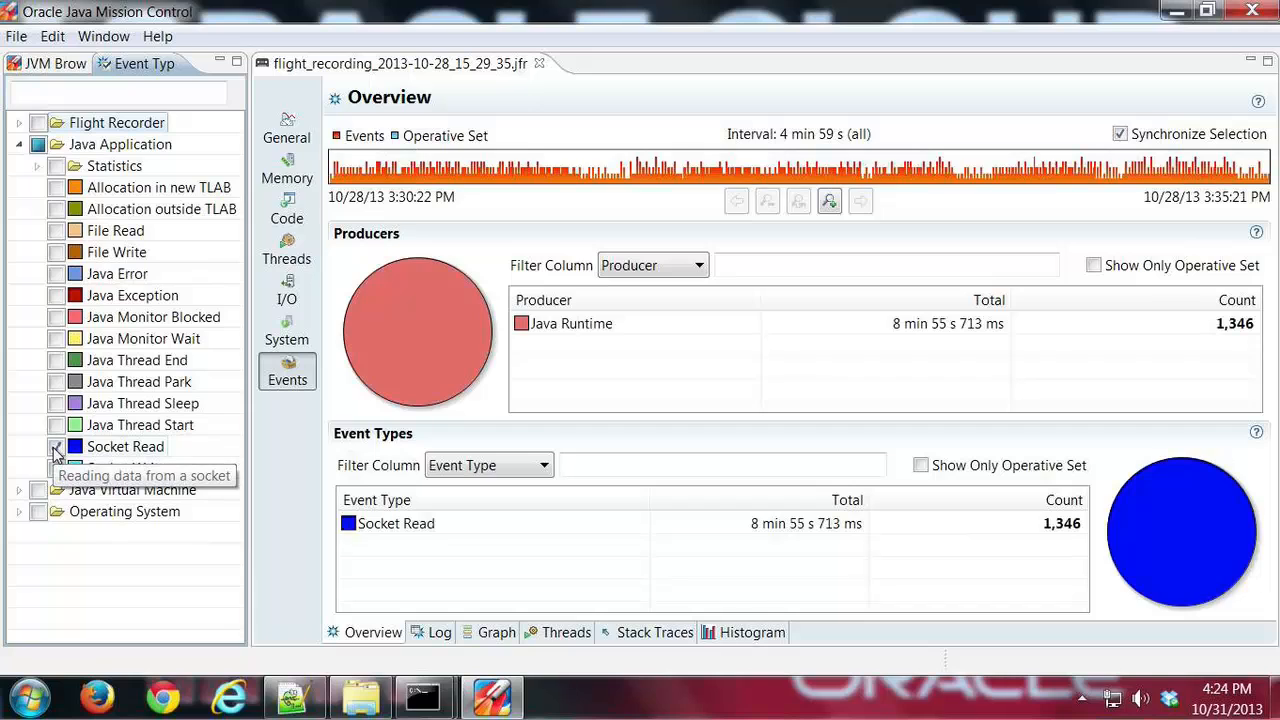
click(56, 404)
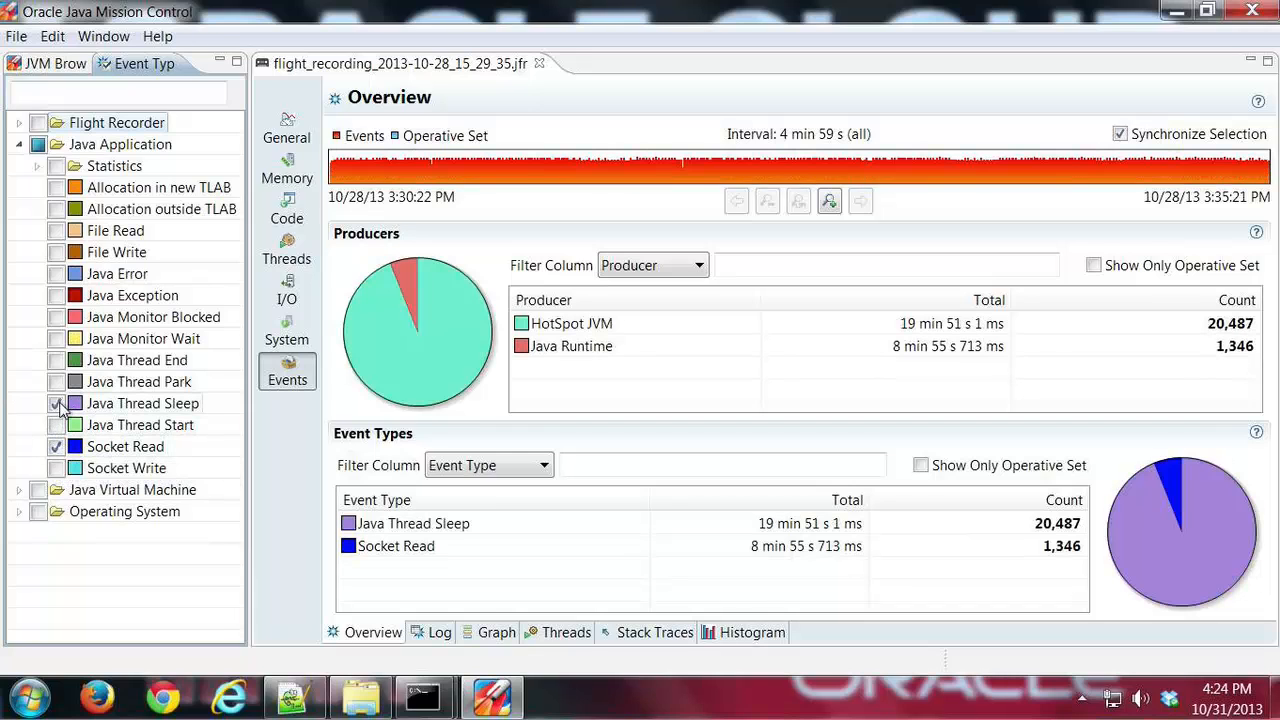
mouse_move(140, 380)
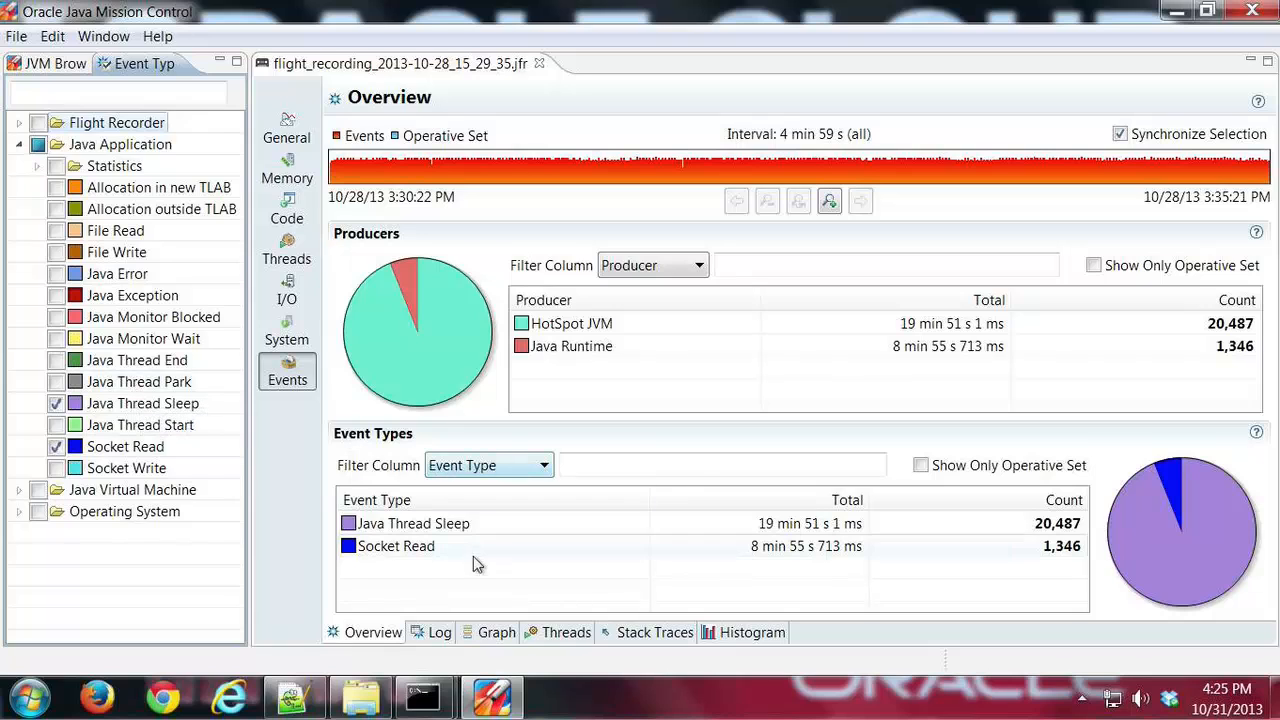
click(440, 632)
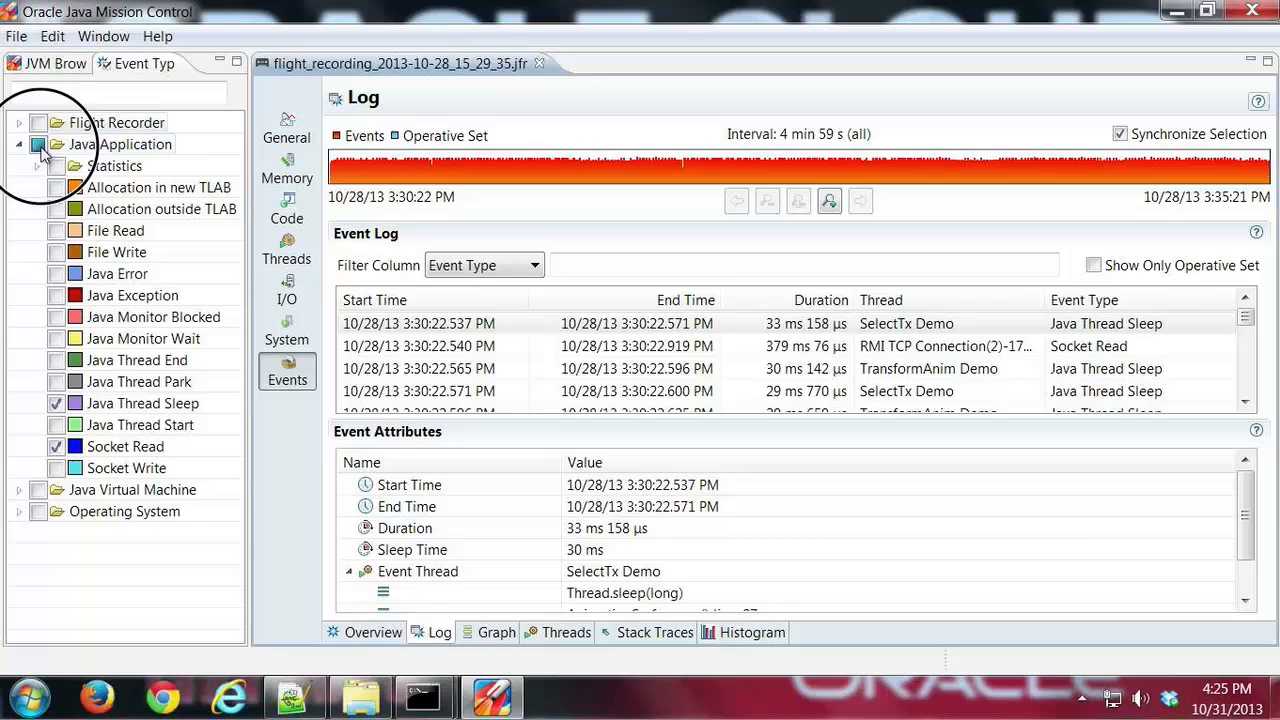
Re-check the Java Application node and view all its producers and counts in the overview.
click(38, 144)
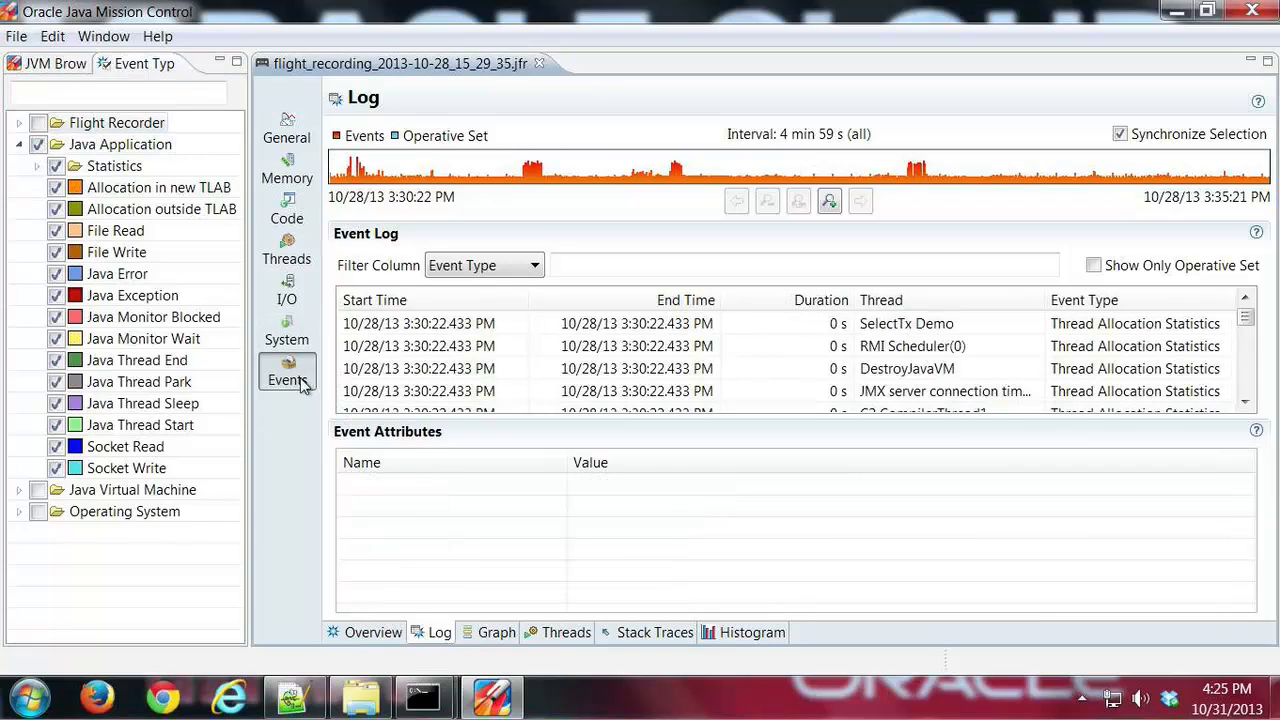
click(372, 632)
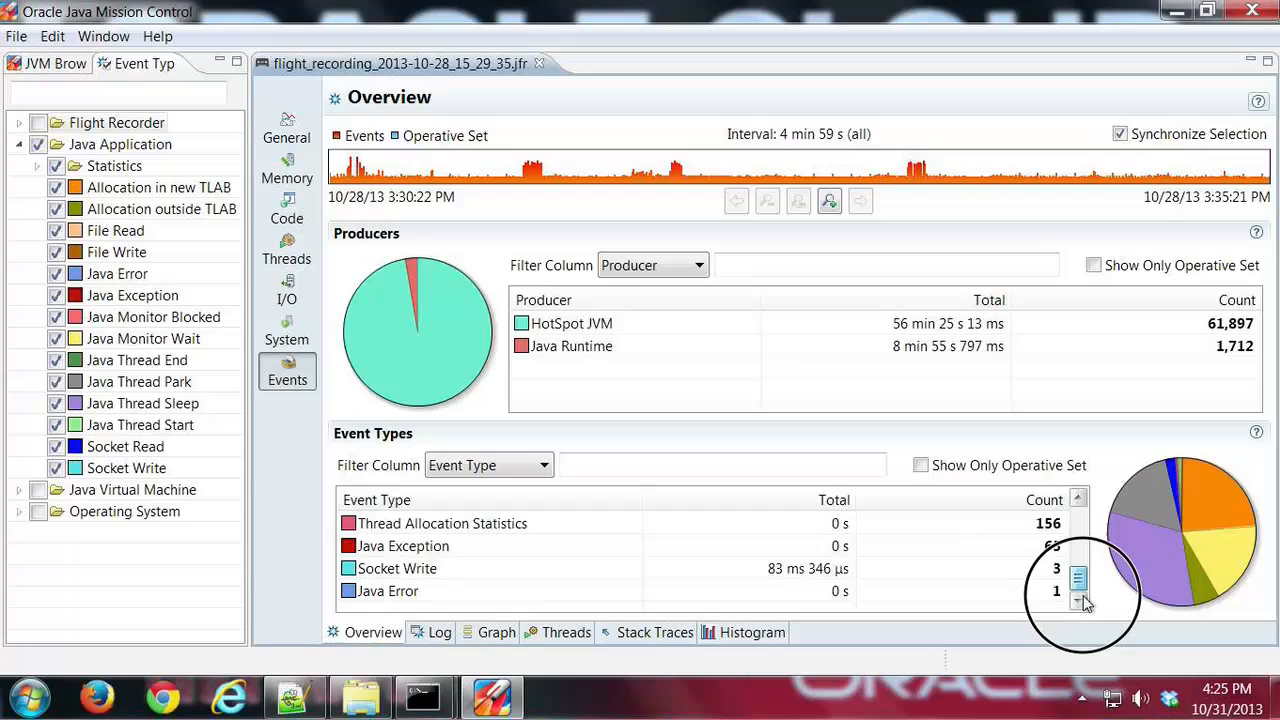
scroll(up, 3)
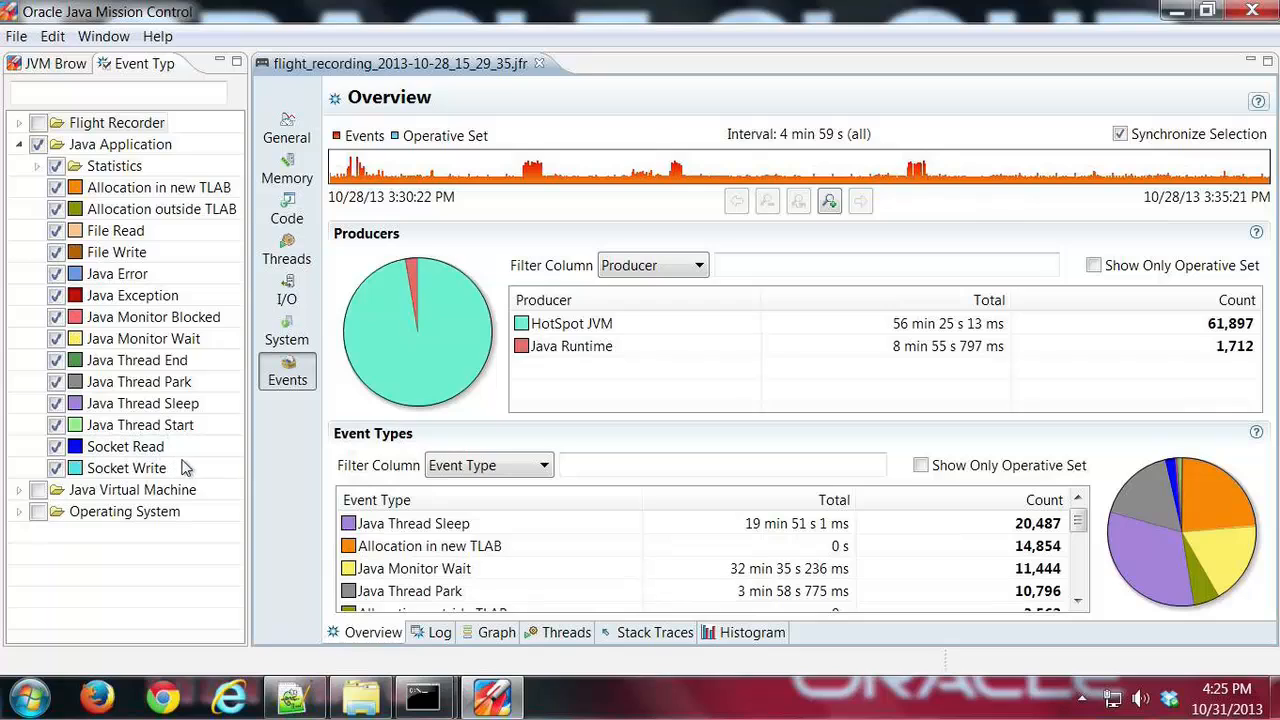
mouse_move(688, 442)
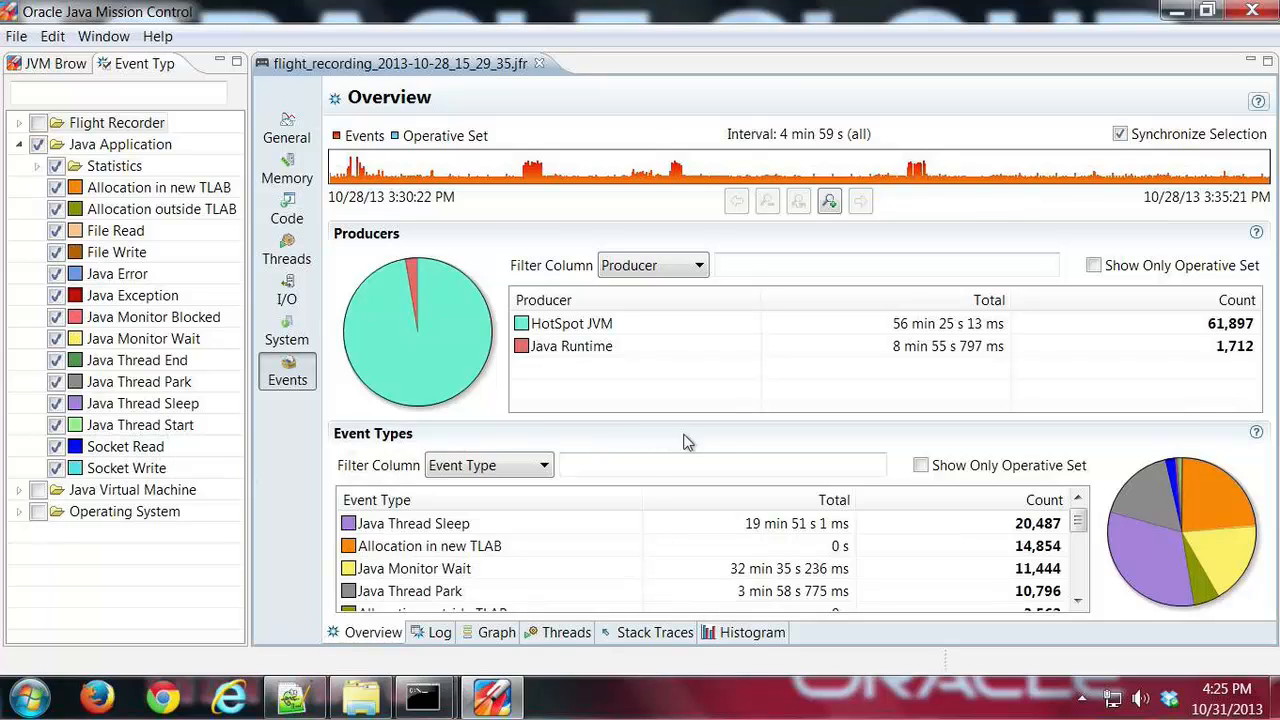
mouse_move(916, 396)
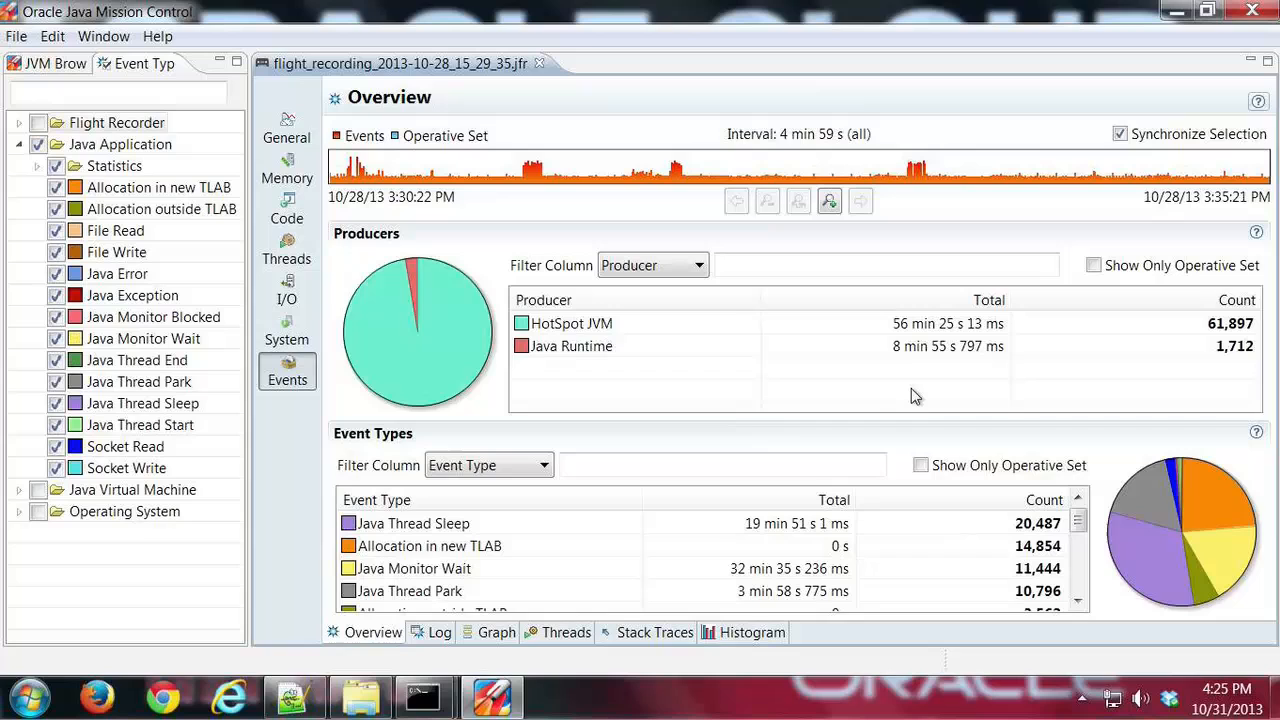